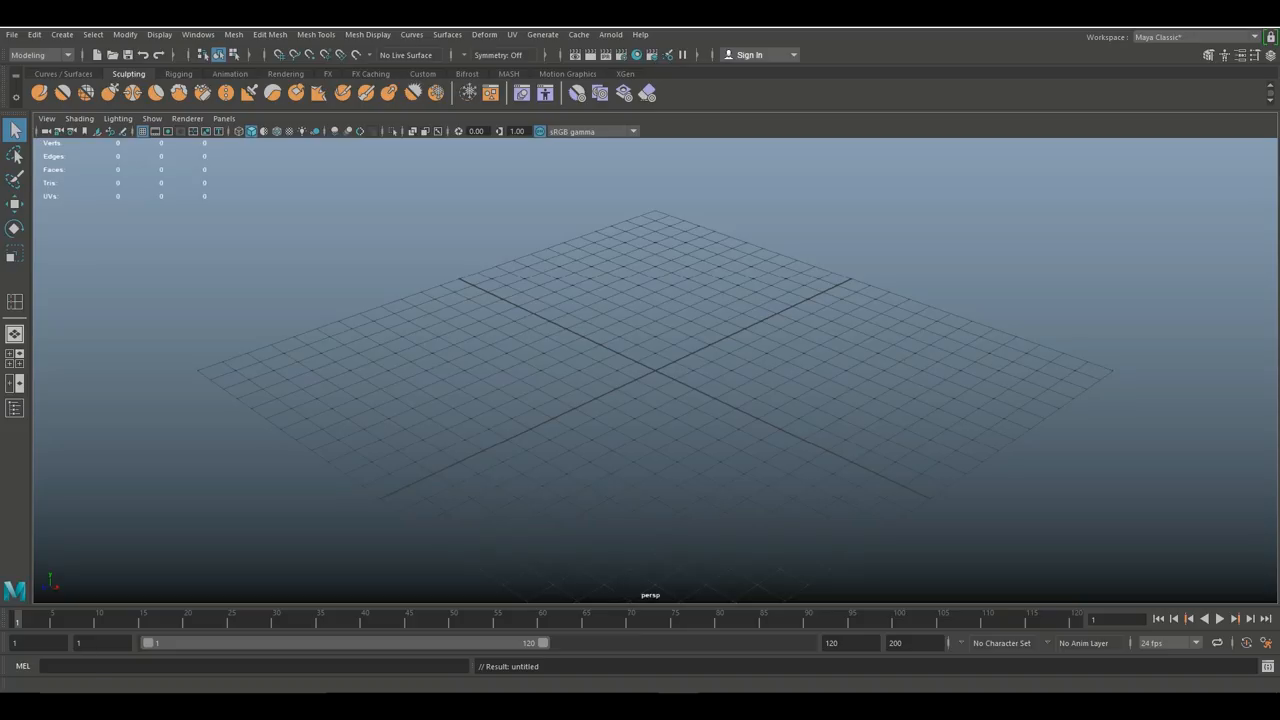
Create a polygon cube at the centre of the empty scene from the hotbox.
{"action": "key", "text": "space"}
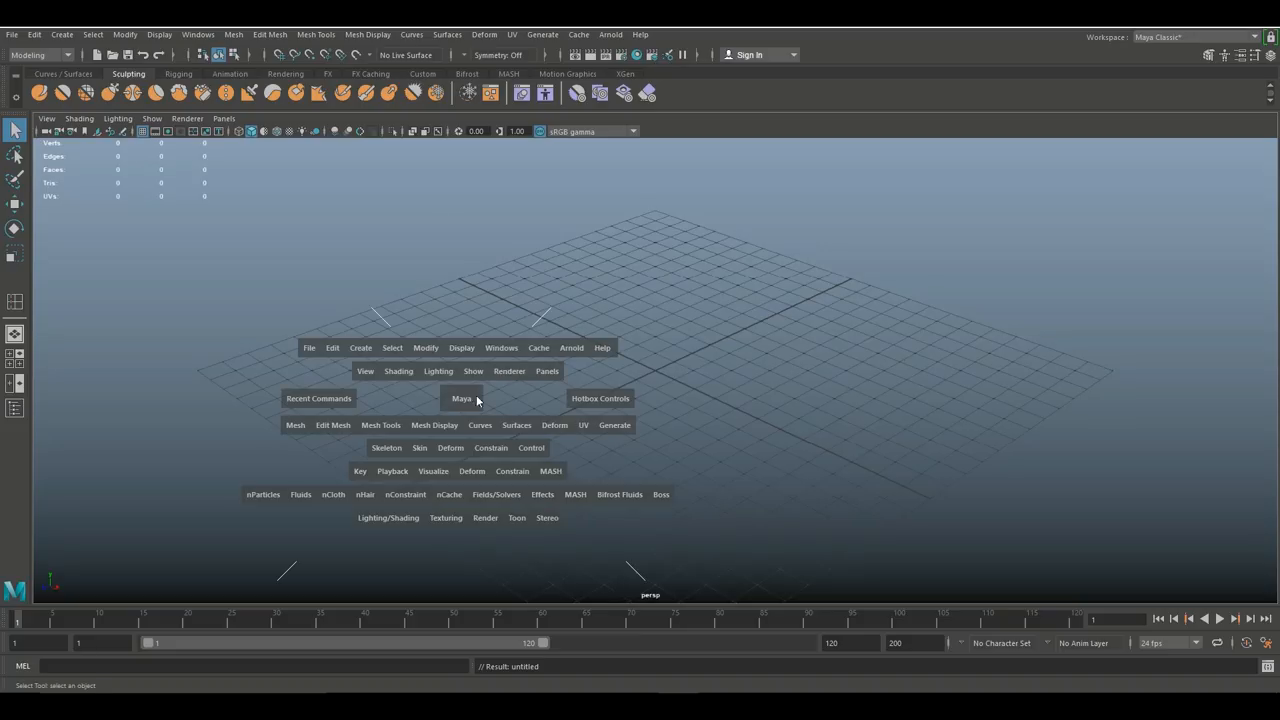
{"action": "left_click", "coordinate": [360, 347]}
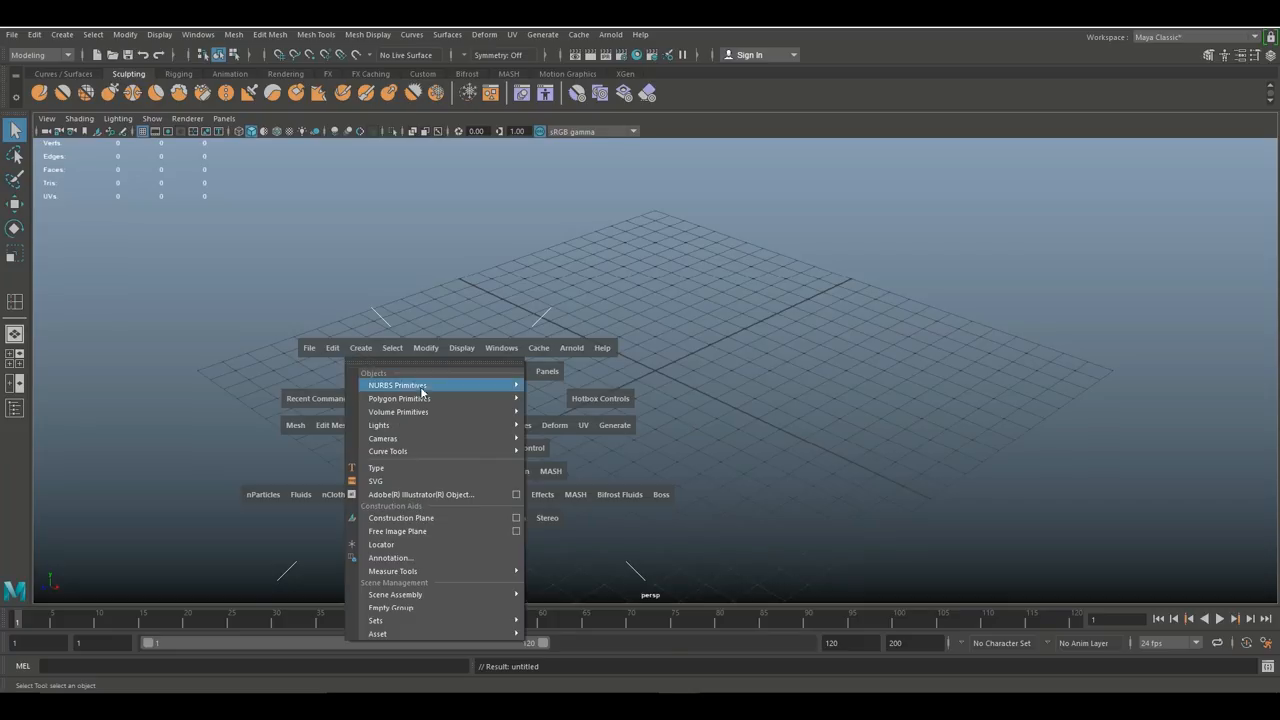
{"action": "mouse_move", "coordinate": [399, 398]}
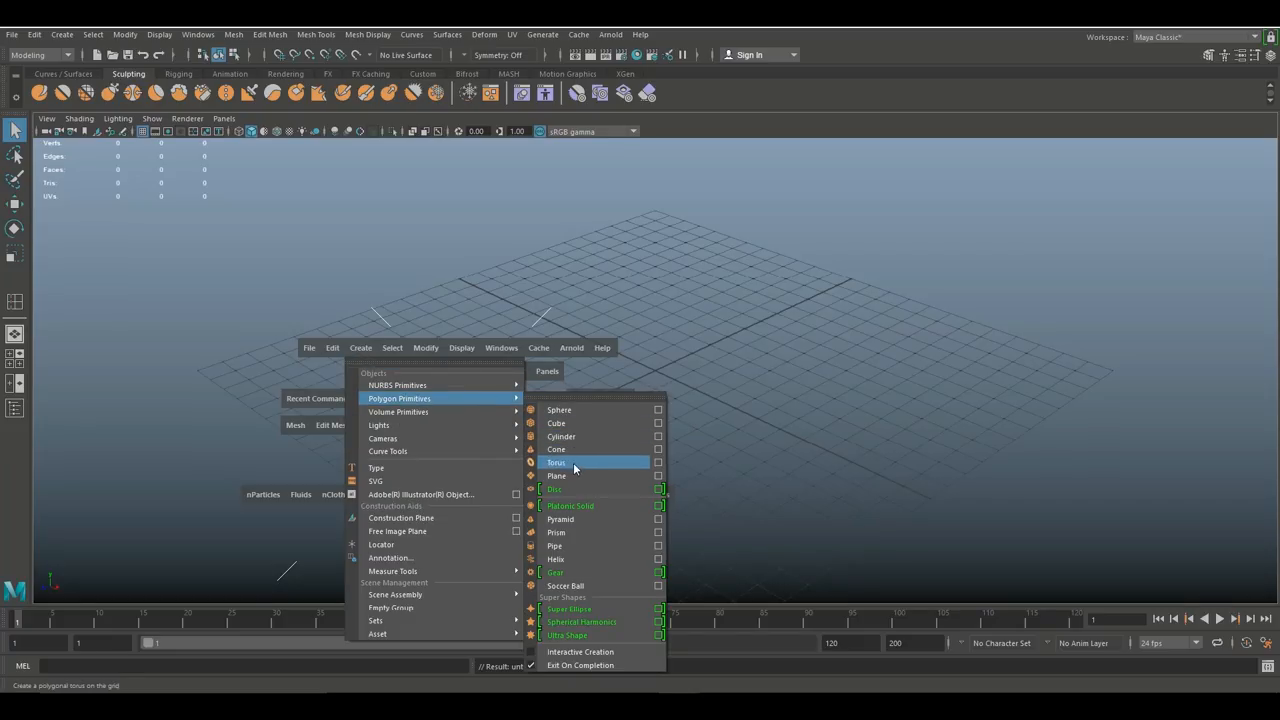
{"action": "left_click", "coordinate": [556, 423]}
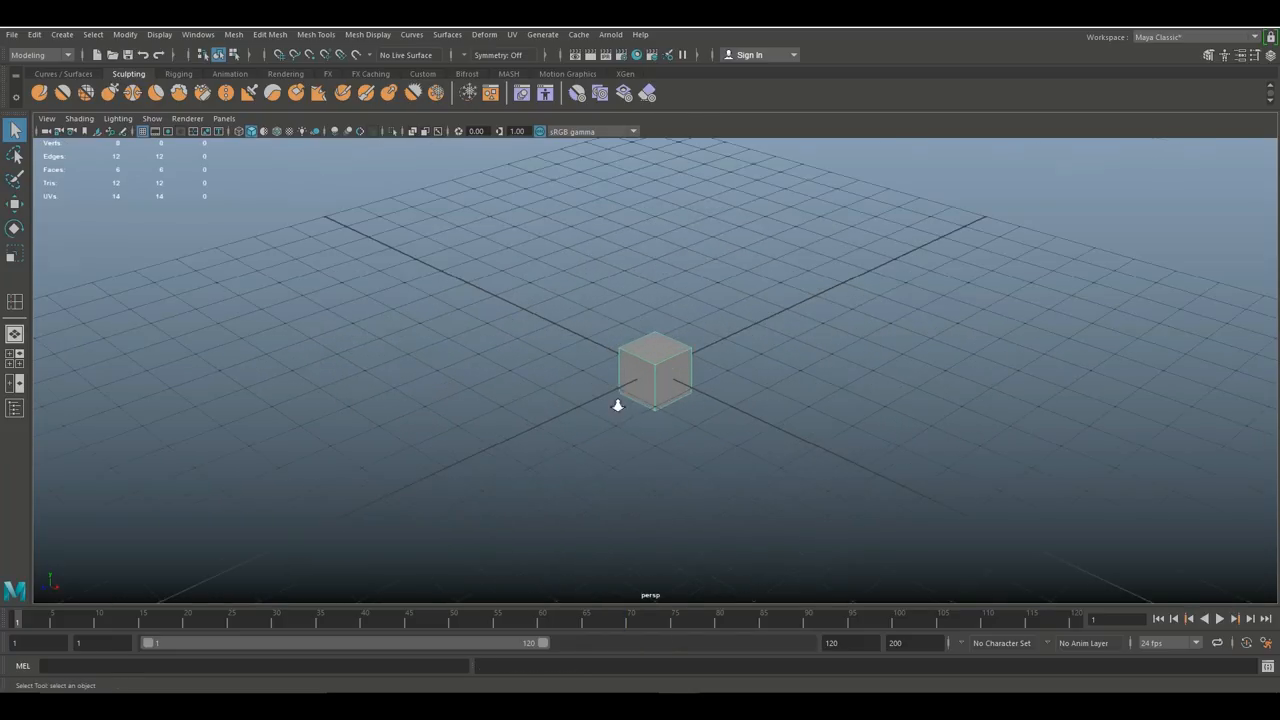
Zoom, orbit and pan around the new cube and show its shape attributes.
{"action": "left_click_drag", "start_coordinate": [617, 405], "coordinate": [619, 441]}
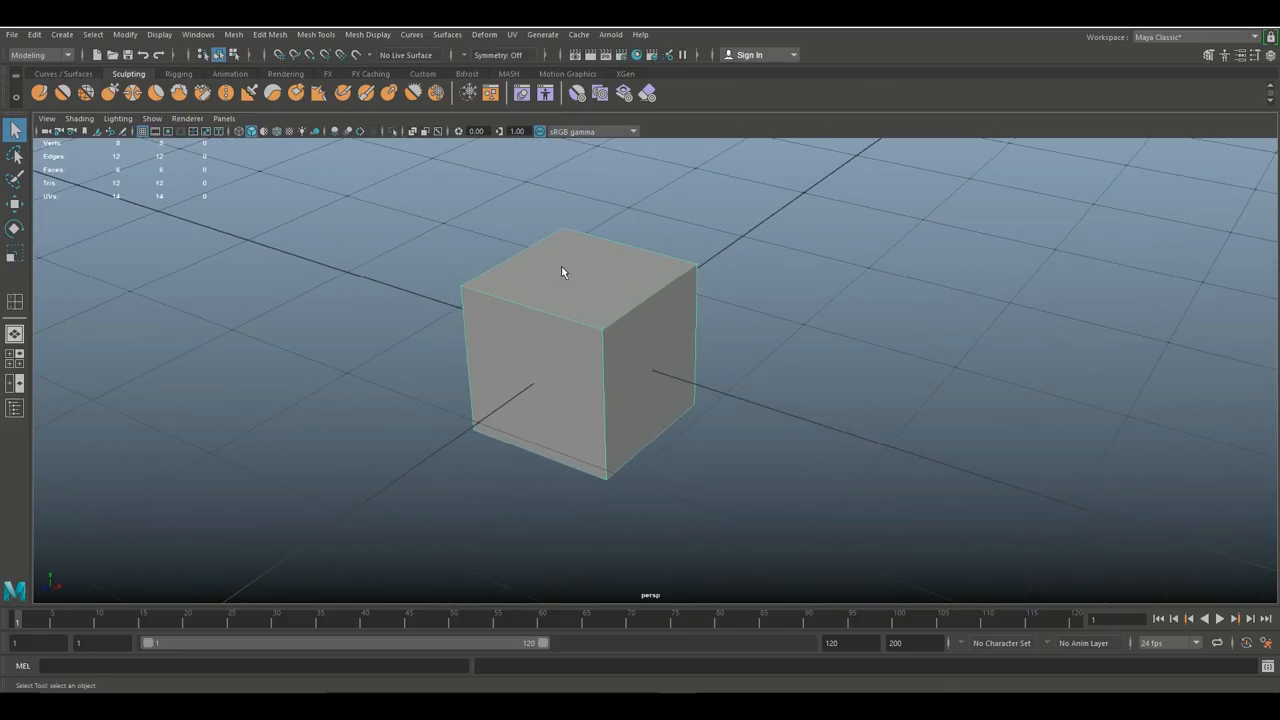
{"action": "left_click", "coordinate": [578, 275]}
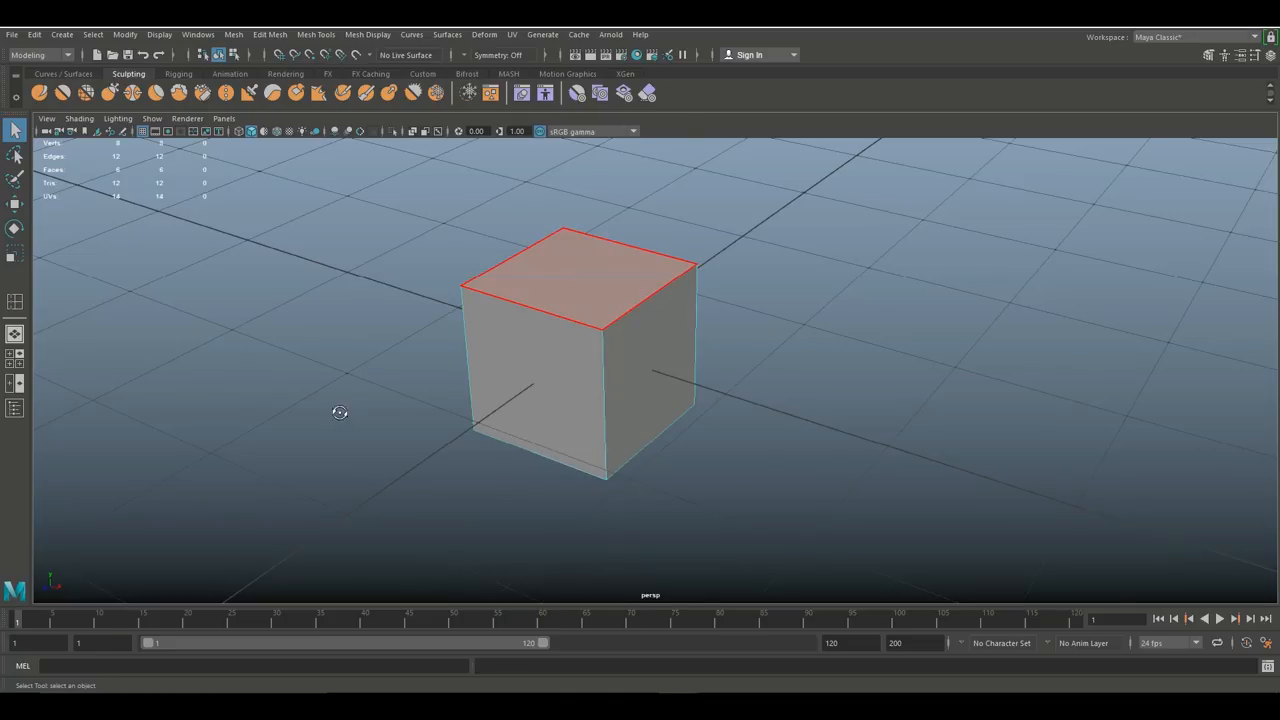
{"action": "left_click_drag", "start_coordinate": [339, 412], "coordinate": [368, 426]}
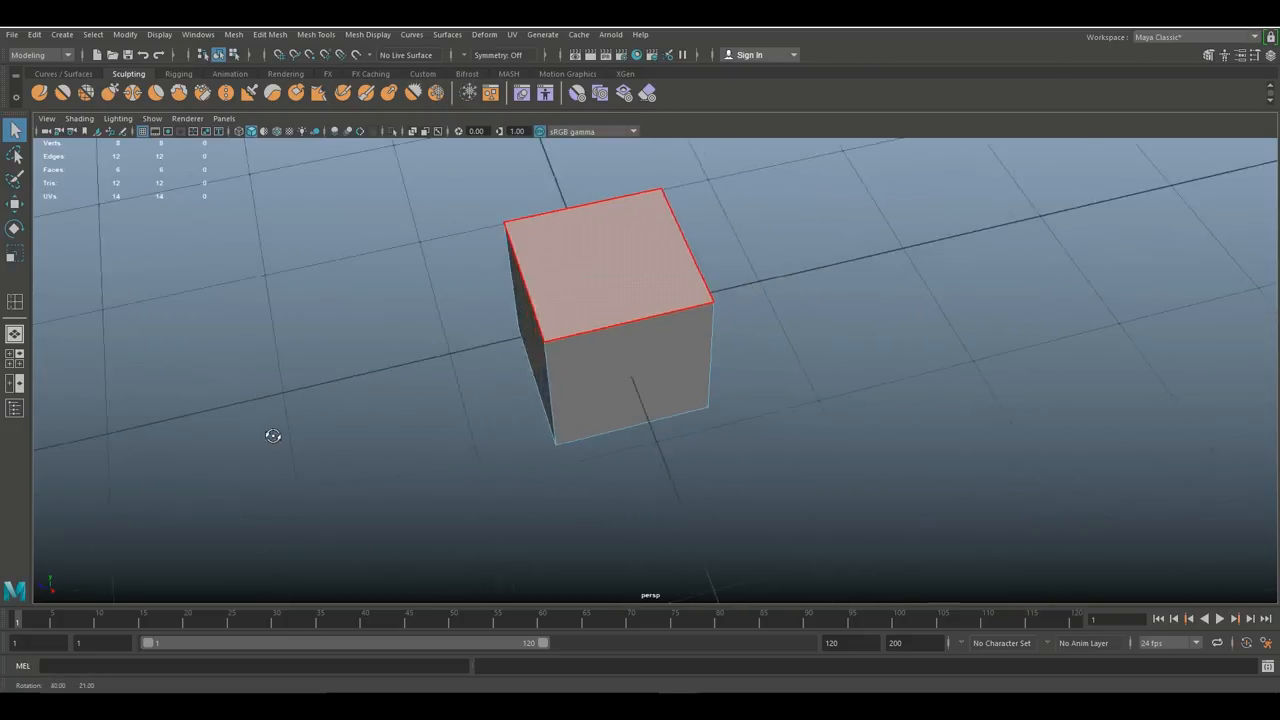
{"action": "left_click_drag", "start_coordinate": [273, 436], "coordinate": [320, 408]}
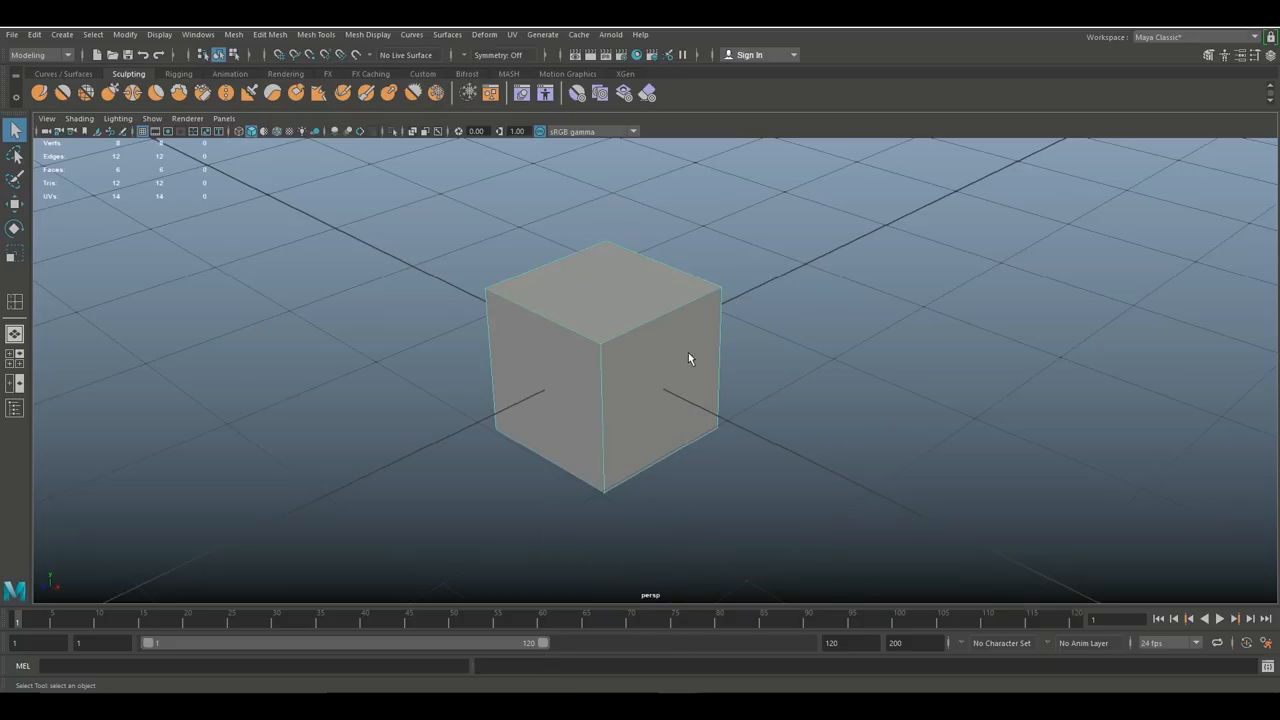
{"action": "mouse_move", "coordinate": [100, 177]}
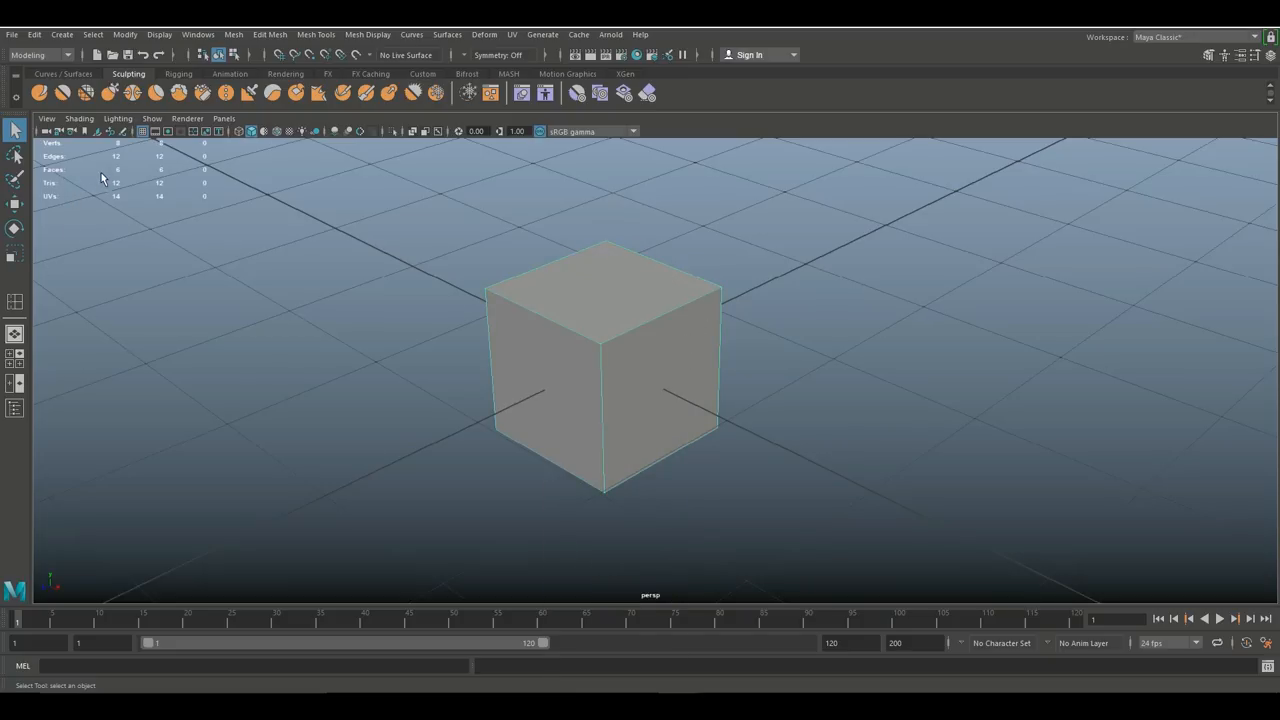
{"action": "mouse_move", "coordinate": [328, 423]}
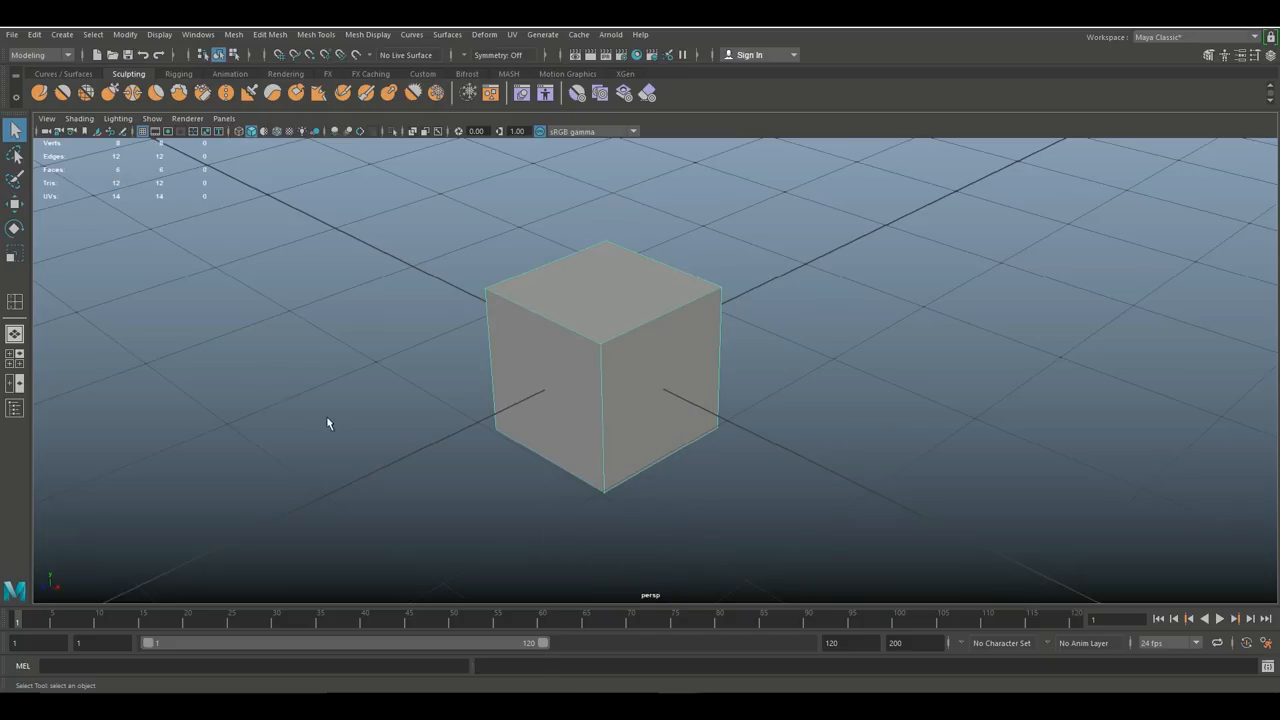
{"action": "left_click_drag", "start_coordinate": [327, 424], "coordinate": [374, 447]}
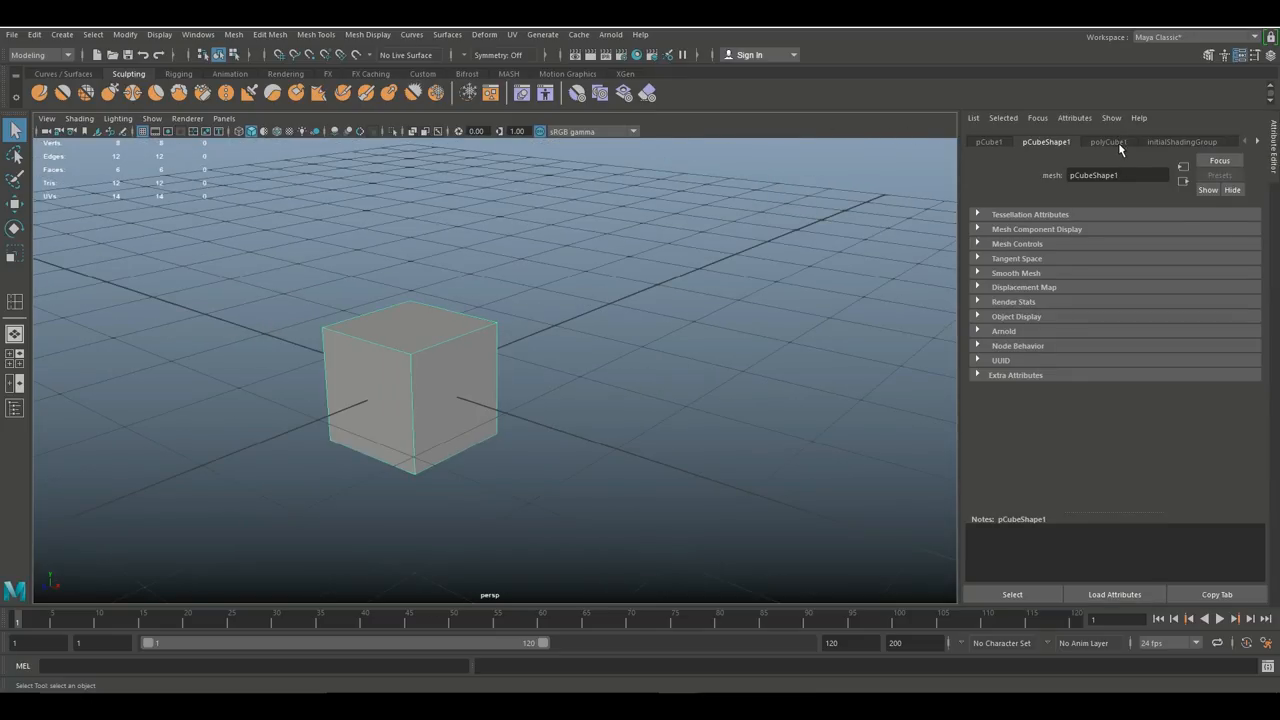
Set polyCube1 Subdivisions Width, Height and Depth to 2, then recentre the view.
{"action": "left_click", "coordinate": [1107, 141]}
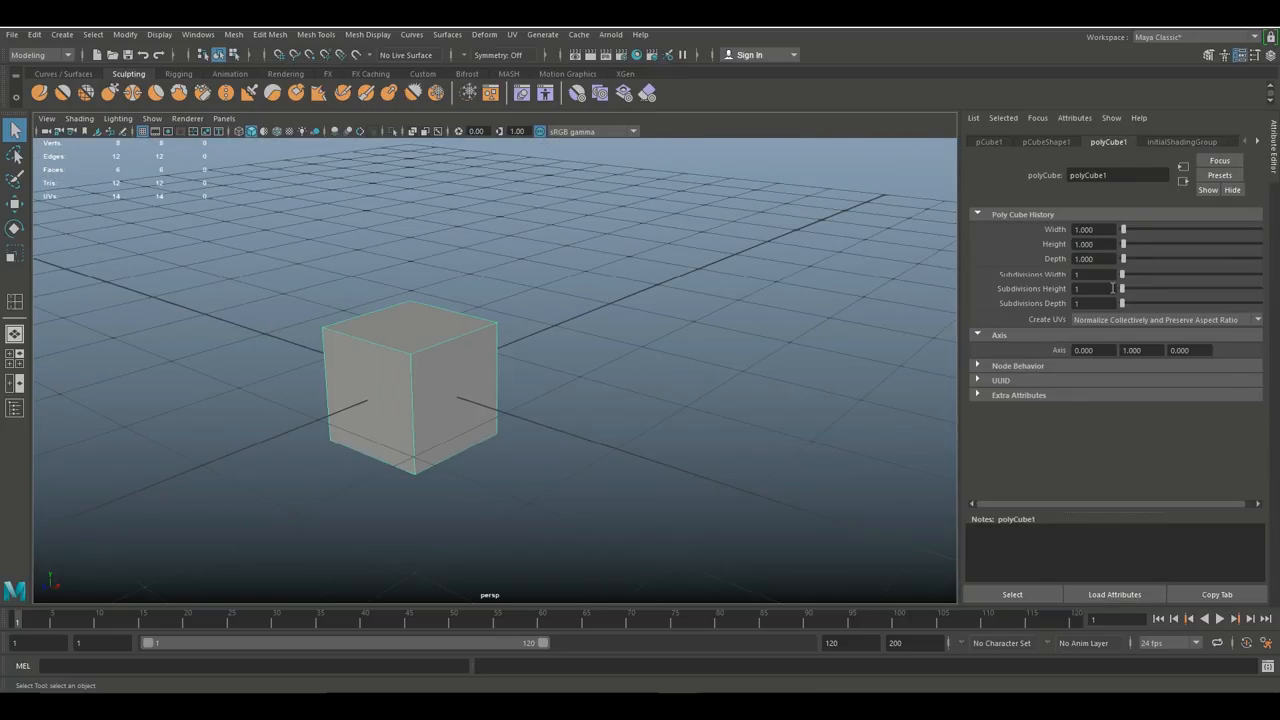
{"action": "left_click", "coordinate": [1095, 274]}
{"action": "type", "text": "2"}
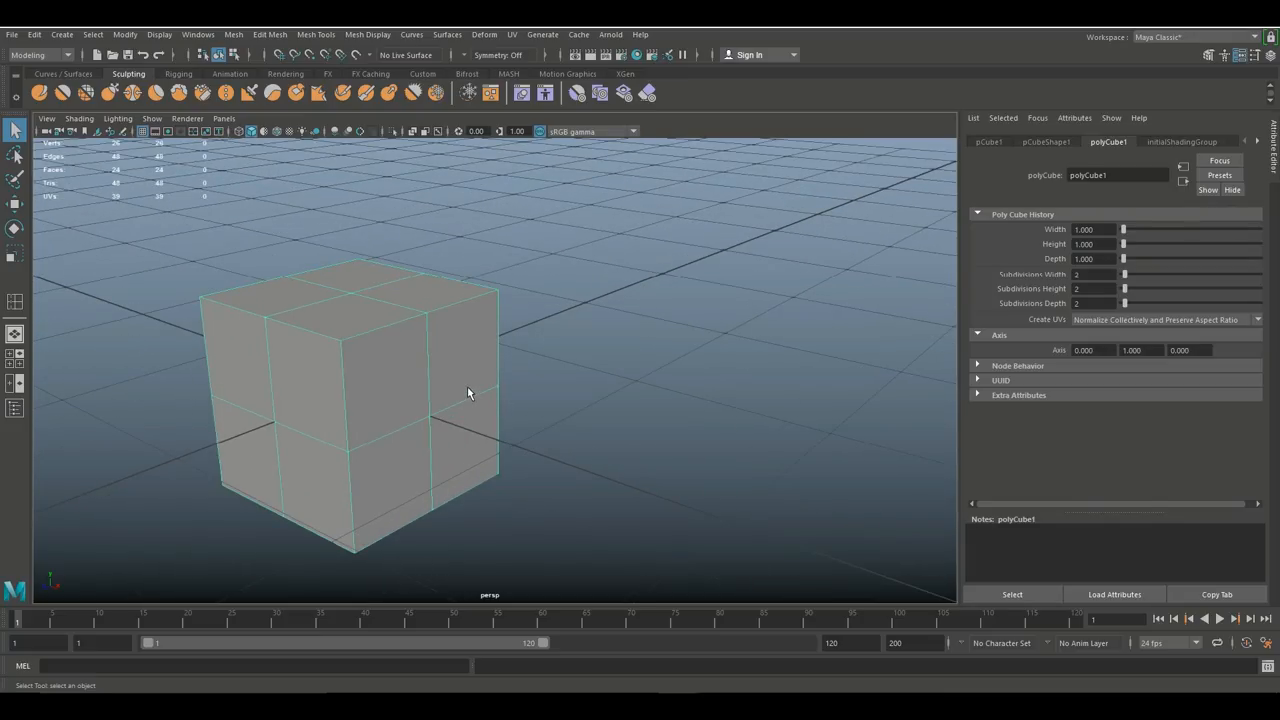
{"action": "left_click_drag", "start_coordinate": [468, 390], "coordinate": [603, 373]}
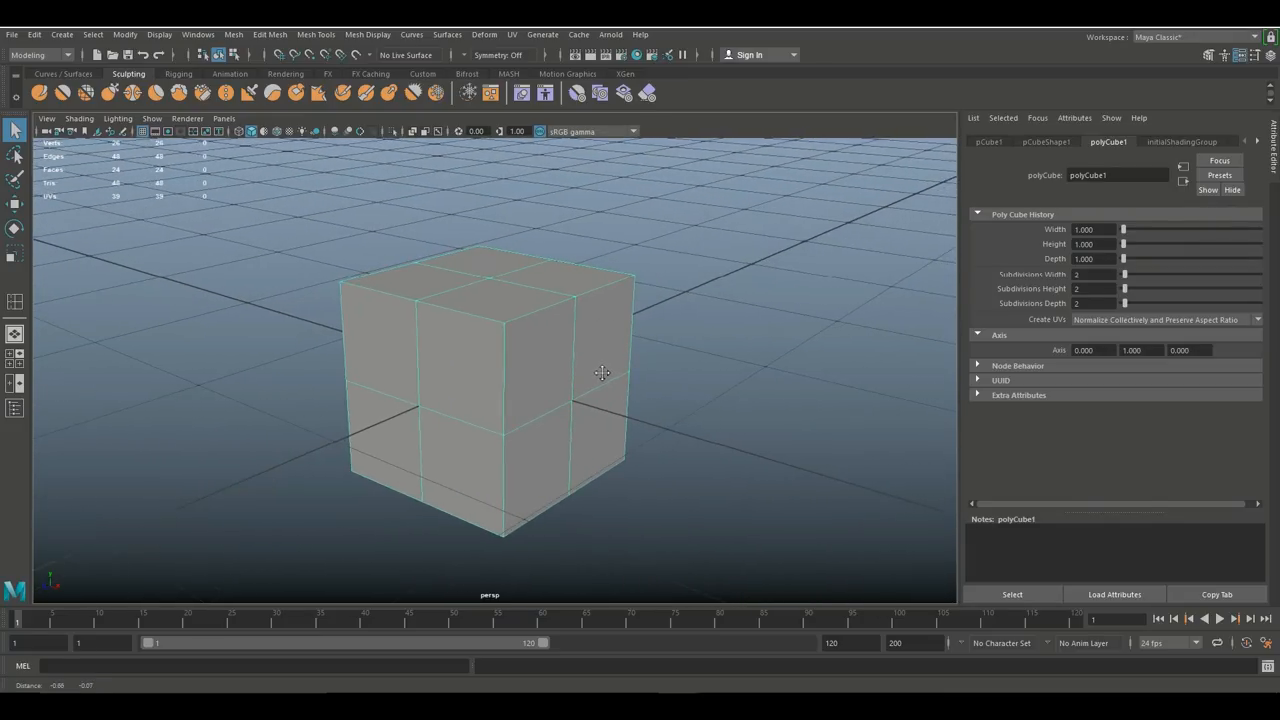
{"action": "left_click_drag", "start_coordinate": [603, 373], "coordinate": [654, 466]}
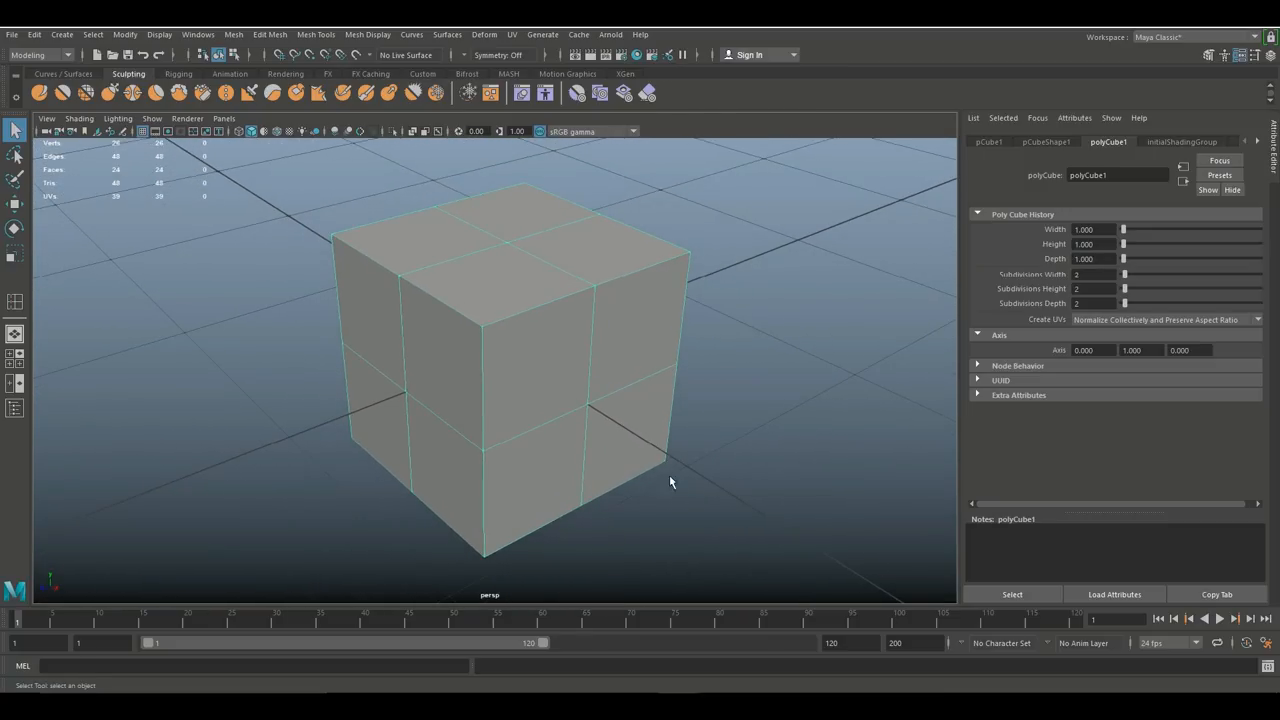
{"action": "mouse_move", "coordinate": [651, 310]}
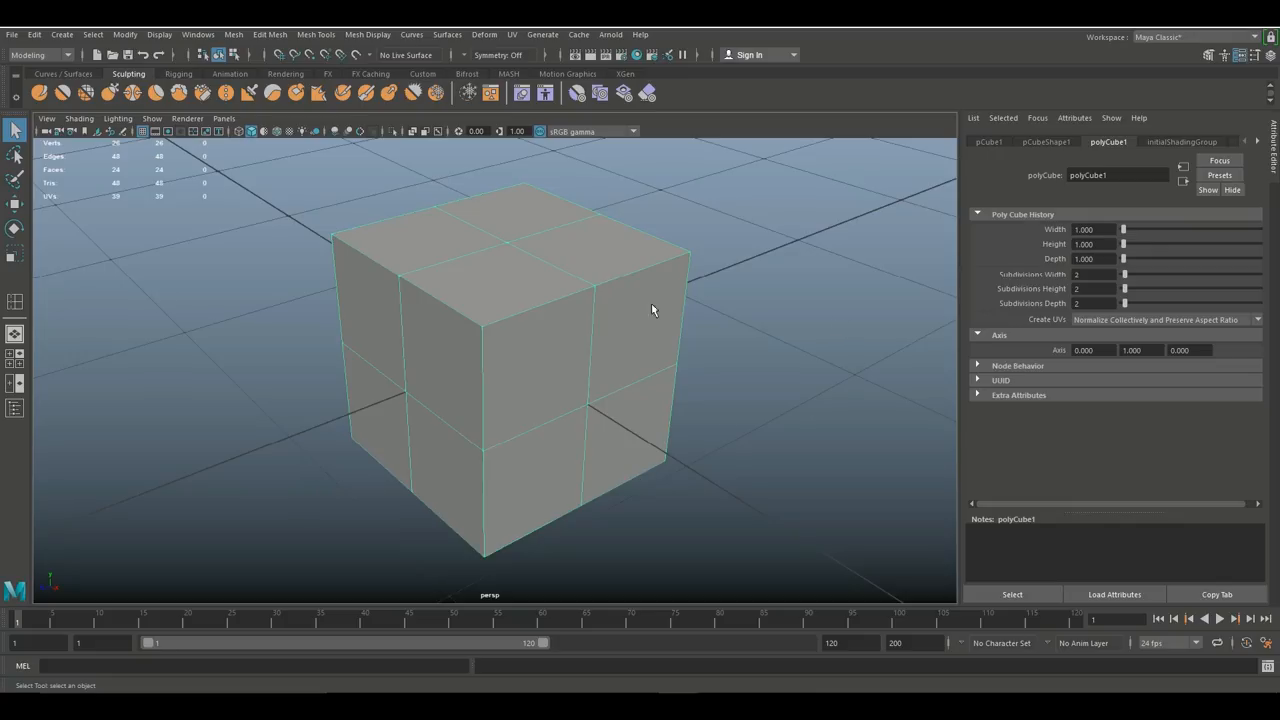
{"action": "mouse_move", "coordinate": [125, 180]}
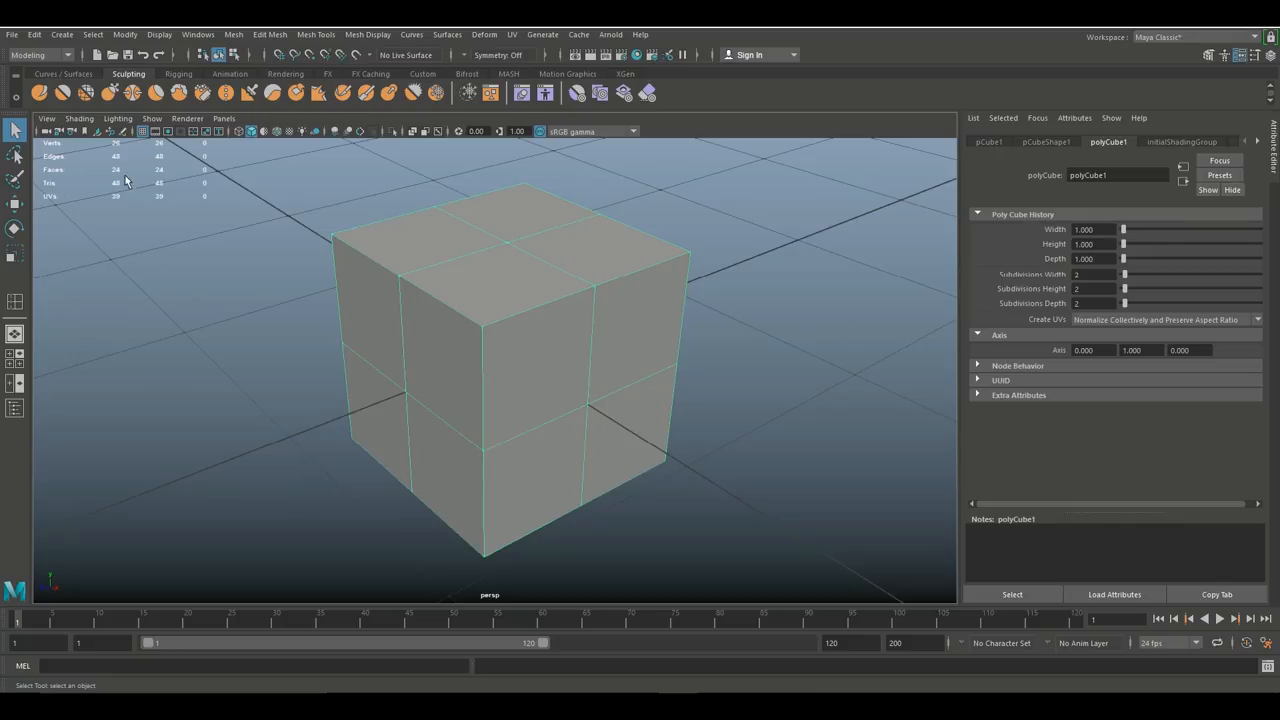
{"action": "mouse_move", "coordinate": [618, 446]}
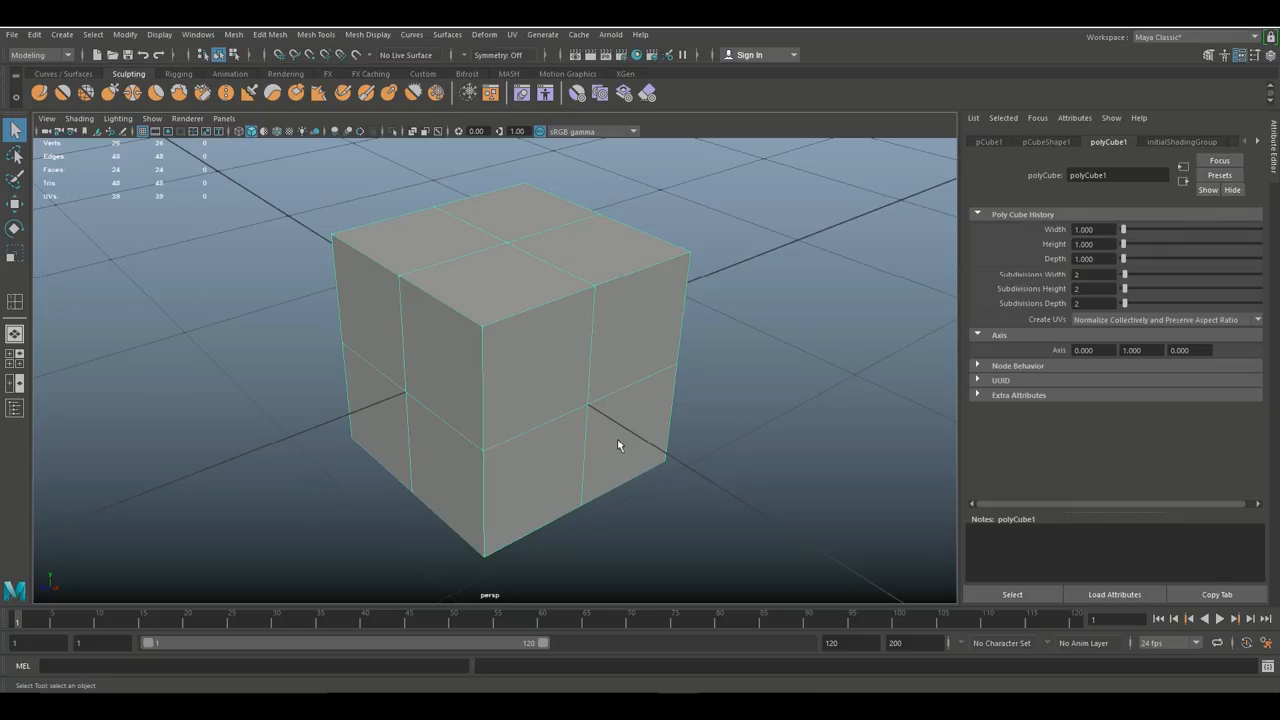
{"action": "mouse_move", "coordinate": [693, 345]}
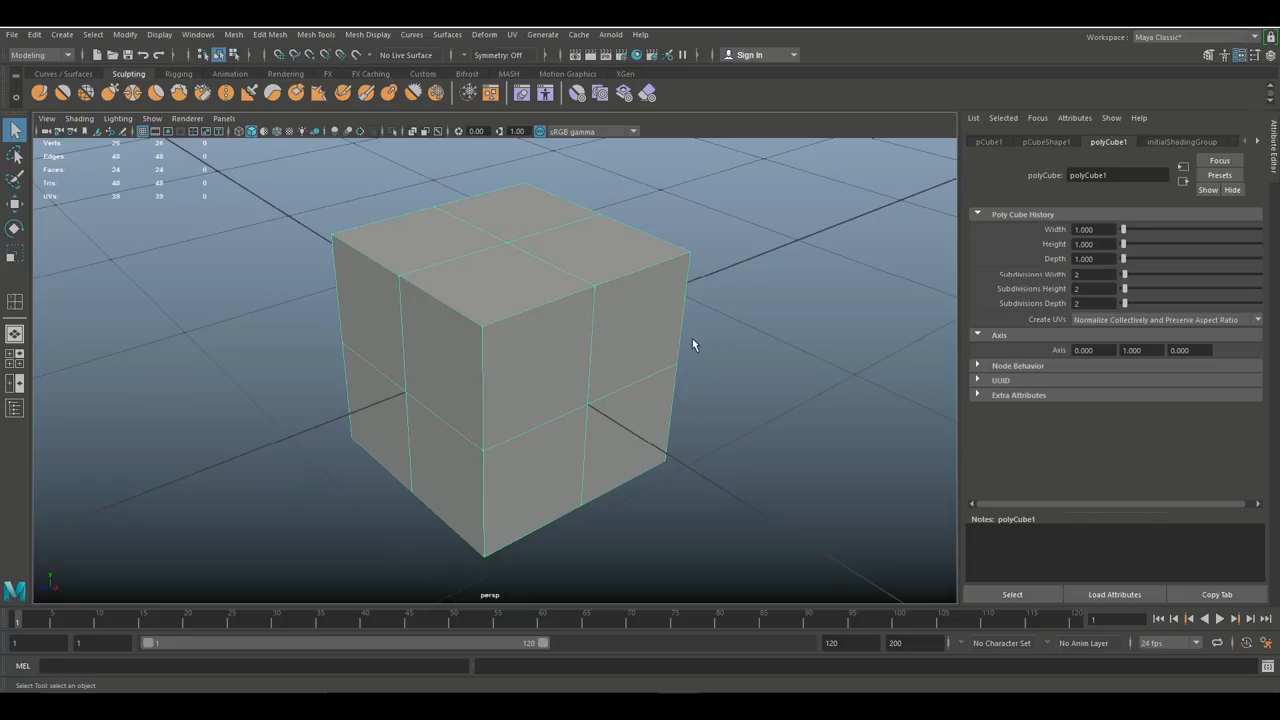
{"action": "mouse_move", "coordinate": [720, 340]}
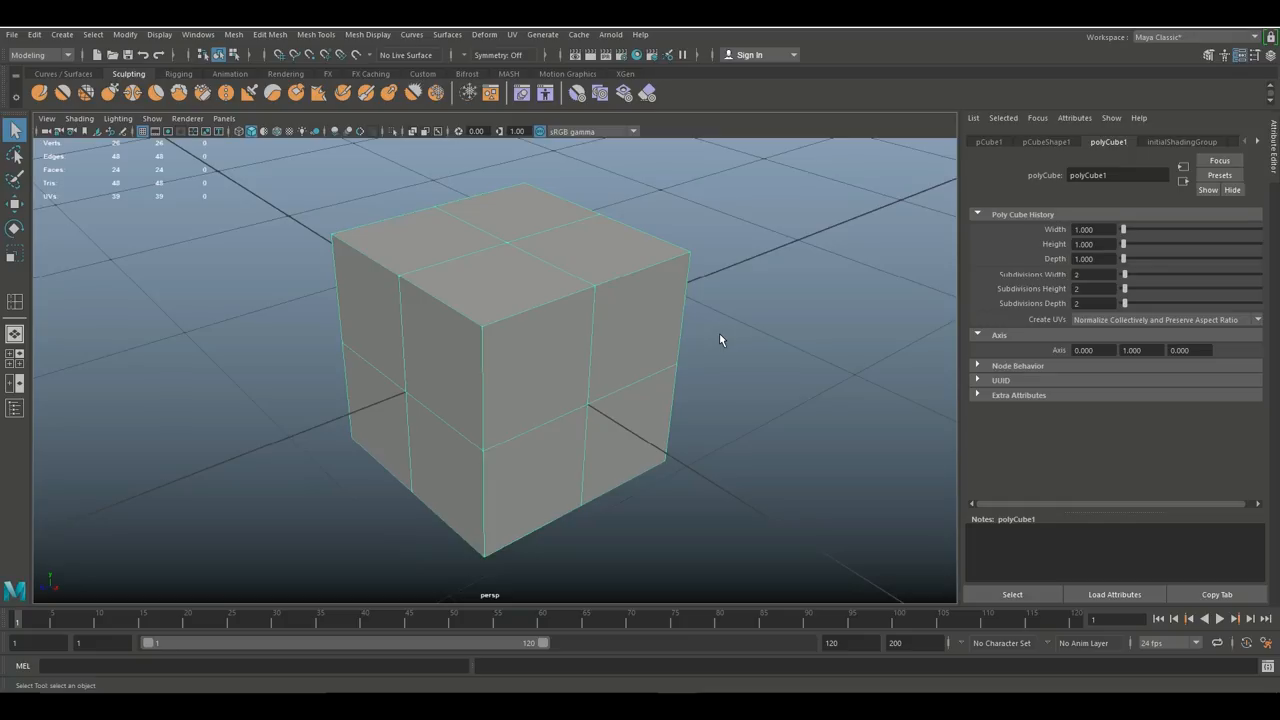
{"action": "mouse_move", "coordinate": [653, 370]}
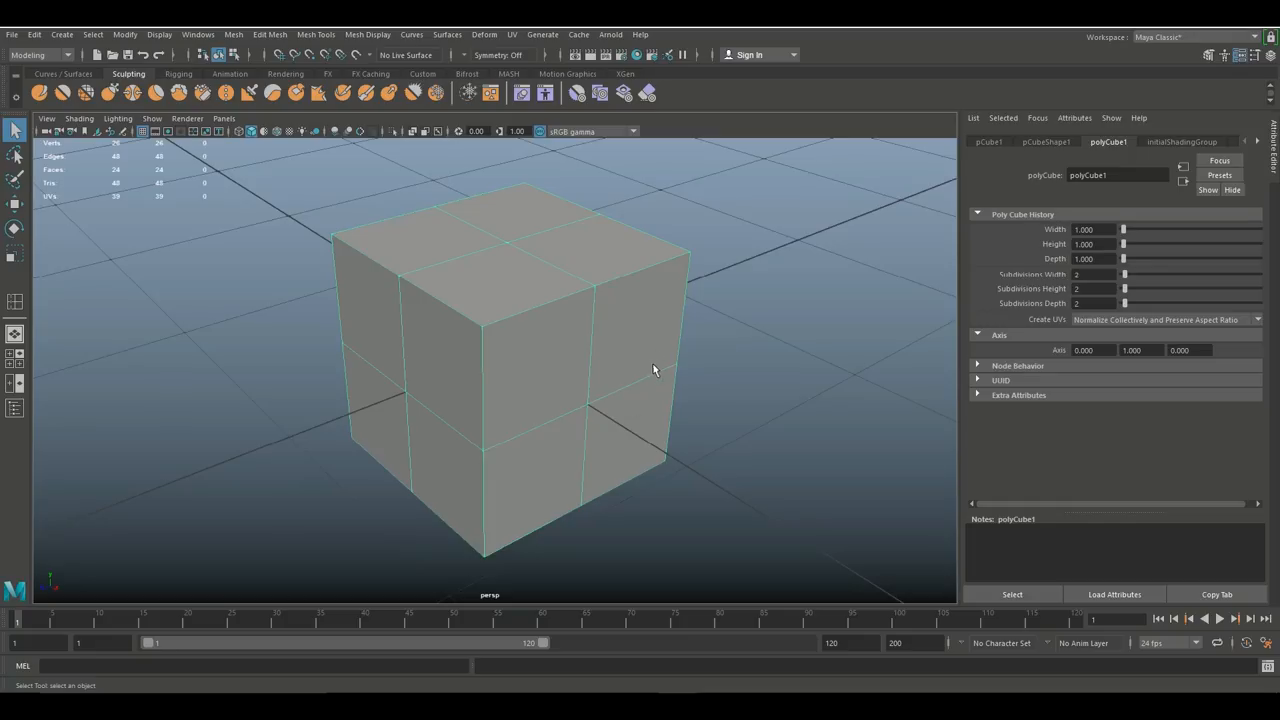
Insert several horizontal edge loops around the cube's sides with Insert Edge Loop.
{"action": "left_click_drag", "start_coordinate": [650, 370], "coordinate": [570, 403]}
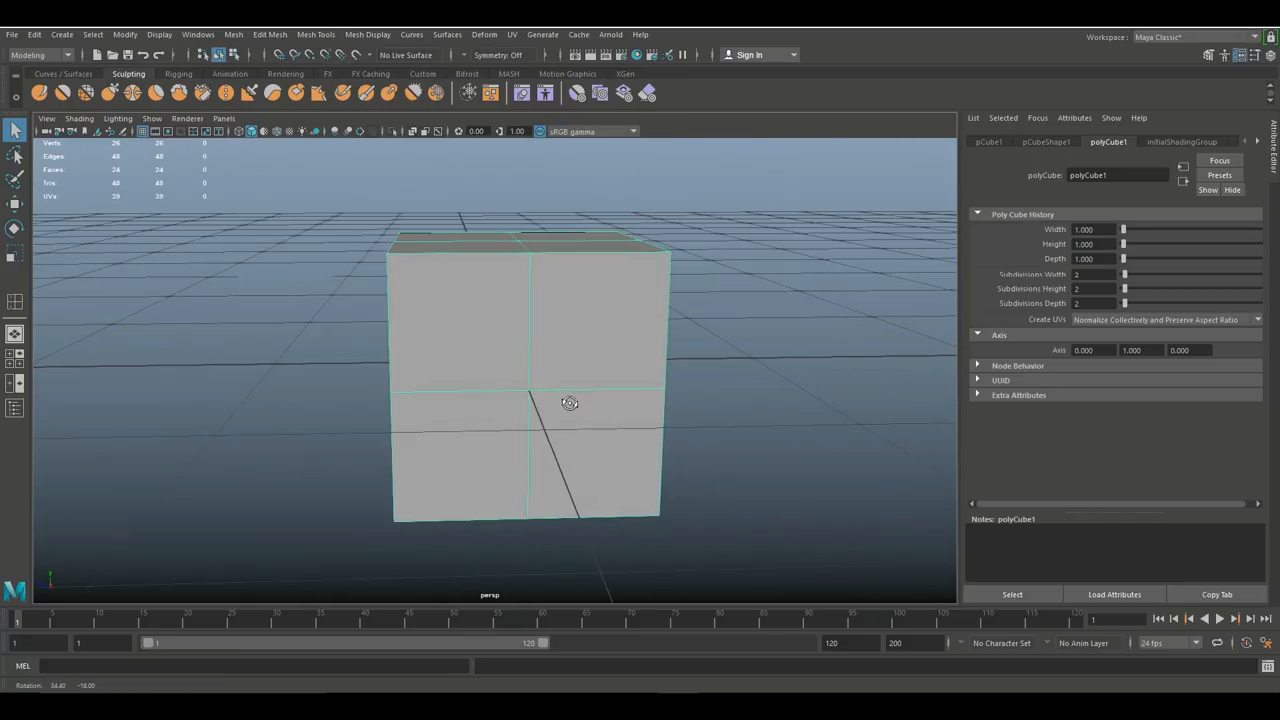
{"action": "left_click", "coordinate": [270, 34]}
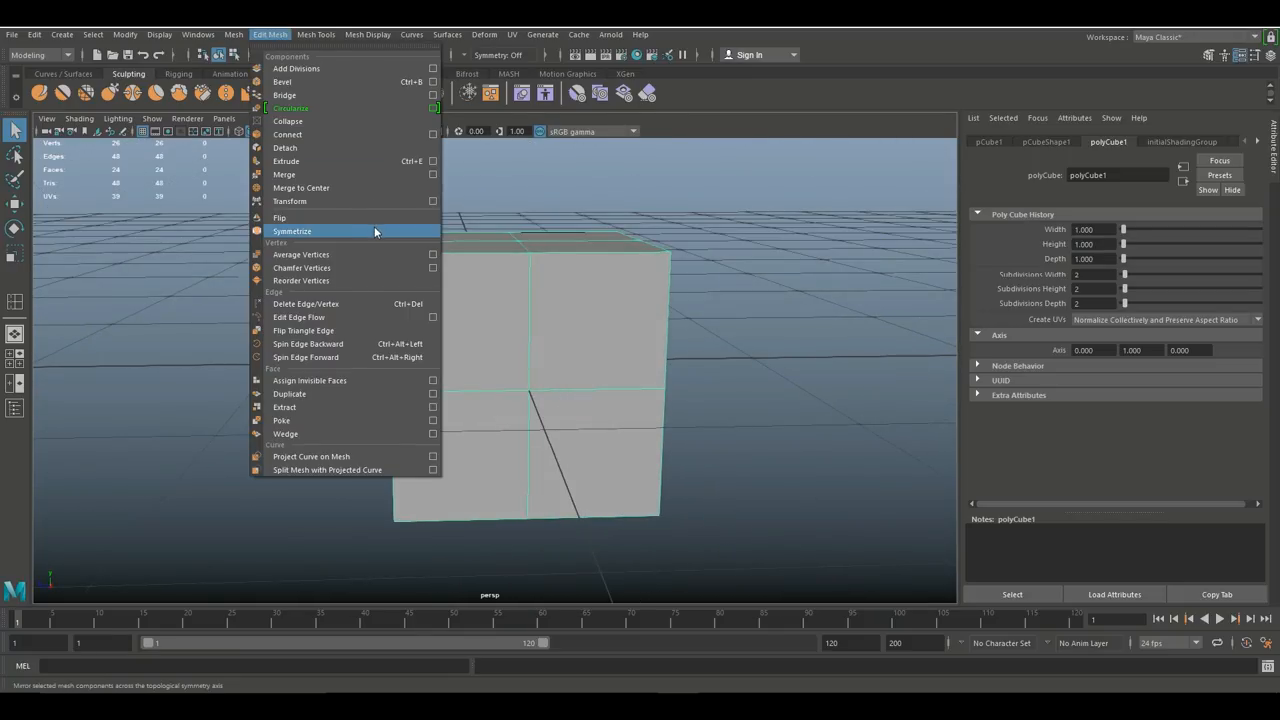
{"action": "left_click", "coordinate": [315, 34]}
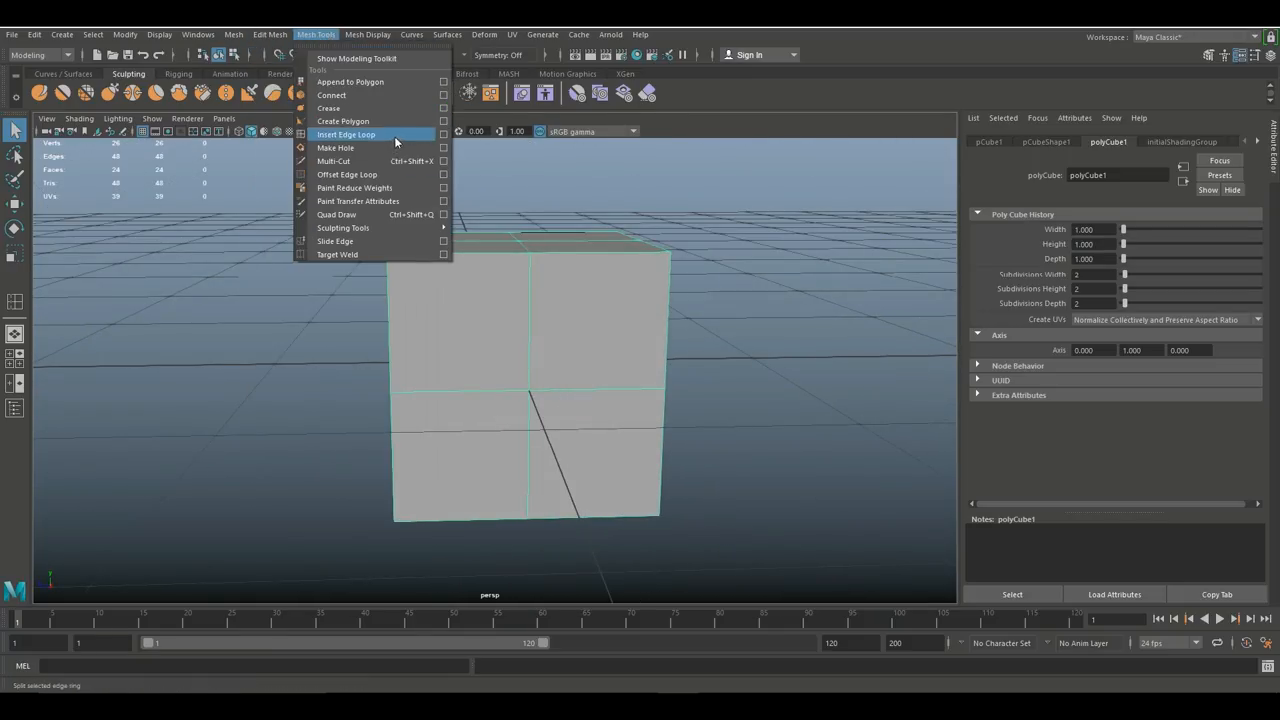
{"action": "left_click", "coordinate": [345, 134]}
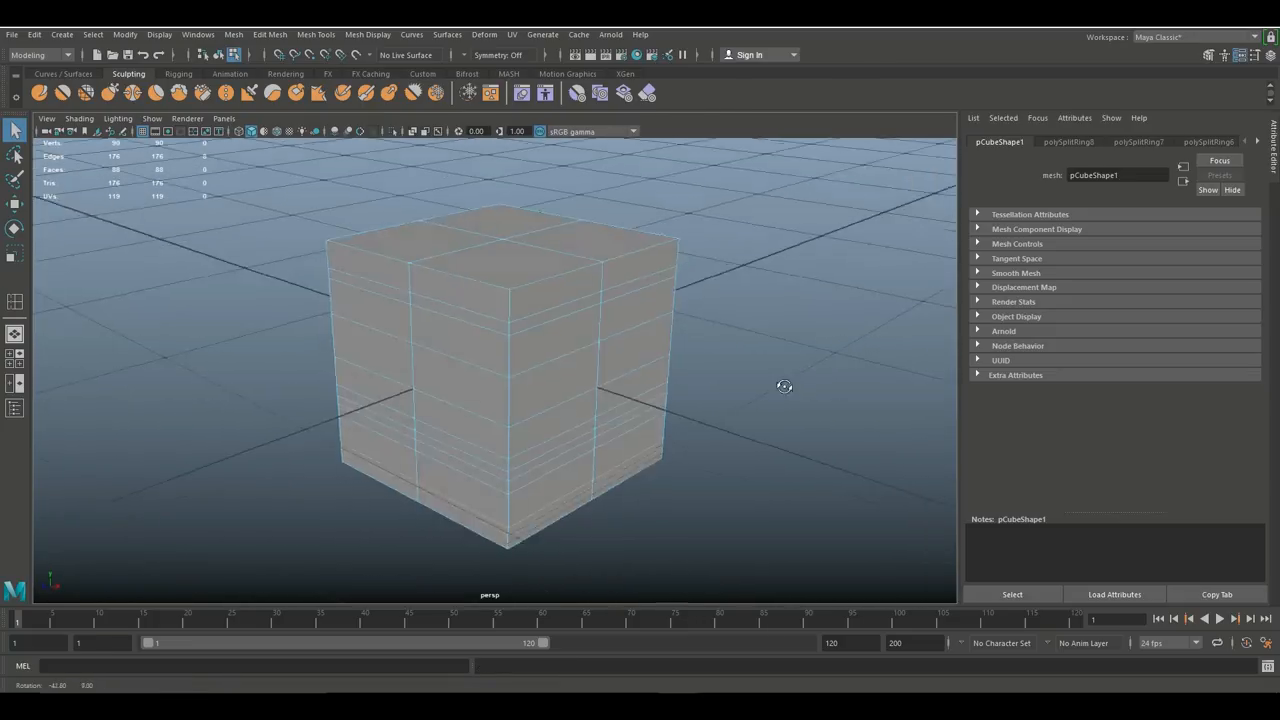
Undo most inserted edge loops, leaving one loop near the top (32 faces).
{"action": "left_click_drag", "start_coordinate": [784, 387], "coordinate": [753, 442]}
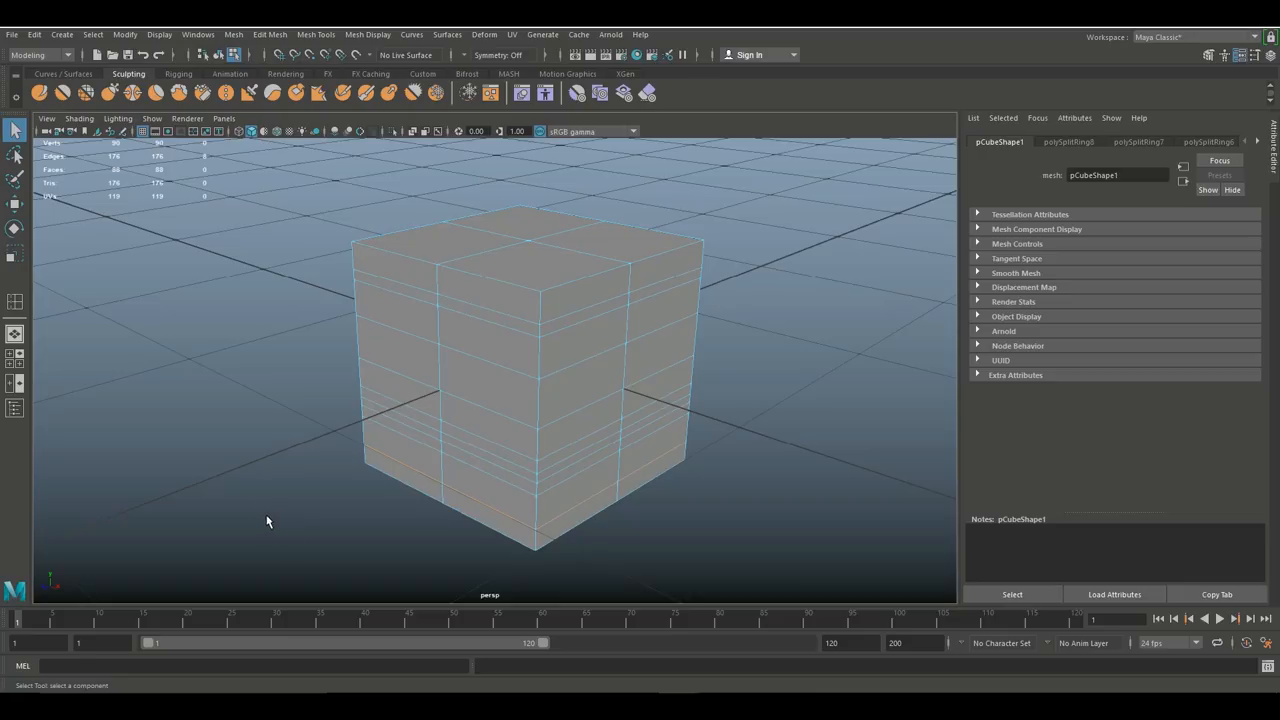
{"action": "left_click_drag", "start_coordinate": [267, 521], "coordinate": [324, 442]}
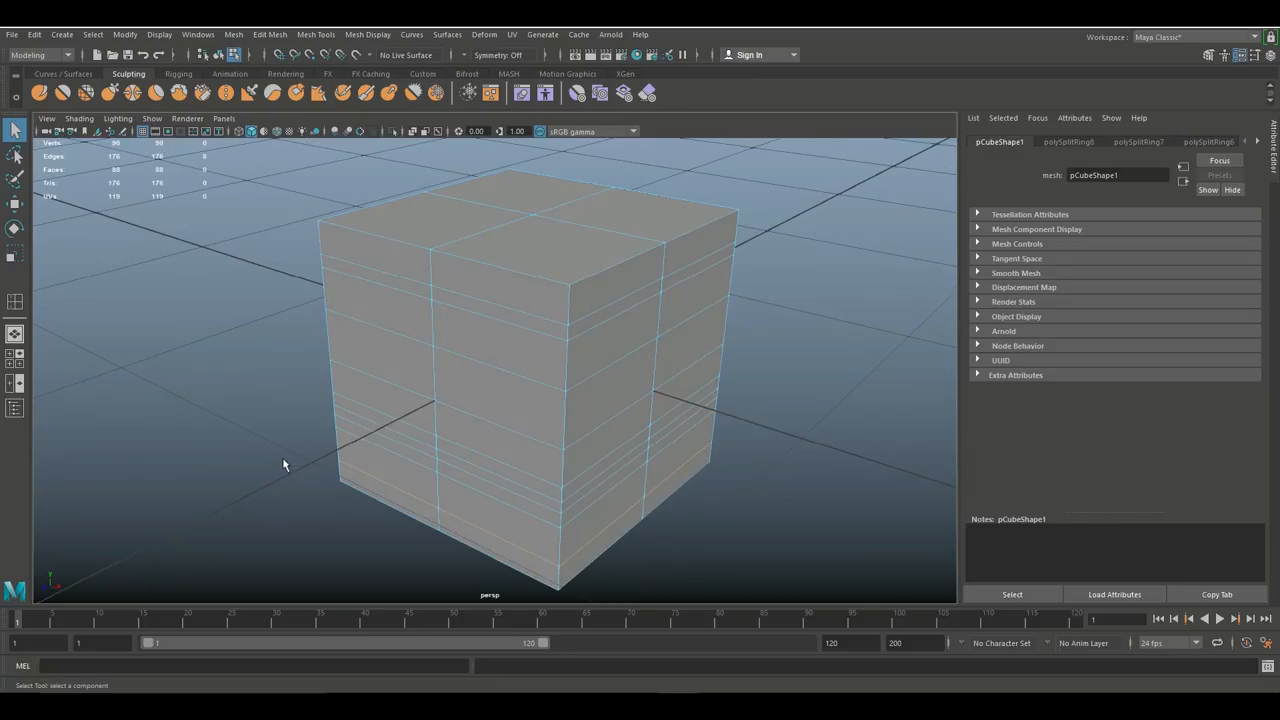
{"action": "right_click", "coordinate": [530, 330]}
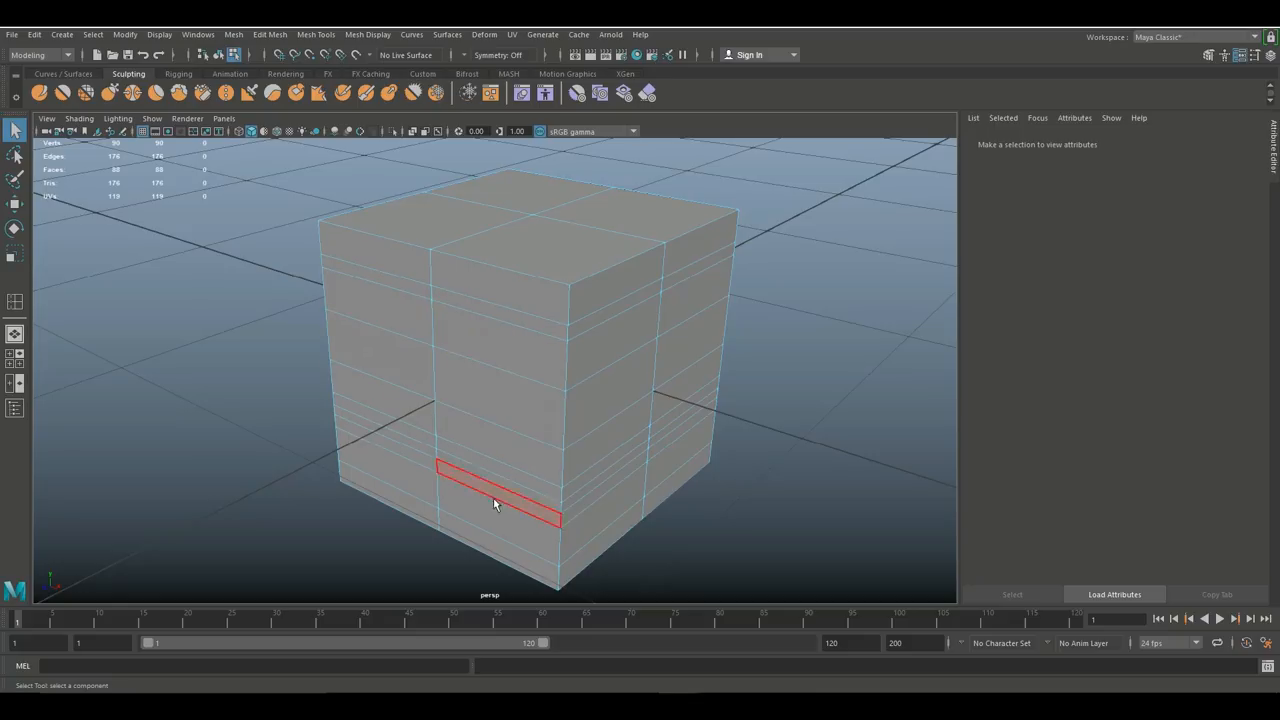
{"action": "left_click", "coordinate": [612, 335]}
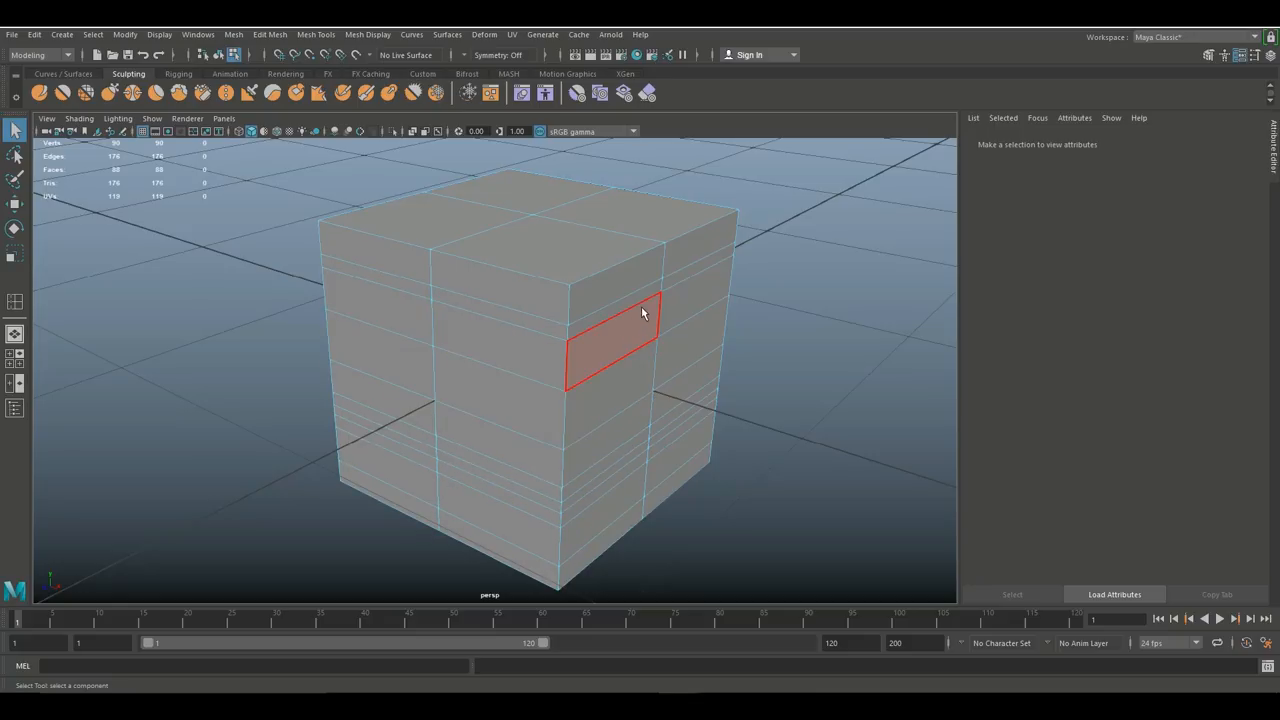
{"action": "left_click", "coordinate": [388, 296]}
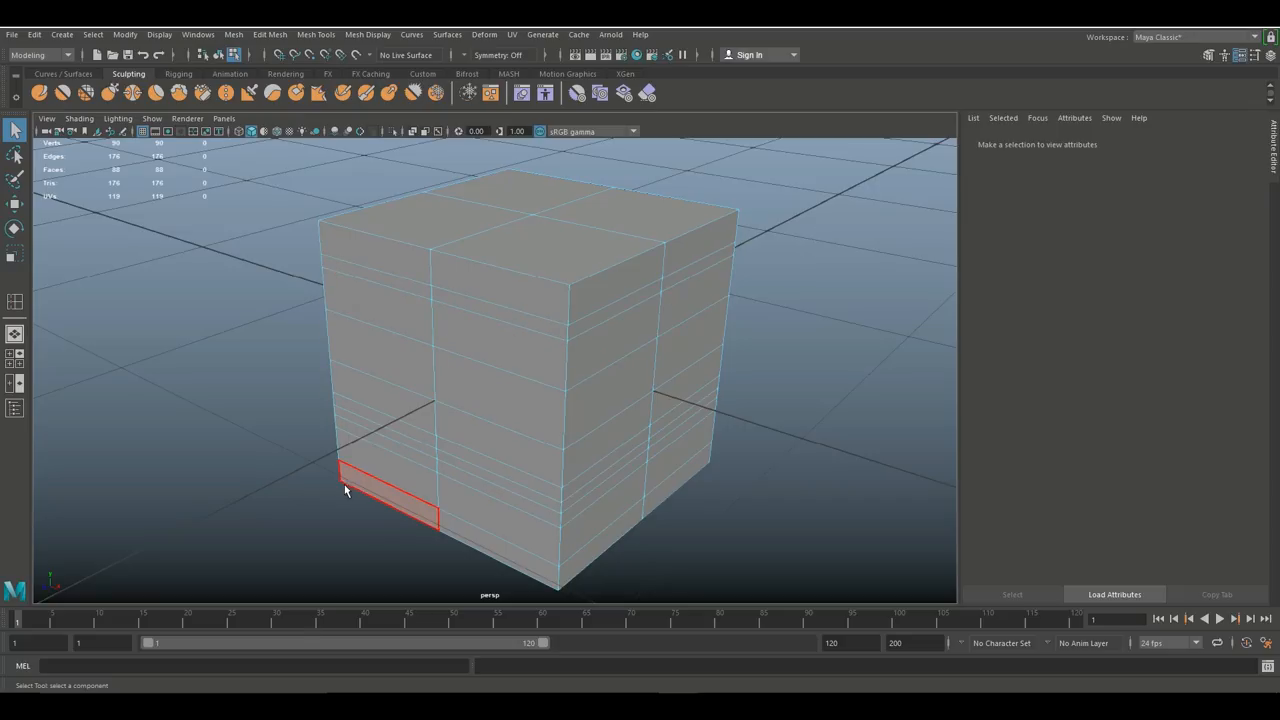
{"action": "left_click", "coordinate": [742, 428]}
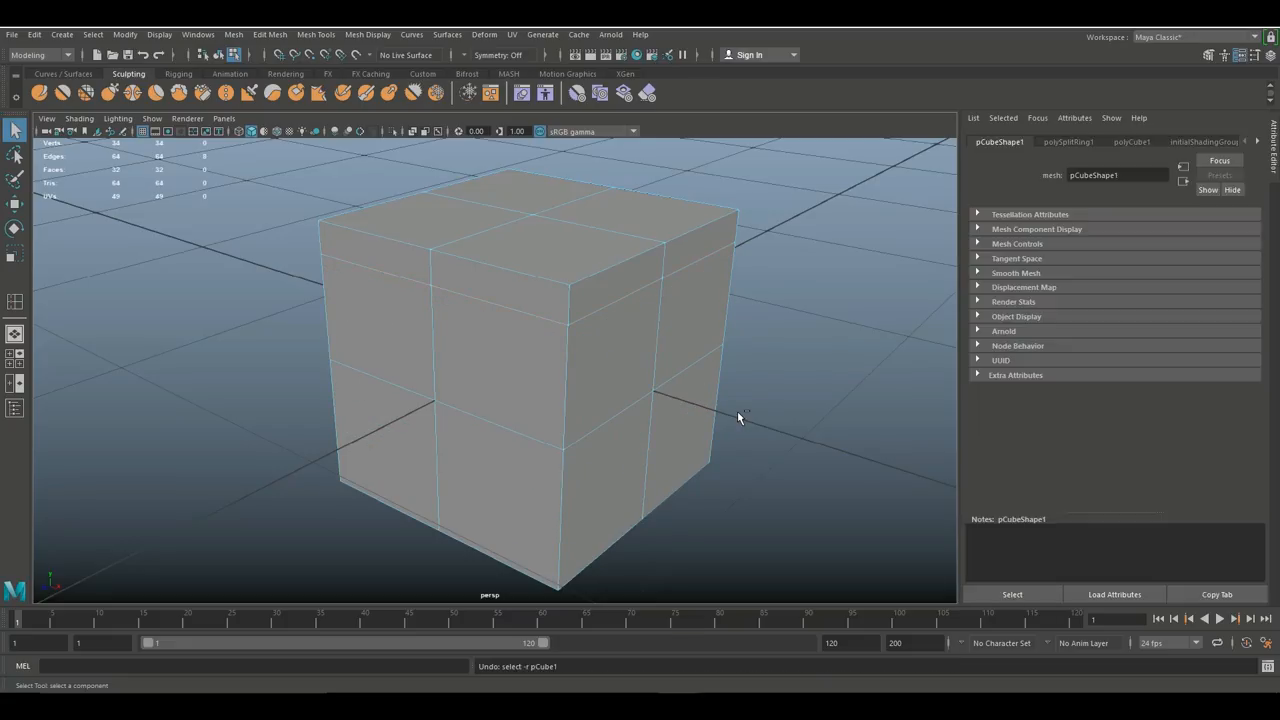
Deselect, orbit to a higher view, and reselect the 2×2×2 cube showing polyCube1.
{"action": "left_click", "coordinate": [798, 477]}
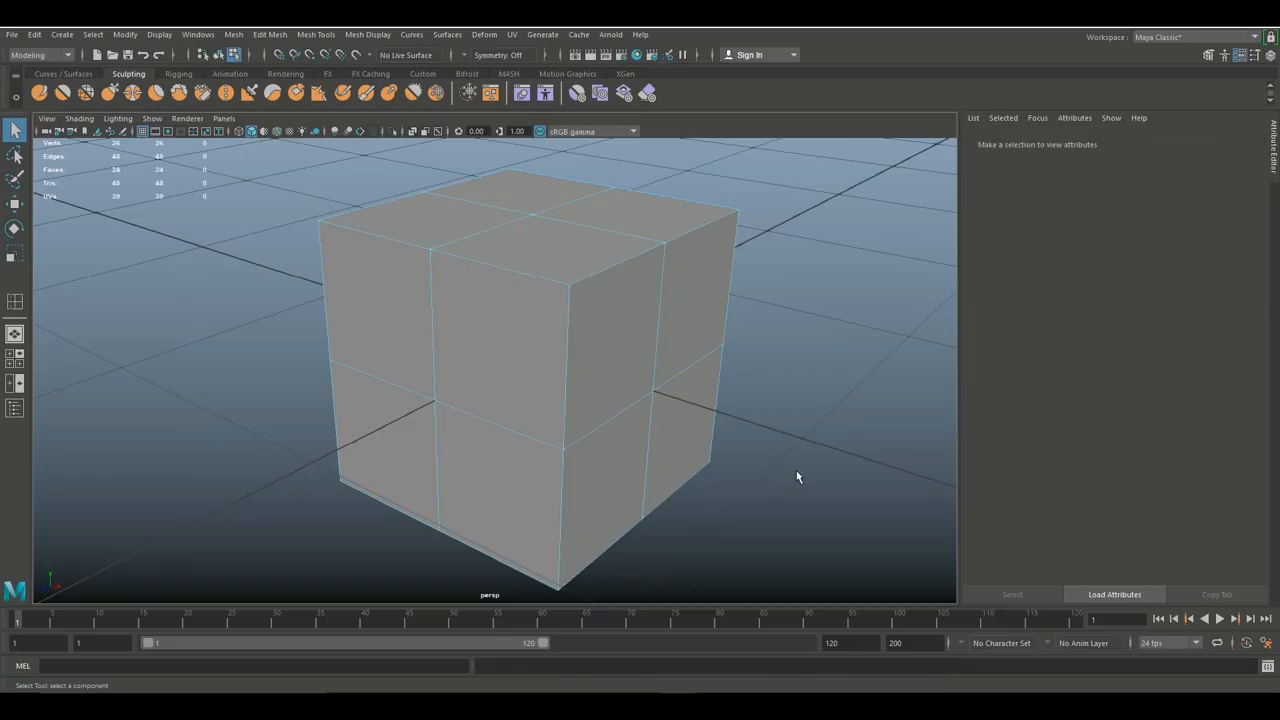
{"action": "mouse_move", "coordinate": [226, 399]}
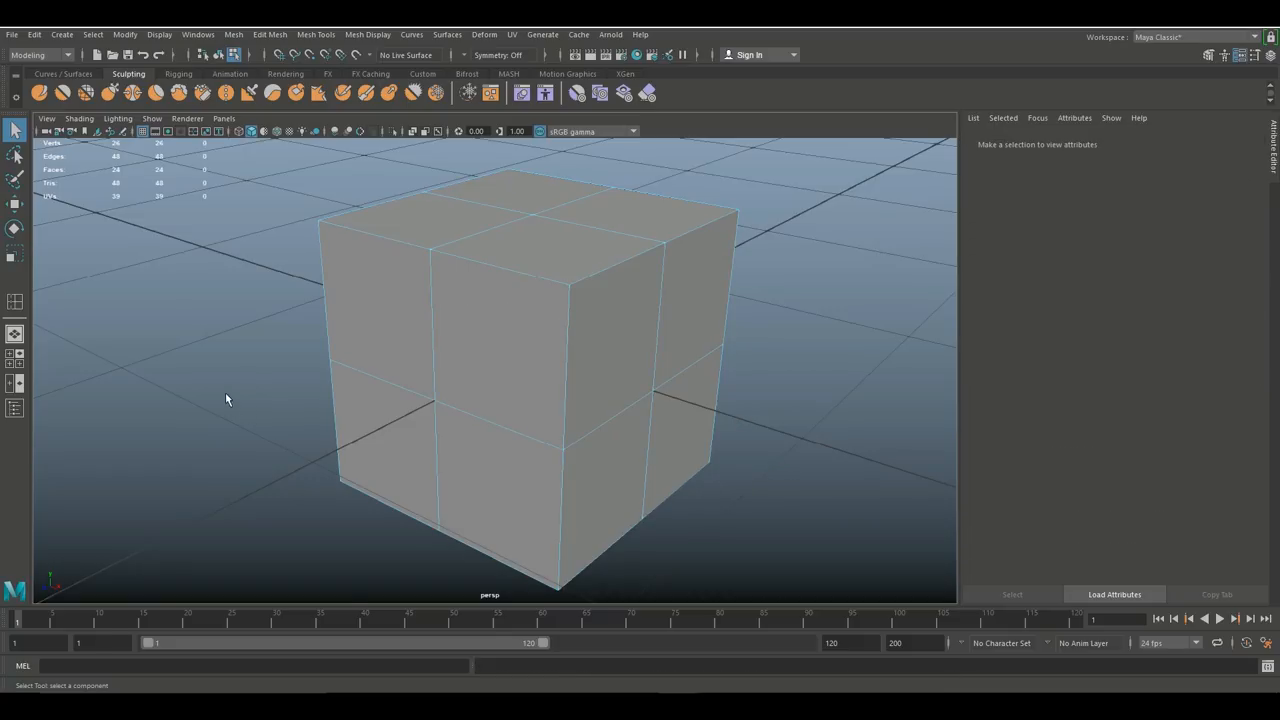
{"action": "left_click_drag", "start_coordinate": [226, 400], "coordinate": [370, 400]}
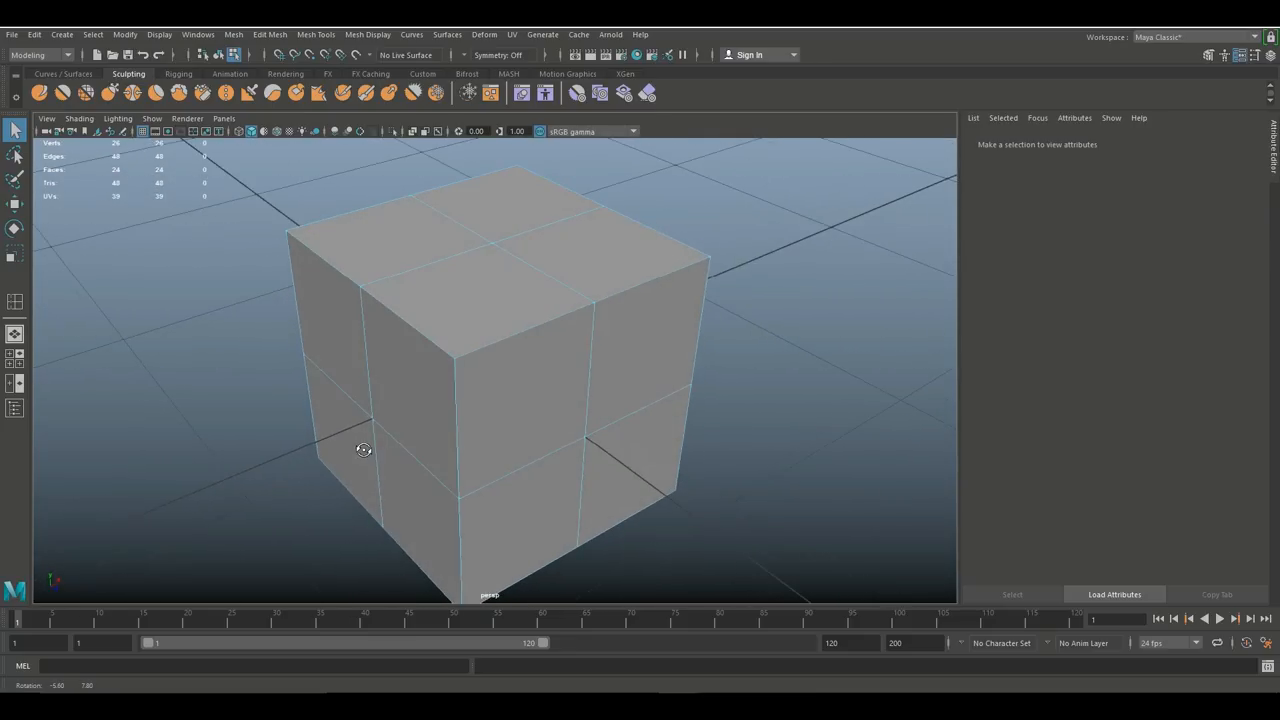
{"action": "mouse_move", "coordinate": [253, 443]}
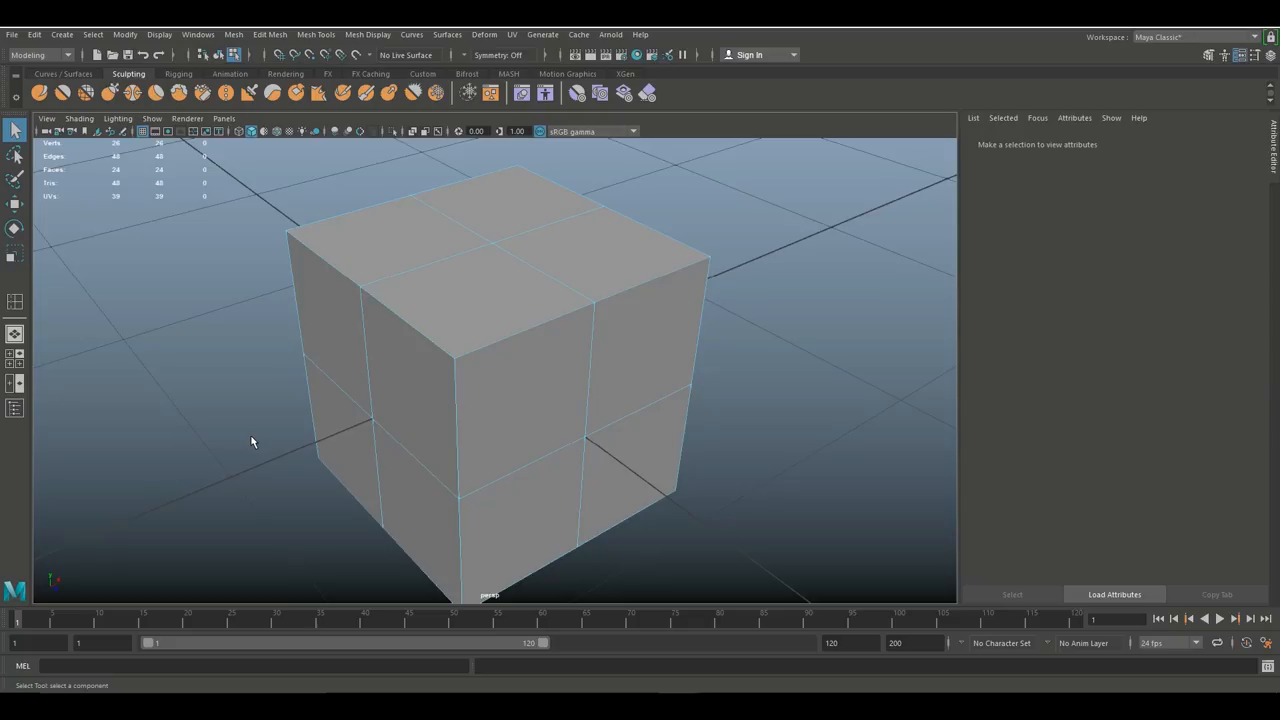
{"action": "left_click", "coordinate": [532, 217]}
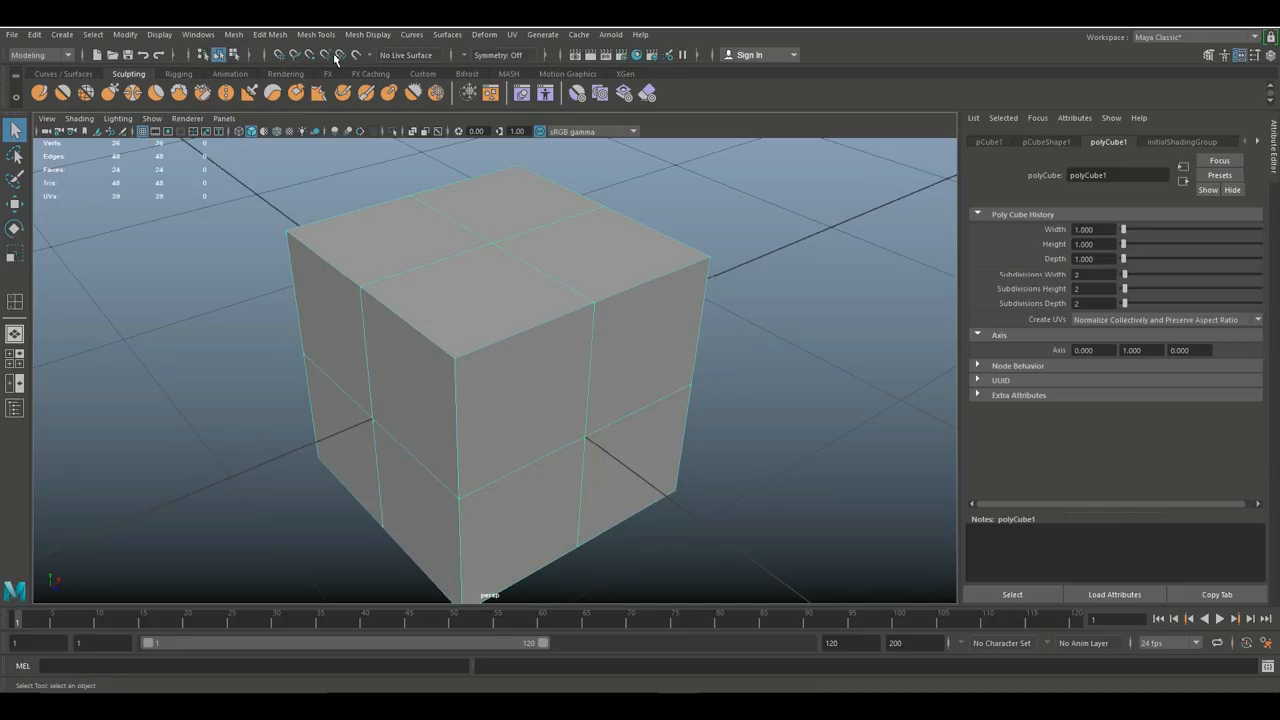
Triangulate the cube into 48 triangles and orbit around to inspect every side.
{"action": "left_click", "coordinate": [233, 34]}
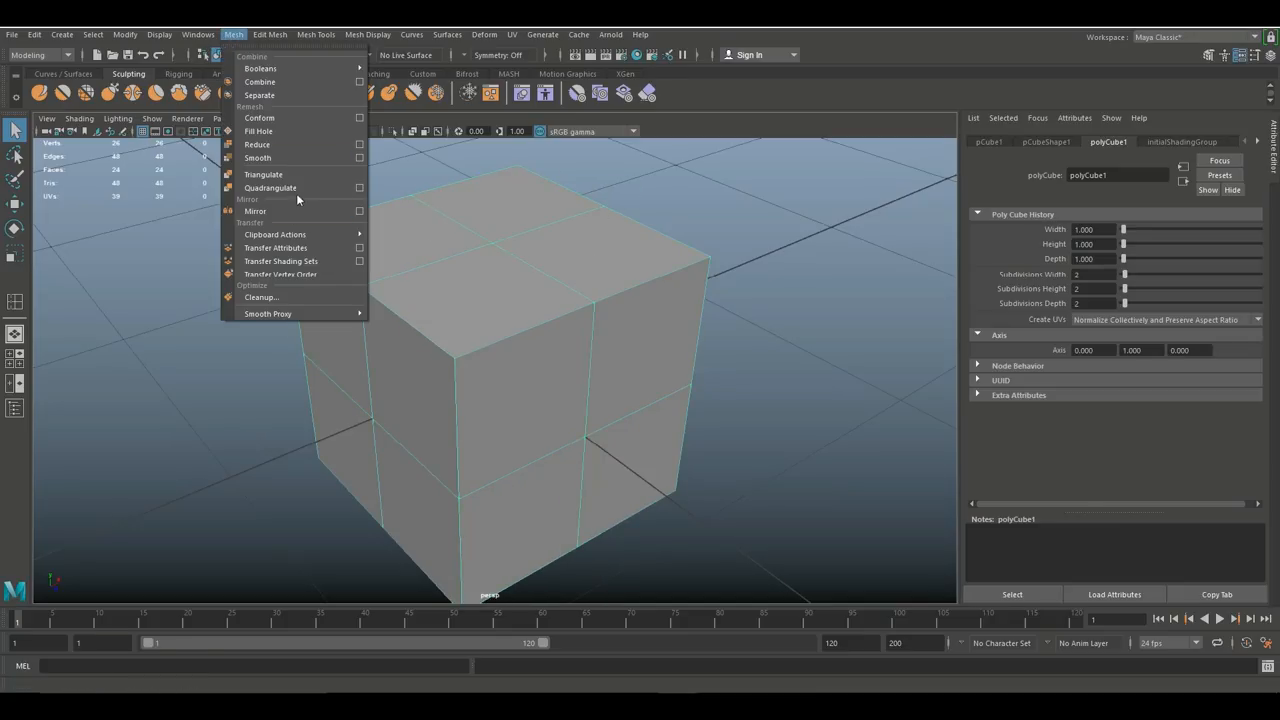
{"action": "left_click", "coordinate": [263, 174]}
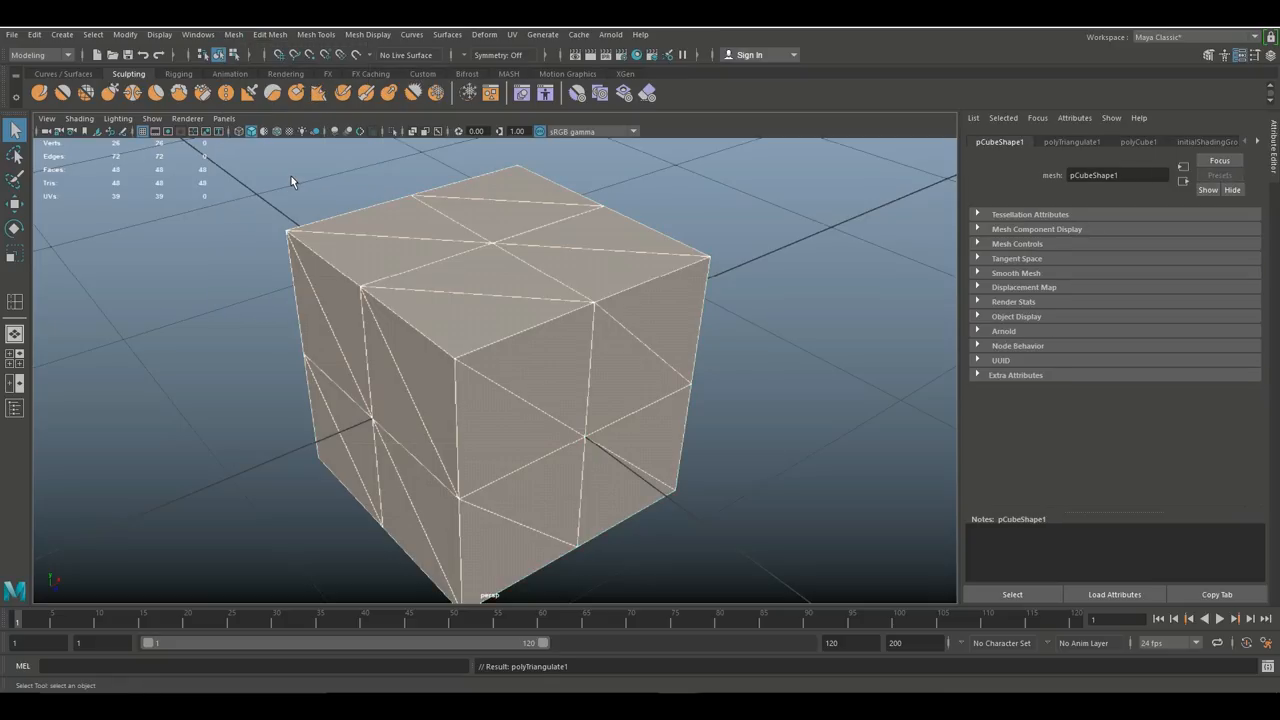
{"action": "left_click_drag", "start_coordinate": [400, 300], "coordinate": [273, 333]}
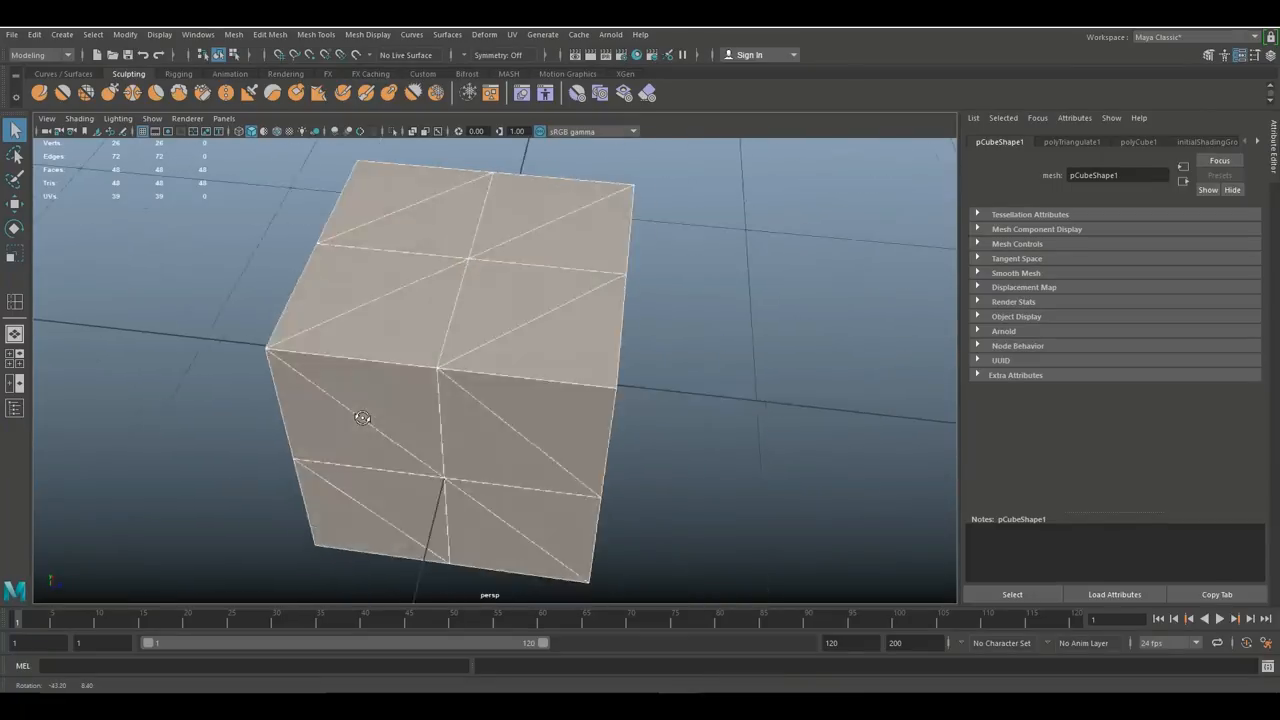
{"action": "left_click_drag", "start_coordinate": [362, 417], "coordinate": [378, 433]}
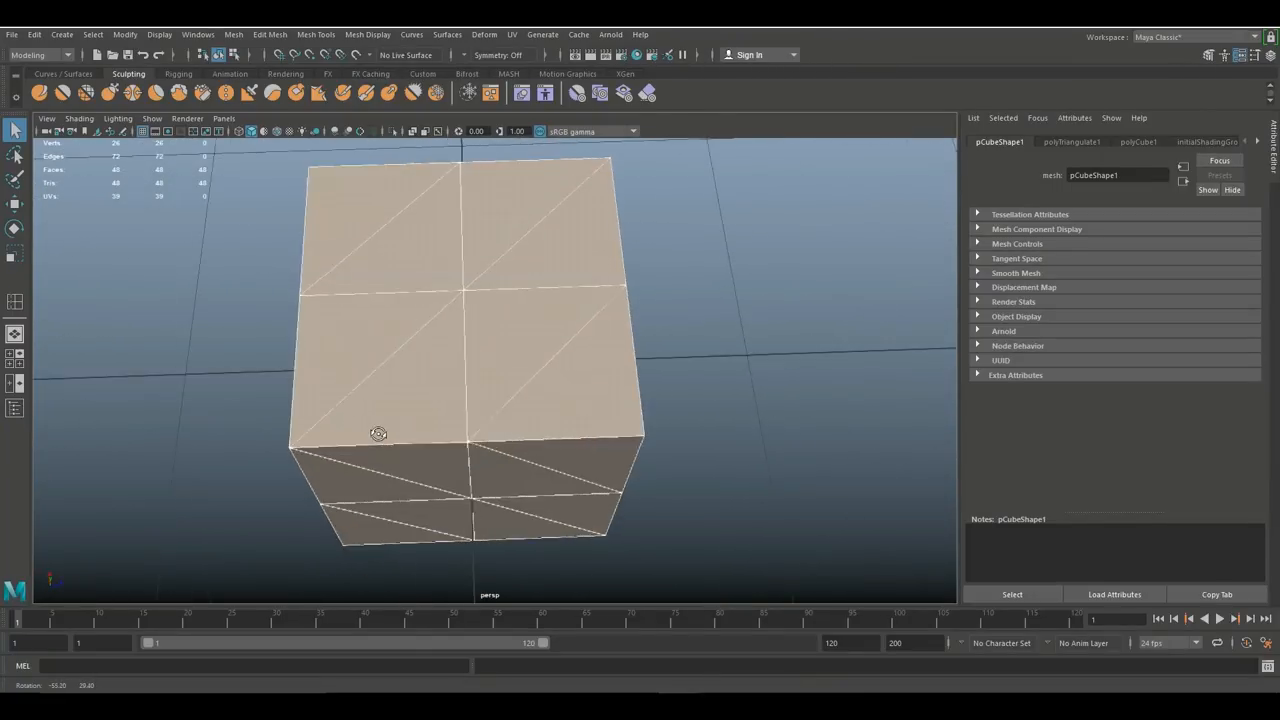
{"action": "left_click_drag", "start_coordinate": [378, 433], "coordinate": [331, 398]}
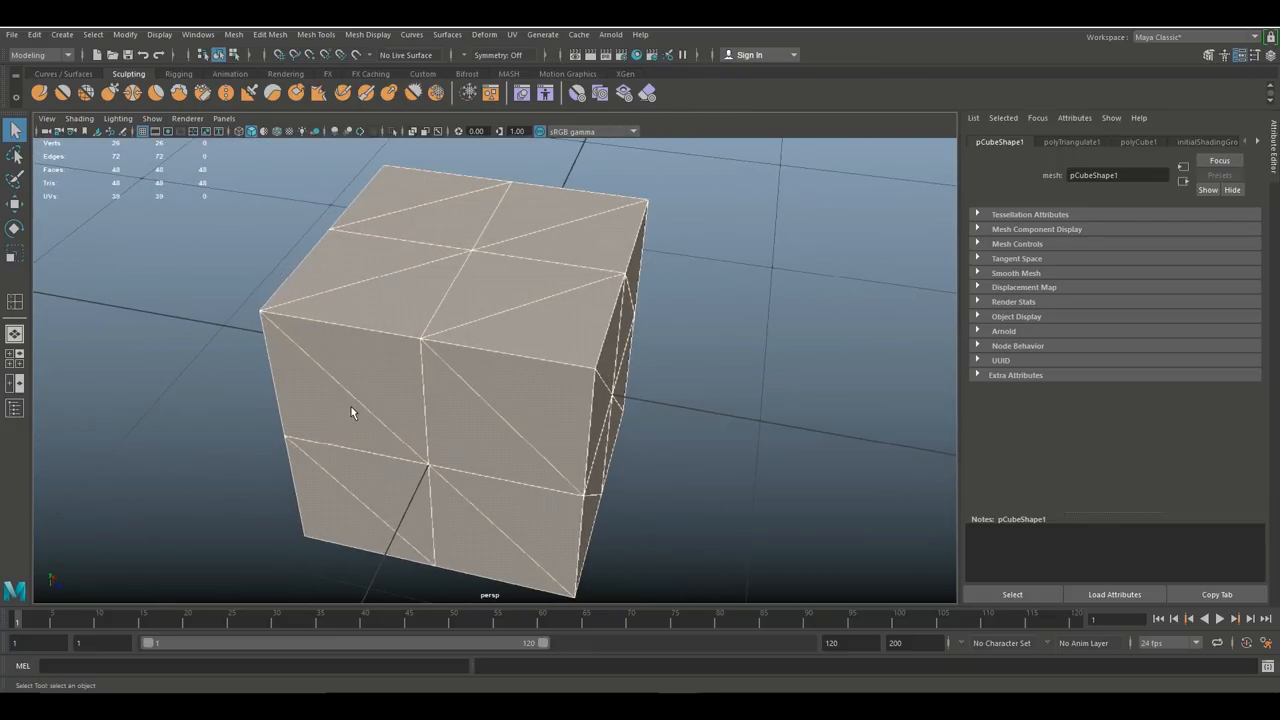
{"action": "left_click_drag", "start_coordinate": [352, 414], "coordinate": [385, 400]}
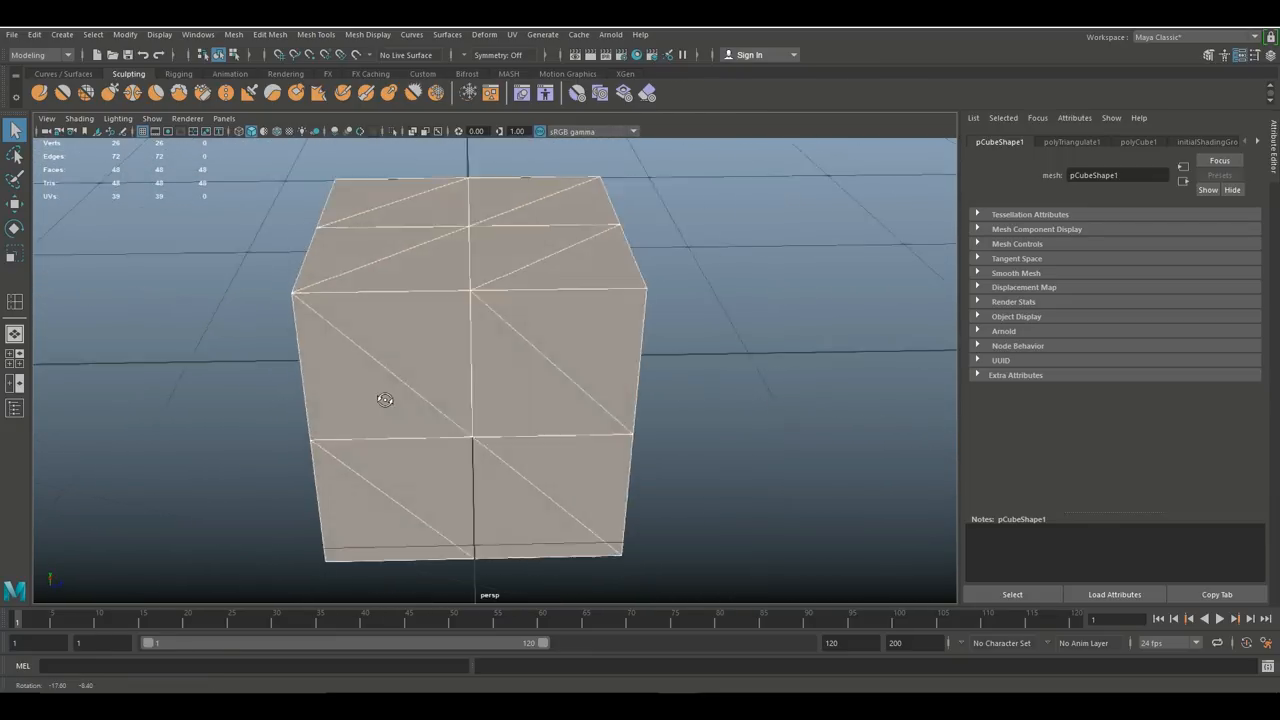
{"action": "left_click_drag", "start_coordinate": [385, 400], "coordinate": [465, 394]}
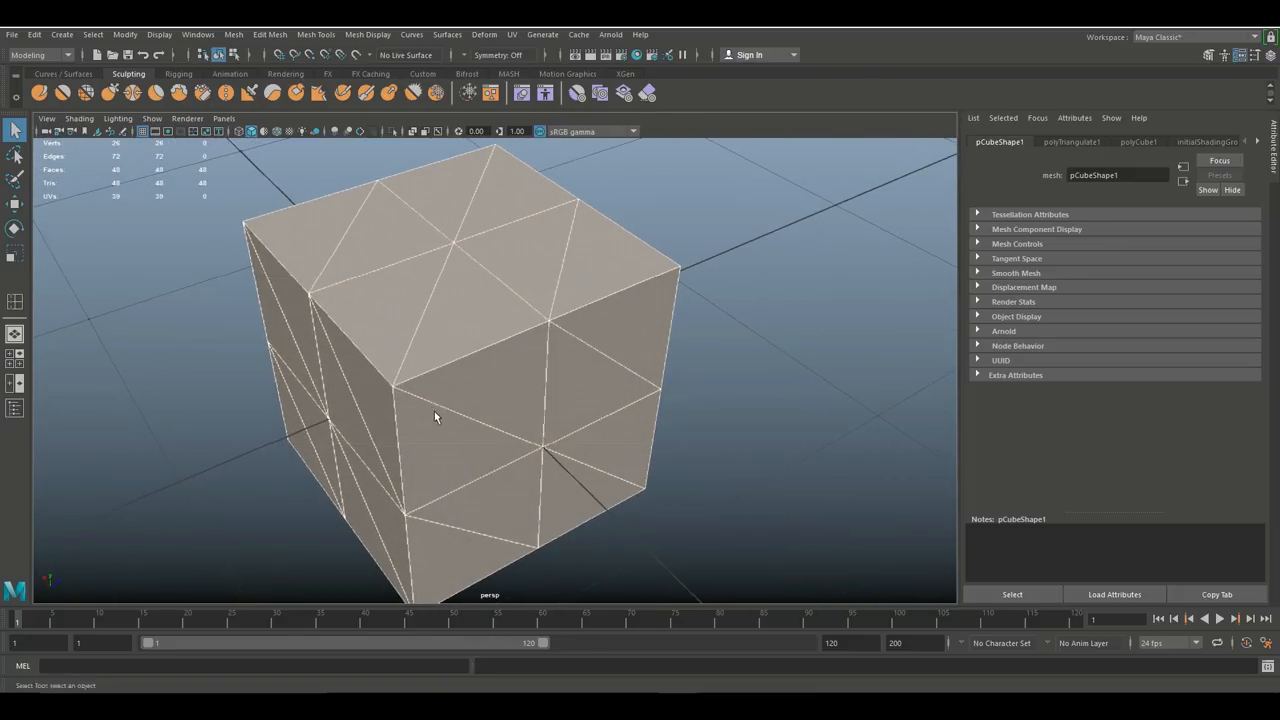
{"action": "mouse_move", "coordinate": [823, 338]}
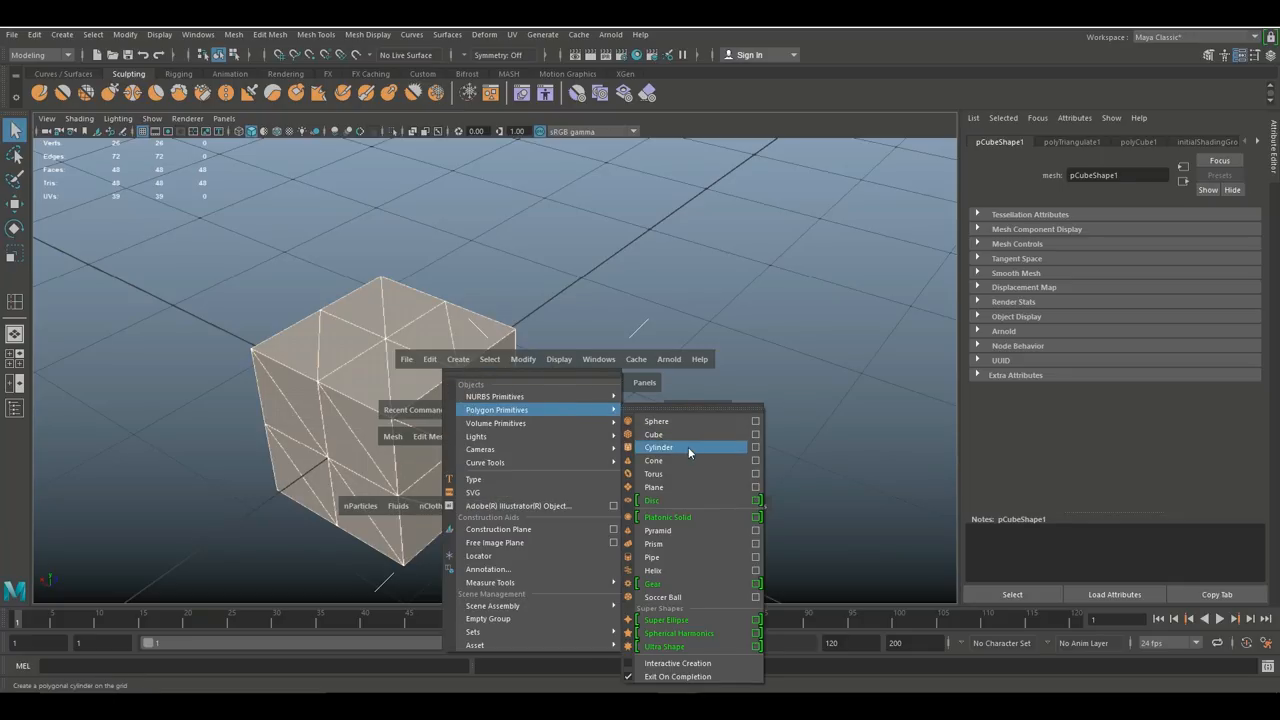
Create a polygon cylinder beside the cube and move the camera in close.
{"action": "left_click", "coordinate": [659, 447]}
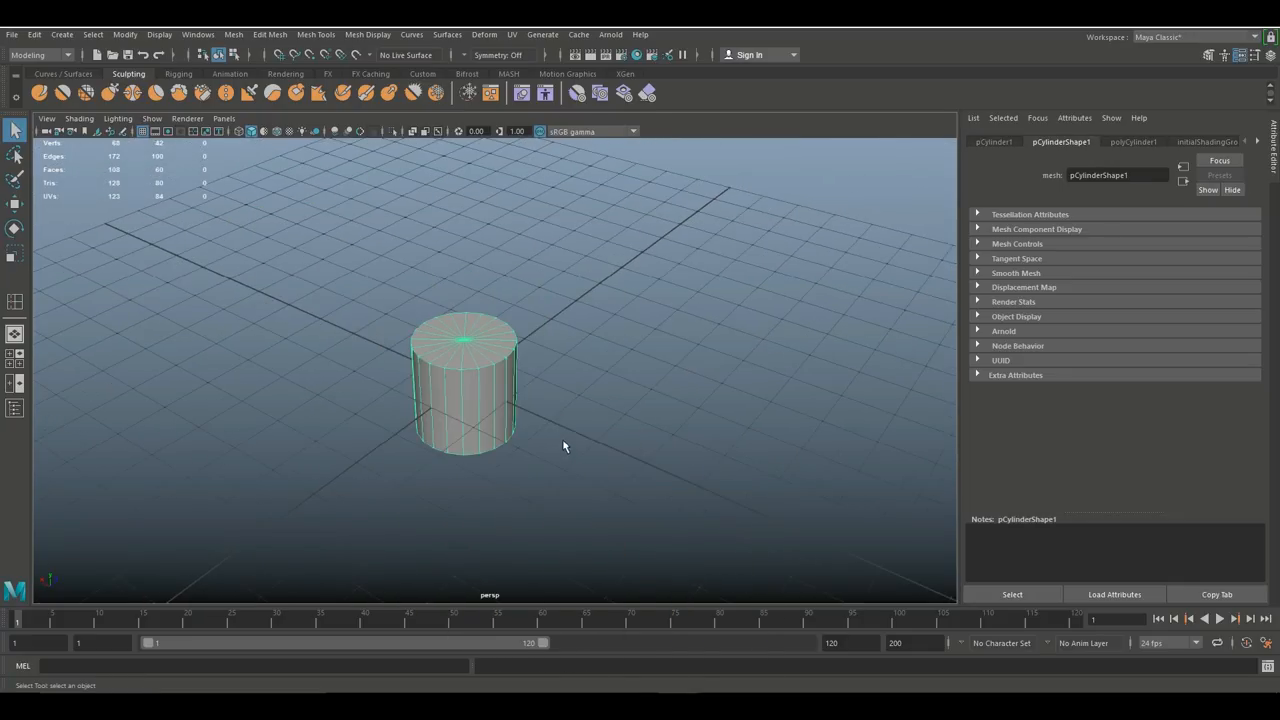
{"action": "left_click_drag", "start_coordinate": [463, 385], "coordinate": [500, 400]}
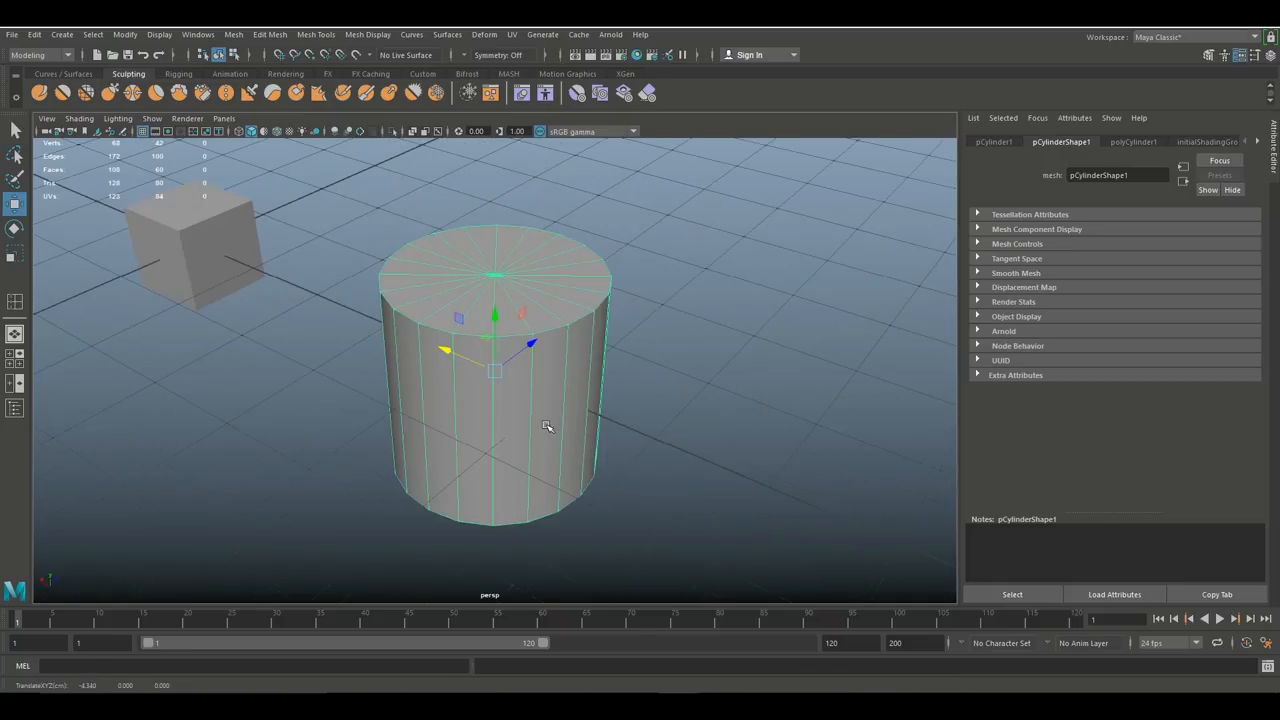
{"action": "left_click_drag", "start_coordinate": [547, 426], "coordinate": [595, 448]}
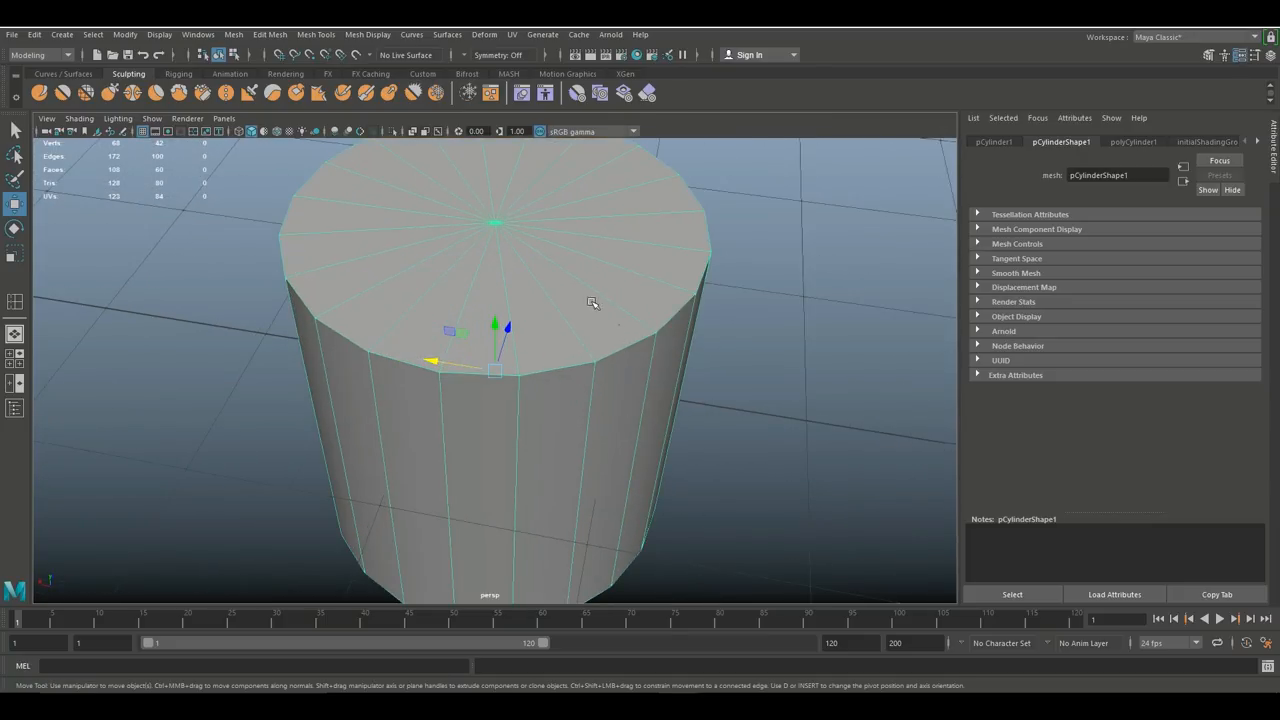
{"action": "left_click_drag", "start_coordinate": [593, 303], "coordinate": [663, 380]}
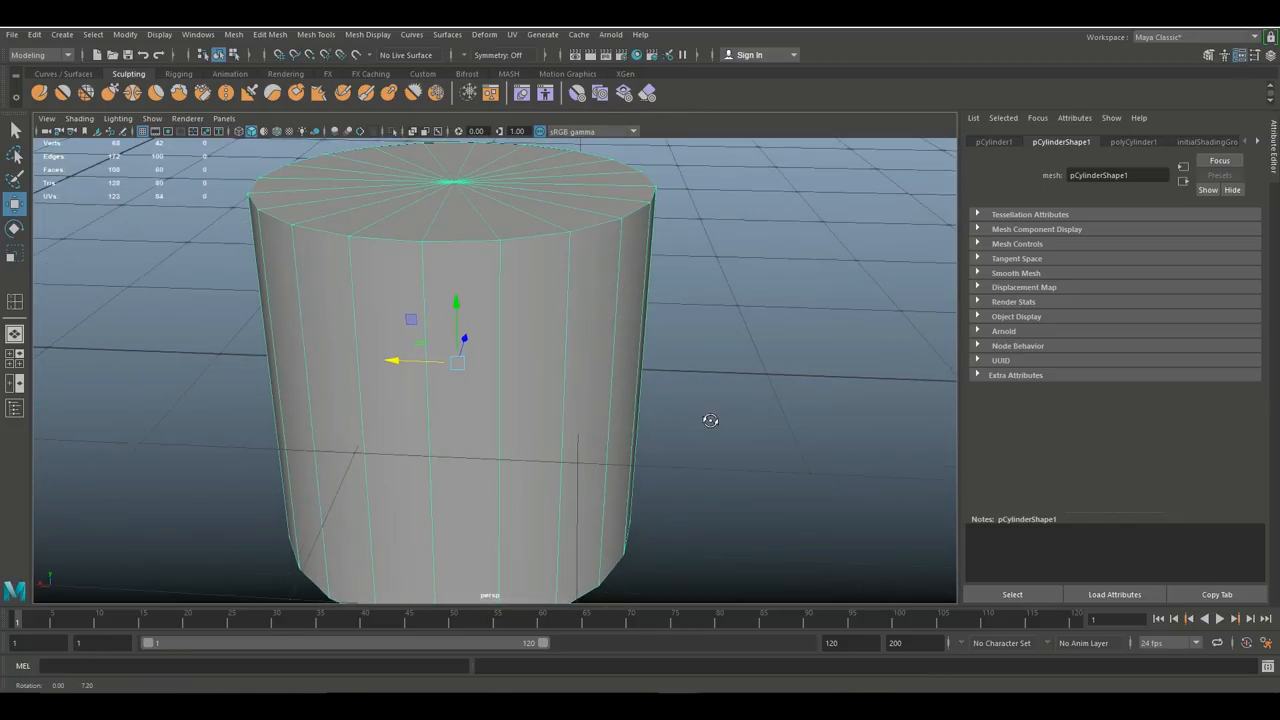
Raise the cylinder's height subdivisions to 7 and orbit to inspect its caps.
{"action": "left_click", "coordinate": [1133, 141]}
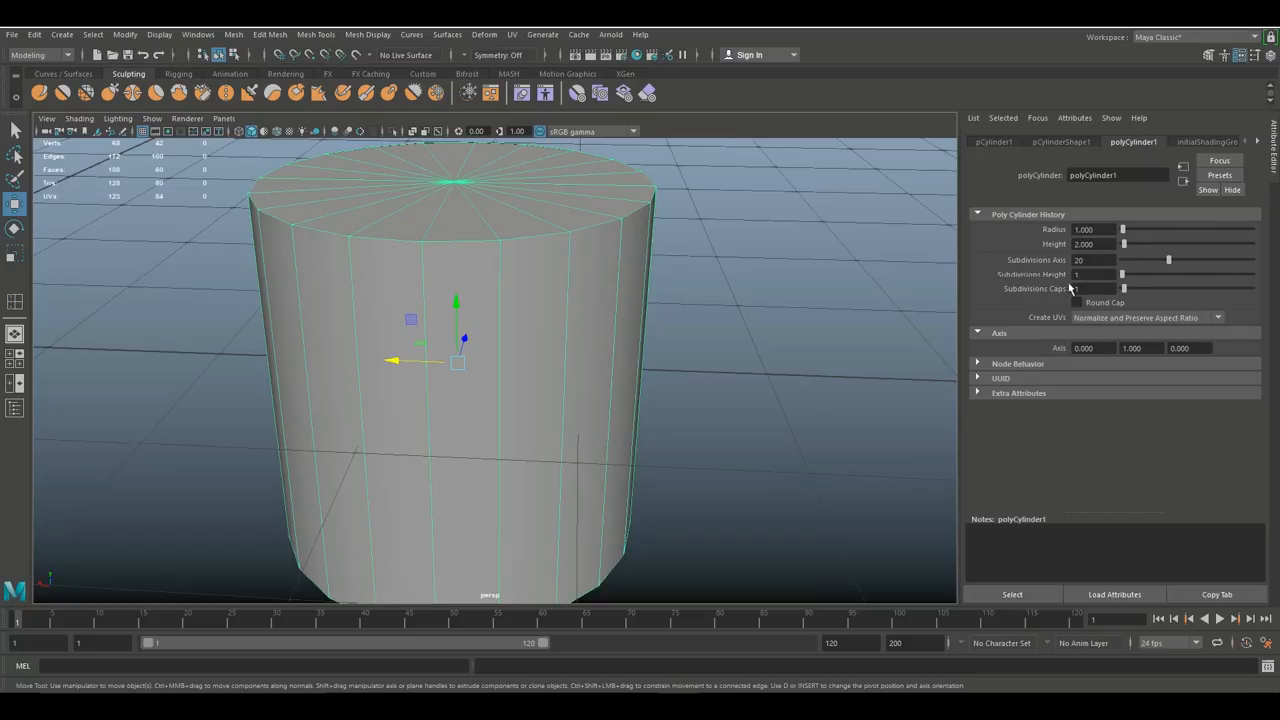
{"action": "left_click_drag", "start_coordinate": [1122, 274], "coordinate": [1130, 274]}
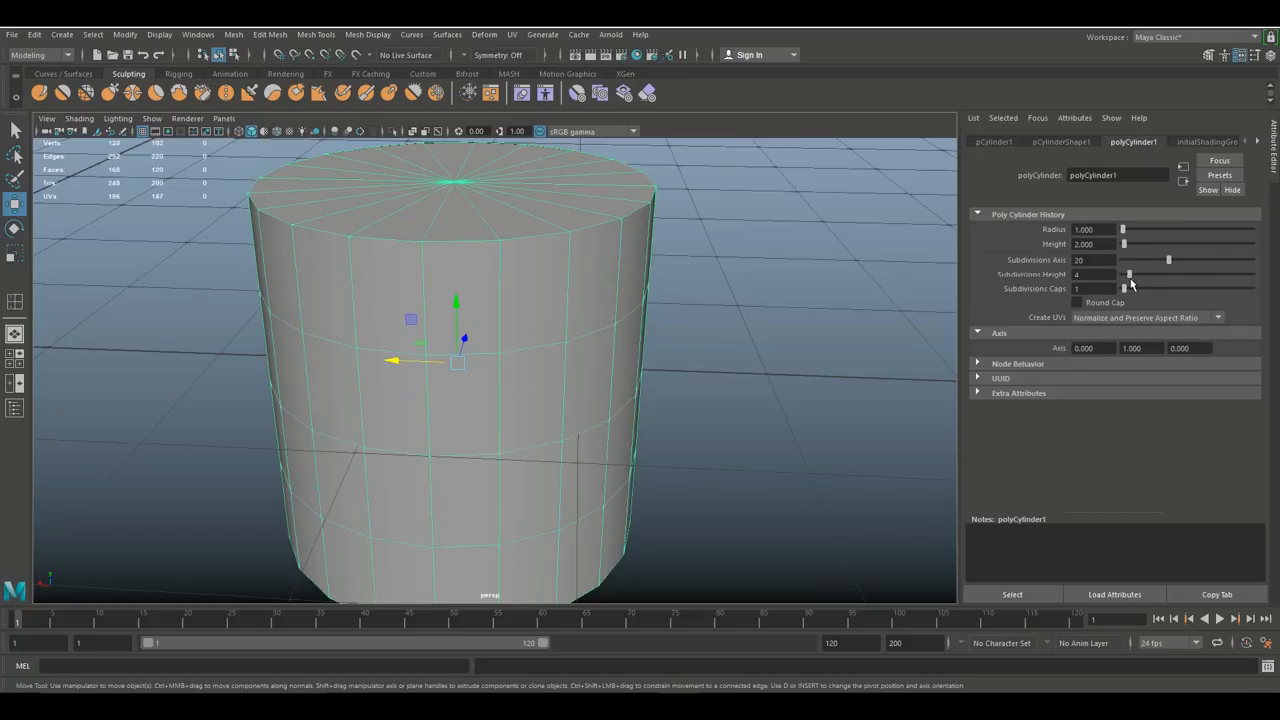
{"action": "left_click_drag", "start_coordinate": [1129, 275], "coordinate": [1140, 275]}
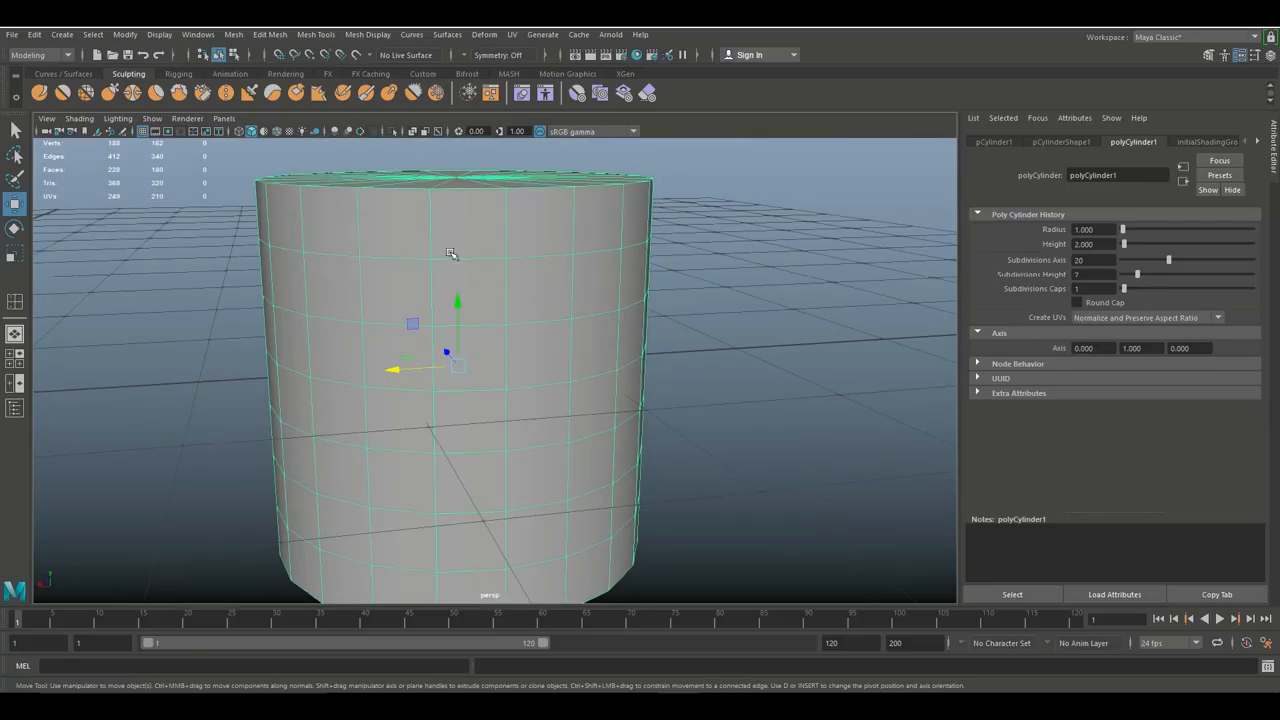
{"action": "left_click_drag", "start_coordinate": [450, 255], "coordinate": [697, 408]}
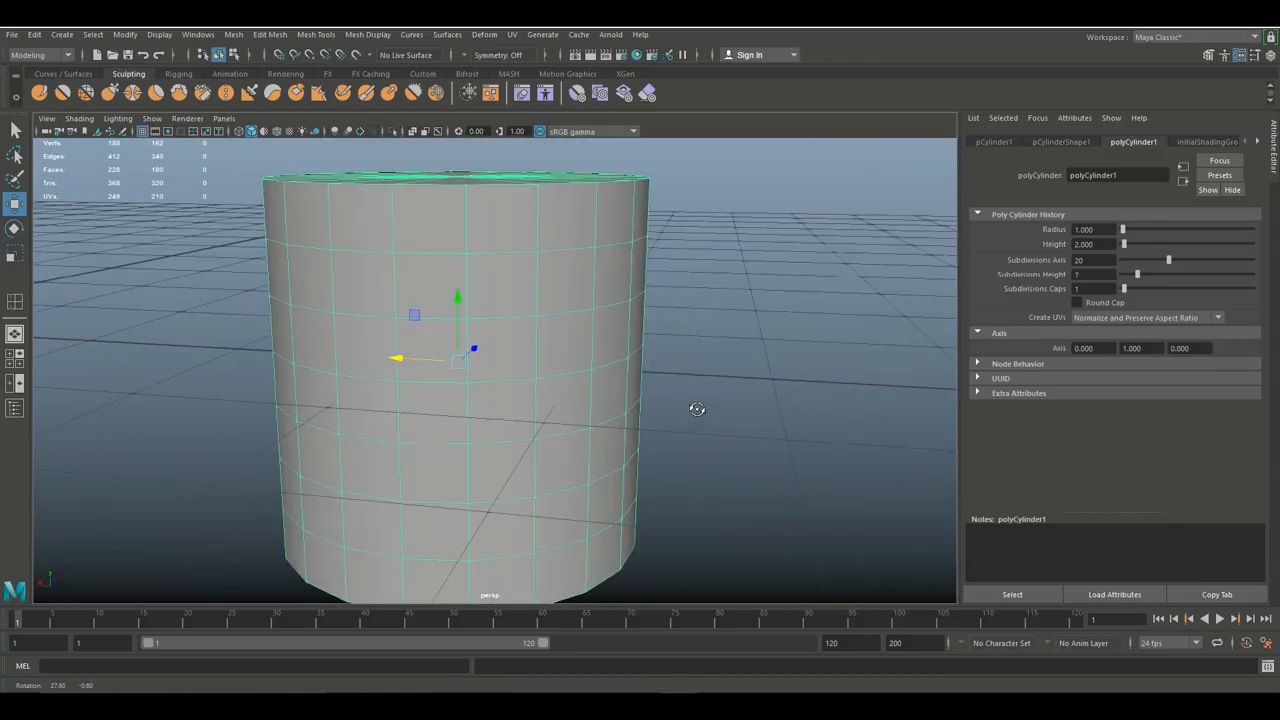
{"action": "left_click_drag", "start_coordinate": [697, 408], "coordinate": [674, 424]}
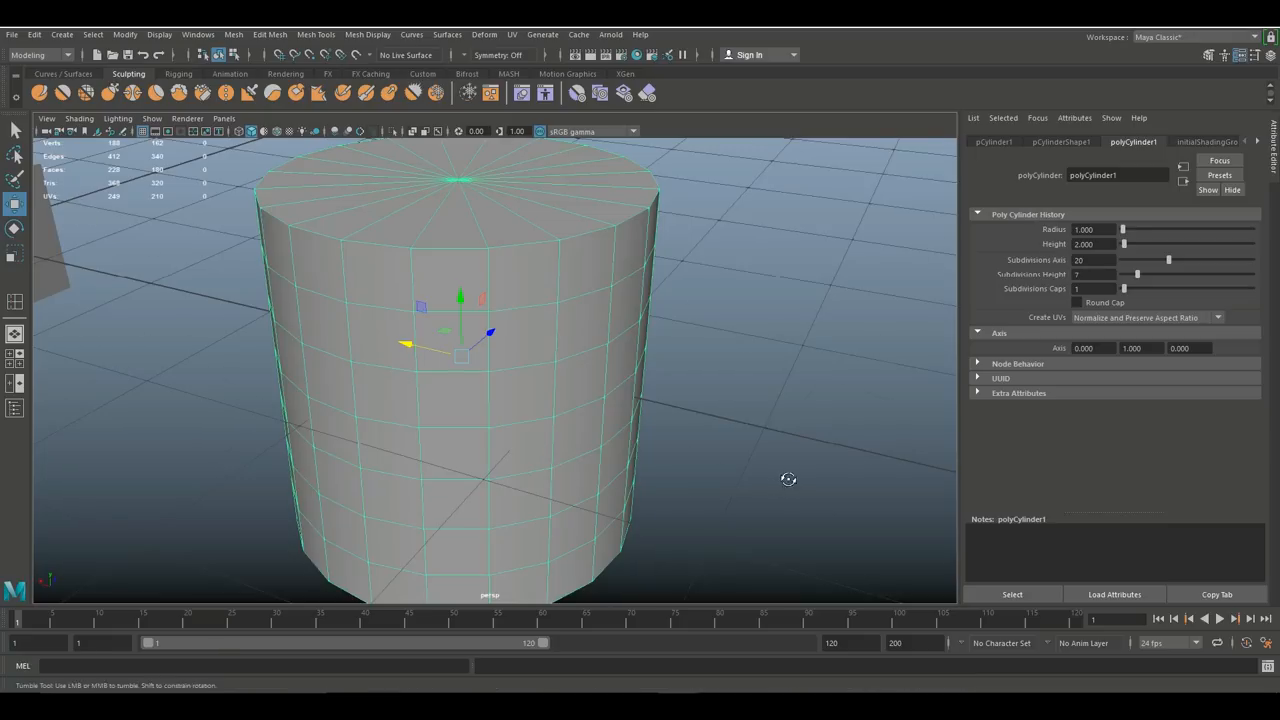
{"action": "left_click_drag", "start_coordinate": [789, 478], "coordinate": [731, 466]}
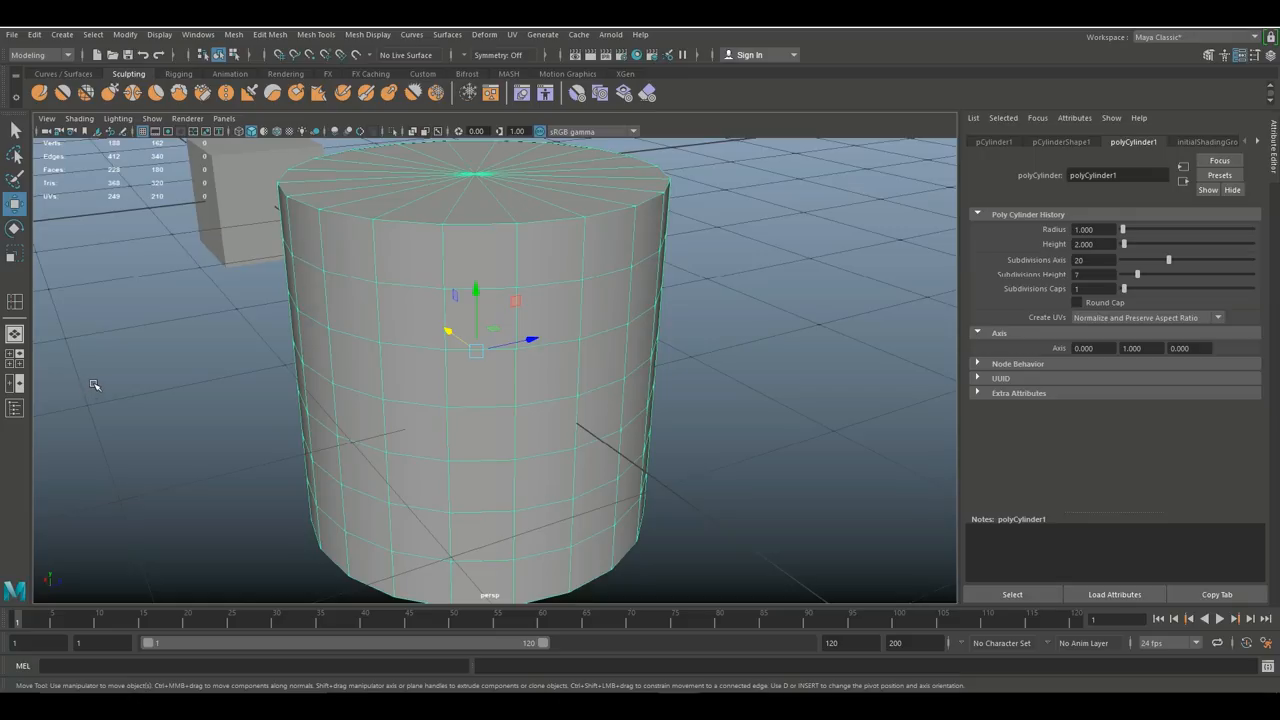
{"action": "mouse_move", "coordinate": [368, 383]}
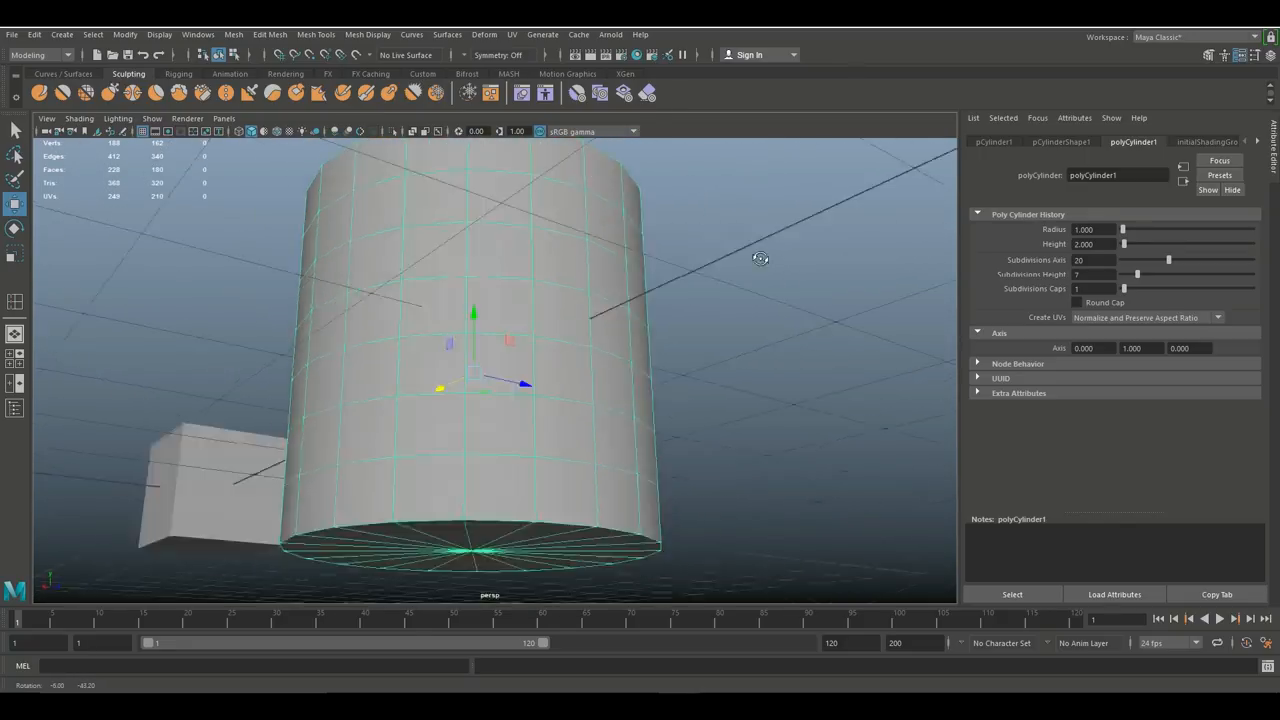
{"action": "left_click_drag", "start_coordinate": [760, 258], "coordinate": [794, 345]}
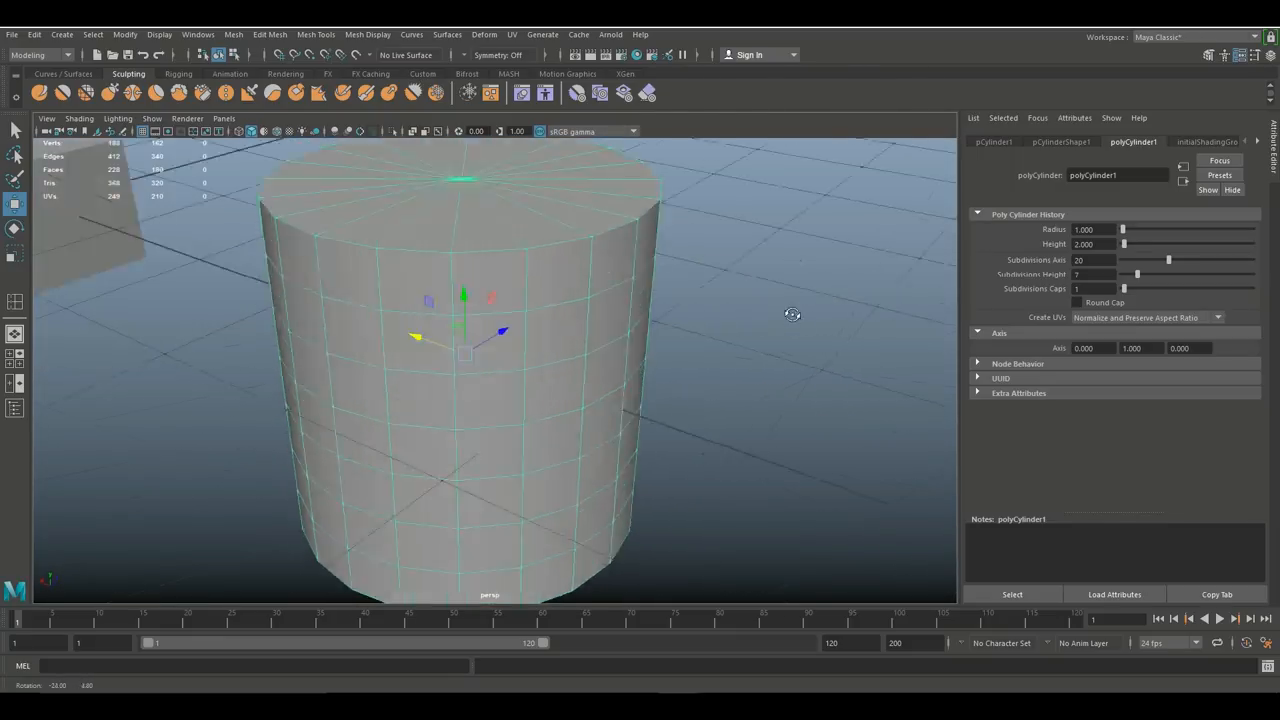
Switch to edge mode and delete the top cap's radial edges meeting at the centre.
{"action": "key", "text": "space"}
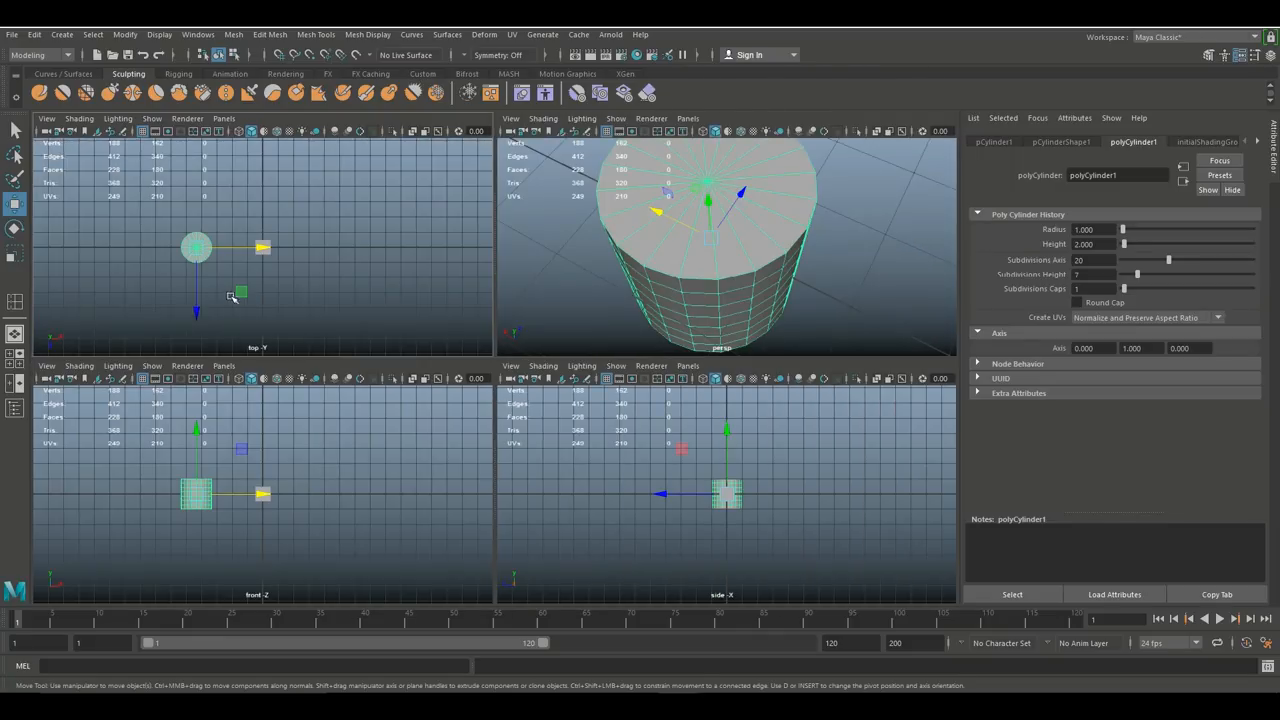
{"action": "right_click", "coordinate": [468, 265]}
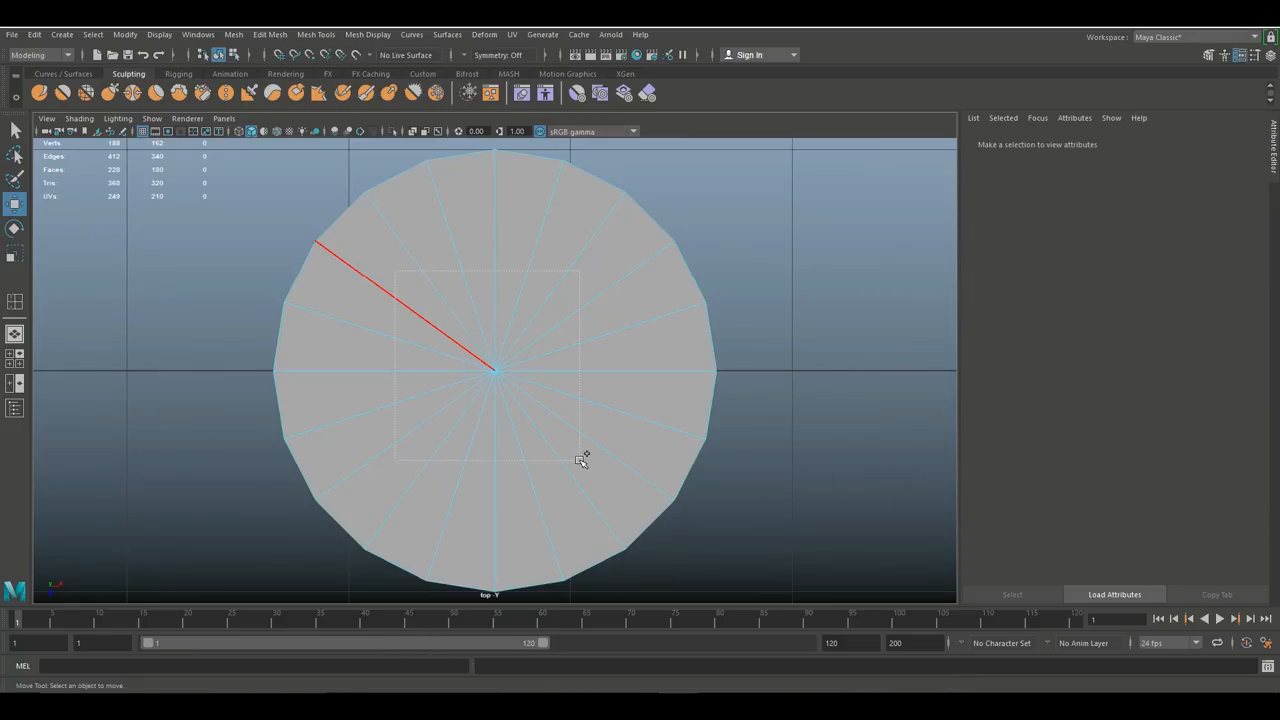
{"action": "left_click", "coordinate": [495, 370]}
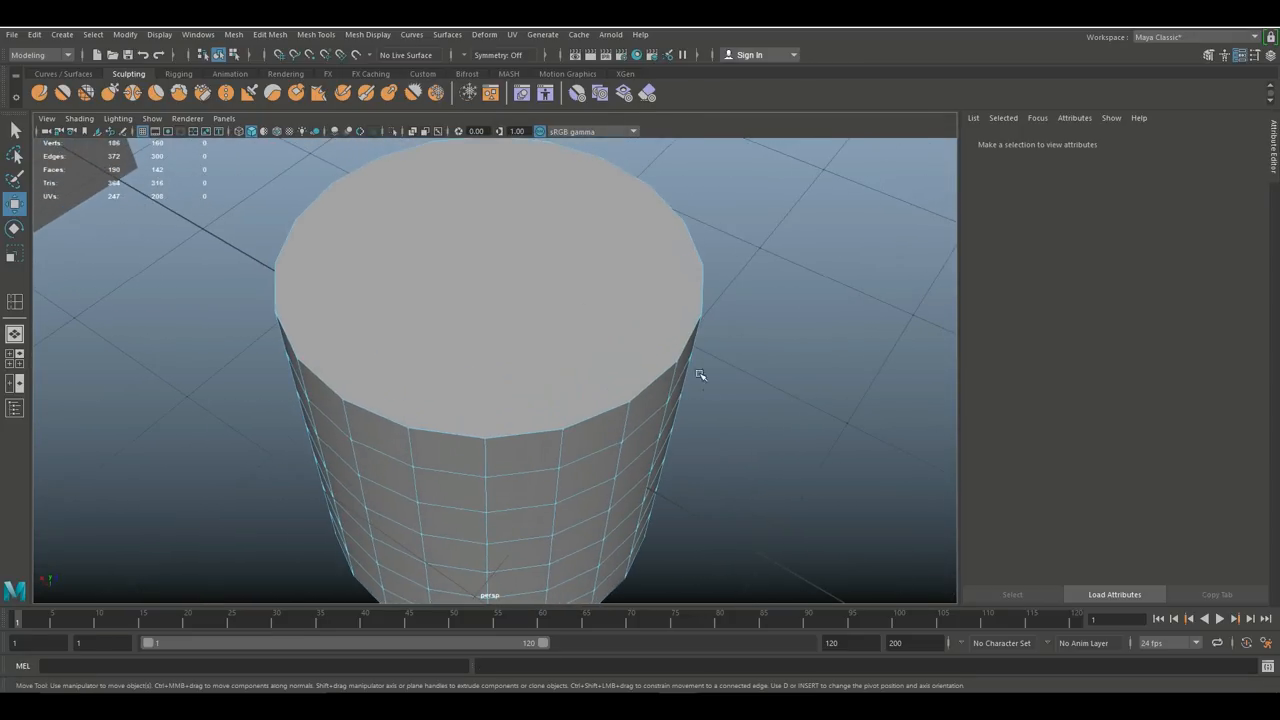
{"action": "left_click", "coordinate": [510, 295]}
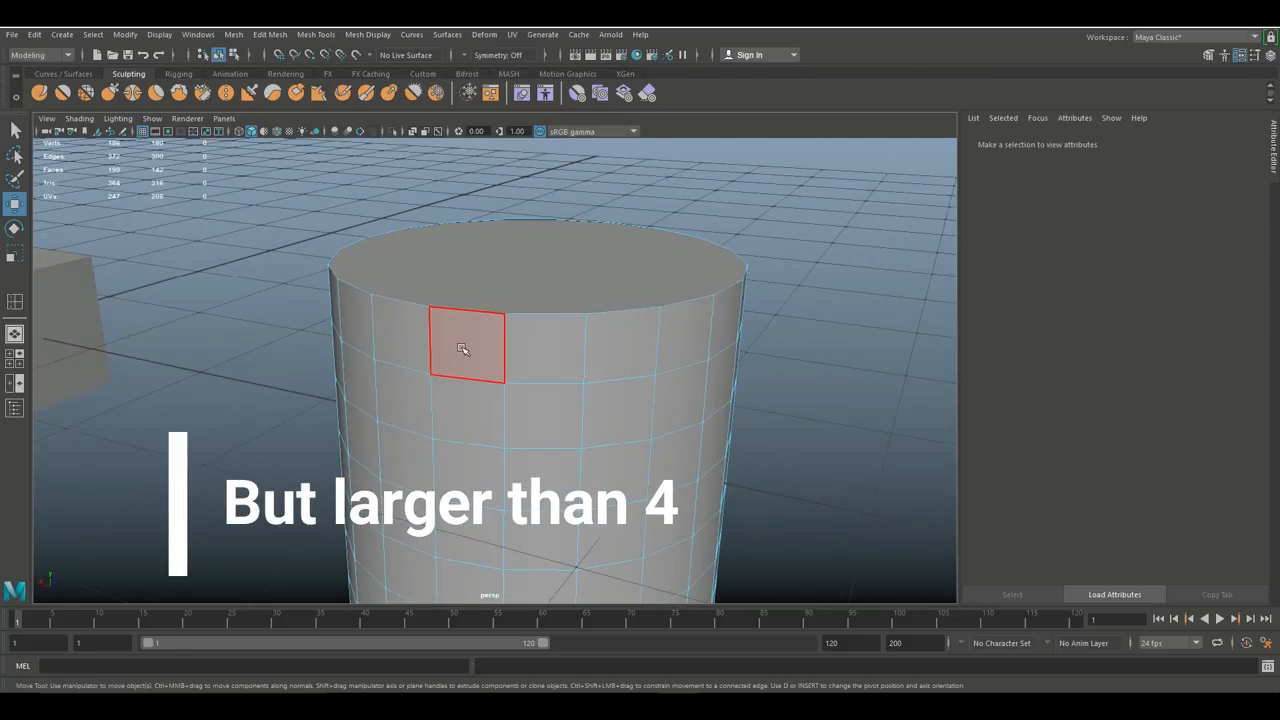
Pick a four-sided side face on the cylinder to inspect its components.
{"action": "left_click", "coordinate": [605, 270]}
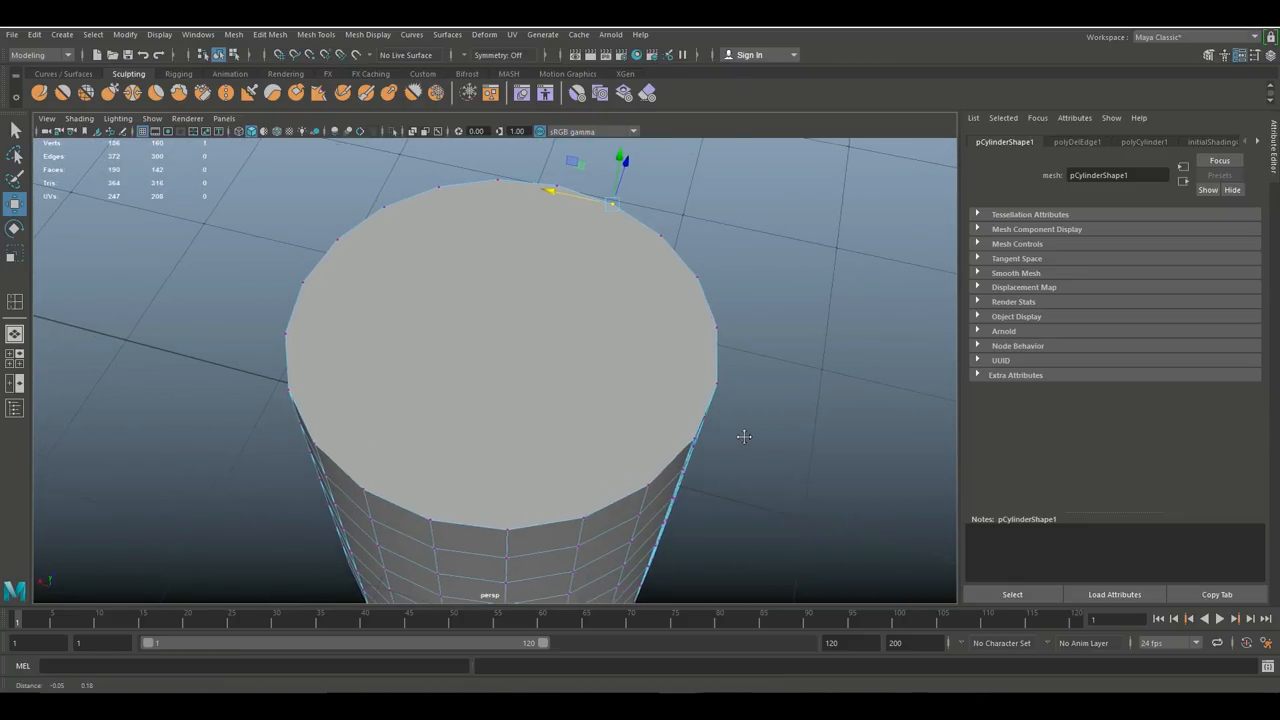
{"action": "mouse_move", "coordinate": [805, 385]}
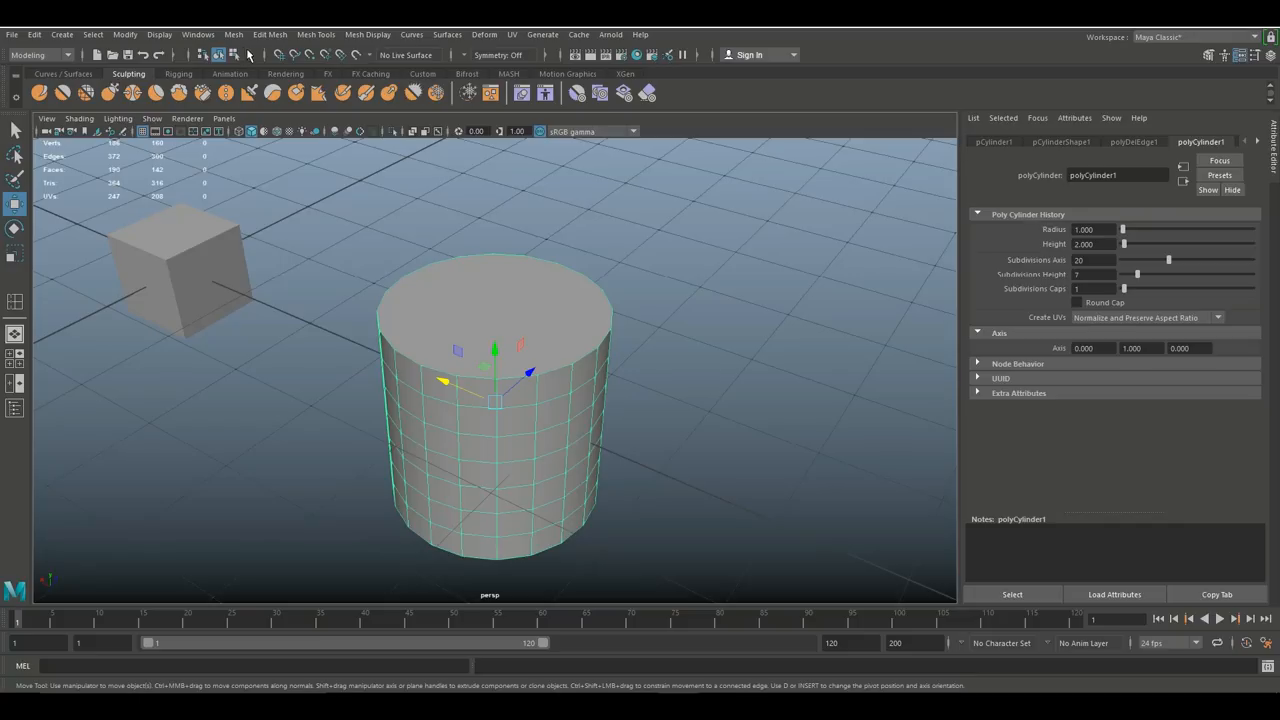
Open Mesh > Cleanup options and tick 'Faces with more than 4 sides'.
{"action": "left_click", "coordinate": [233, 34]}
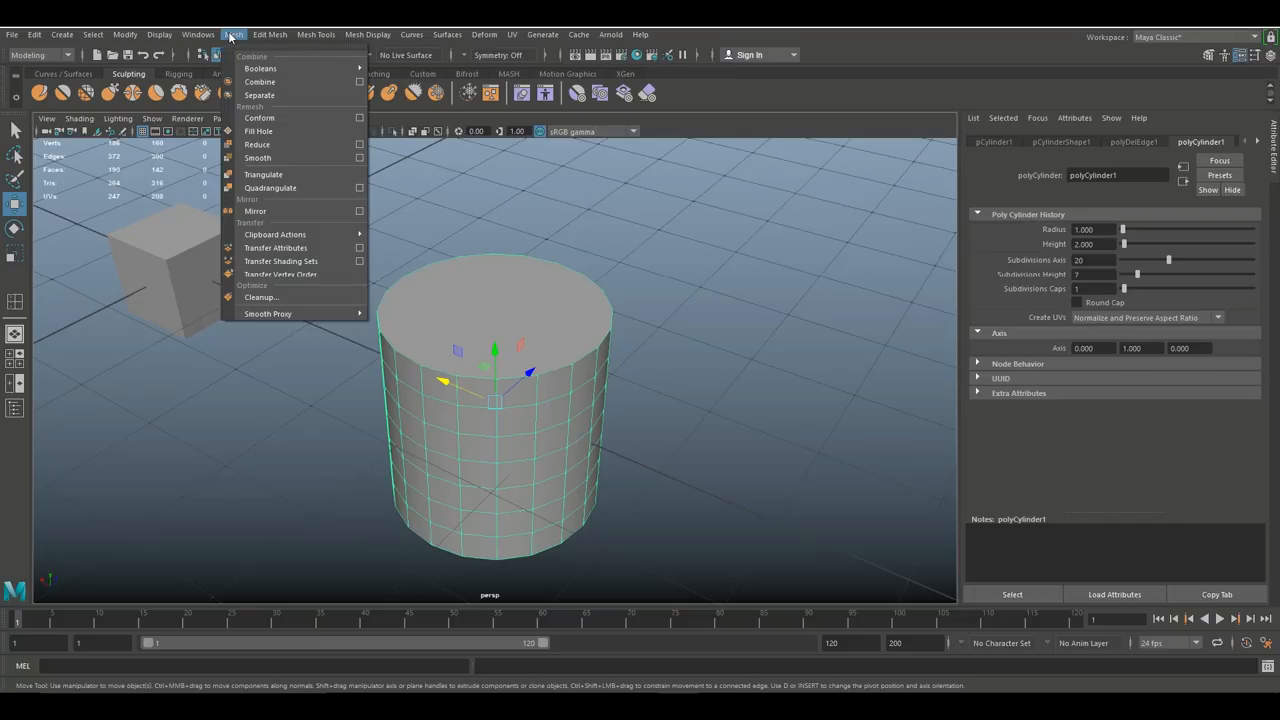
{"action": "mouse_move", "coordinate": [285, 297]}
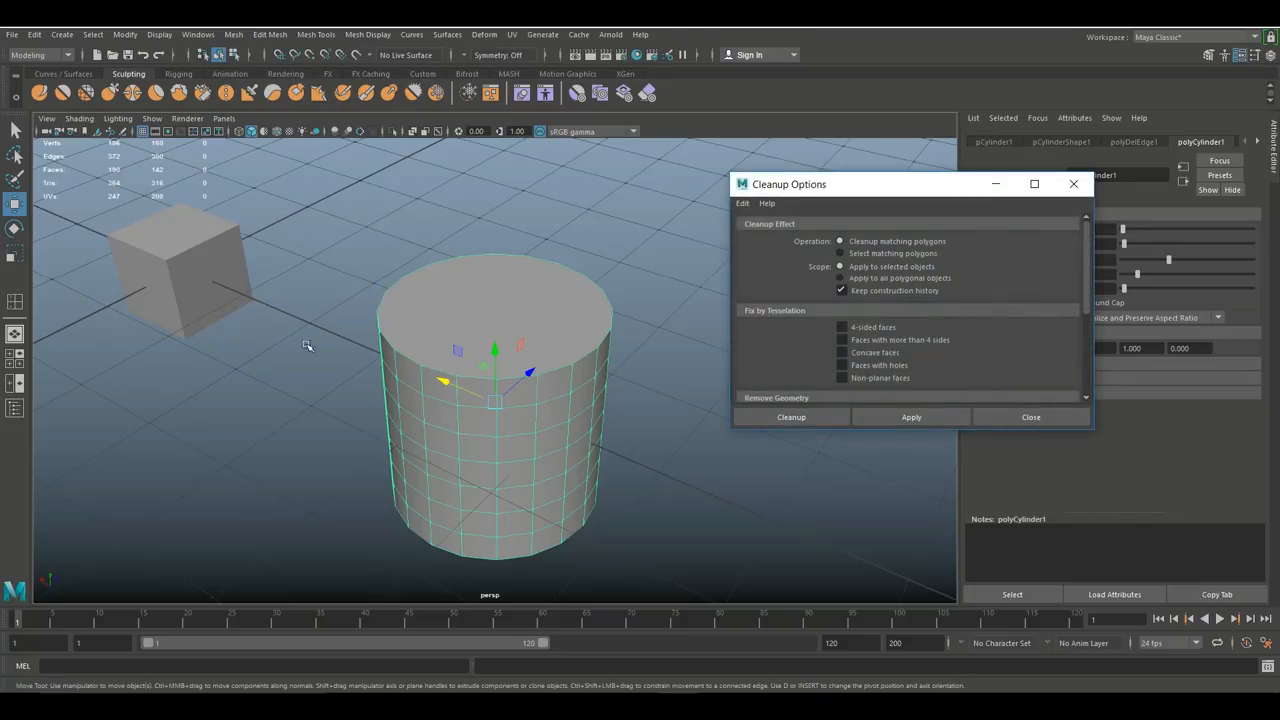
{"action": "mouse_move", "coordinate": [511, 486]}
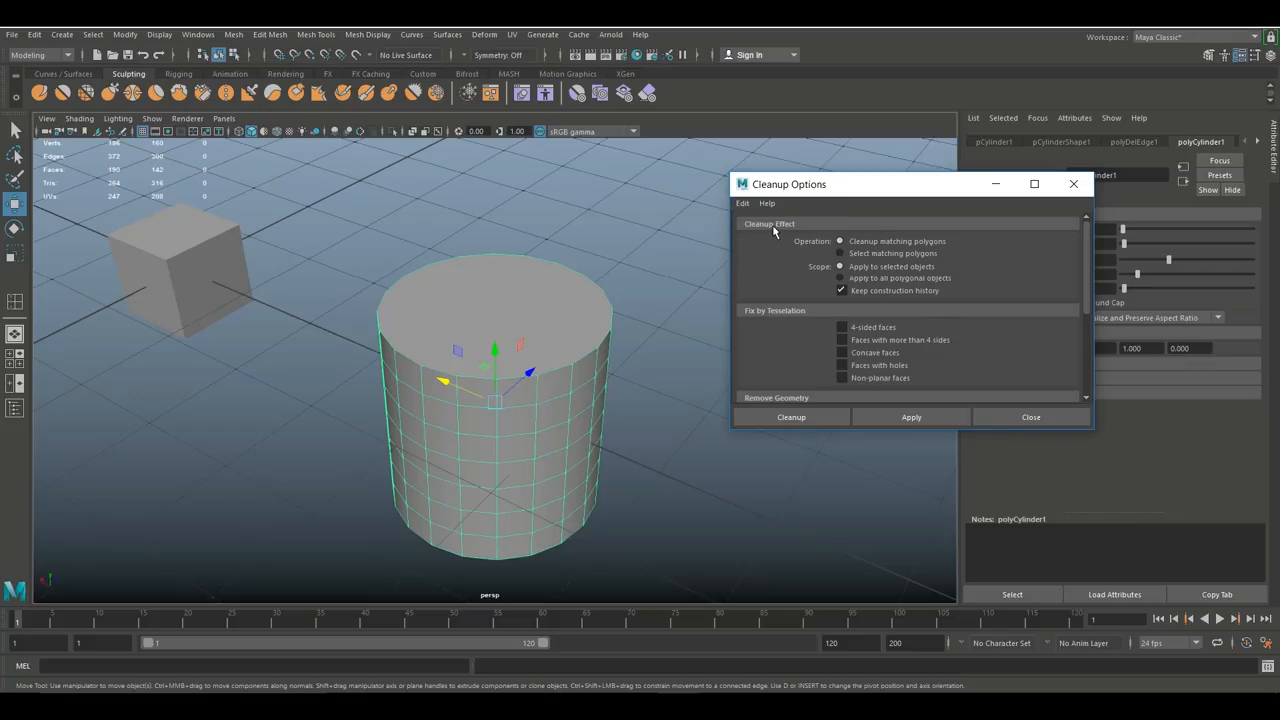
{"action": "mouse_move", "coordinate": [958, 282]}
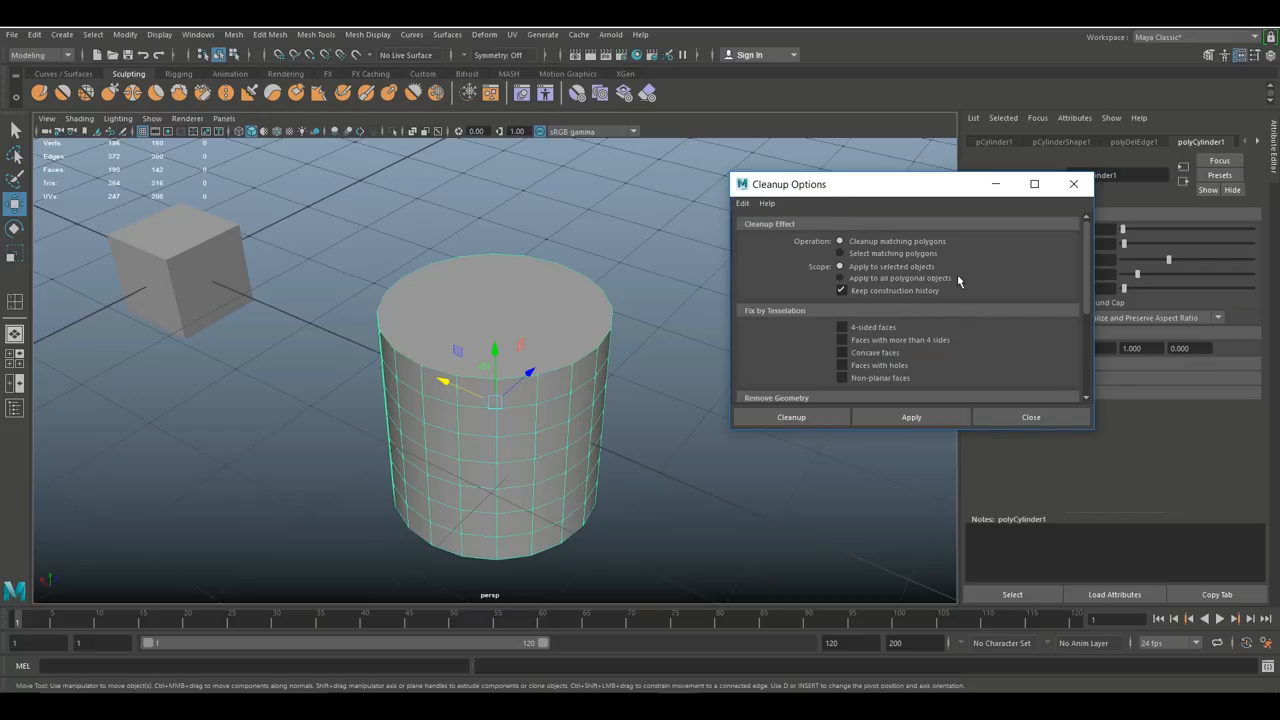
{"action": "mouse_move", "coordinate": [988, 278]}
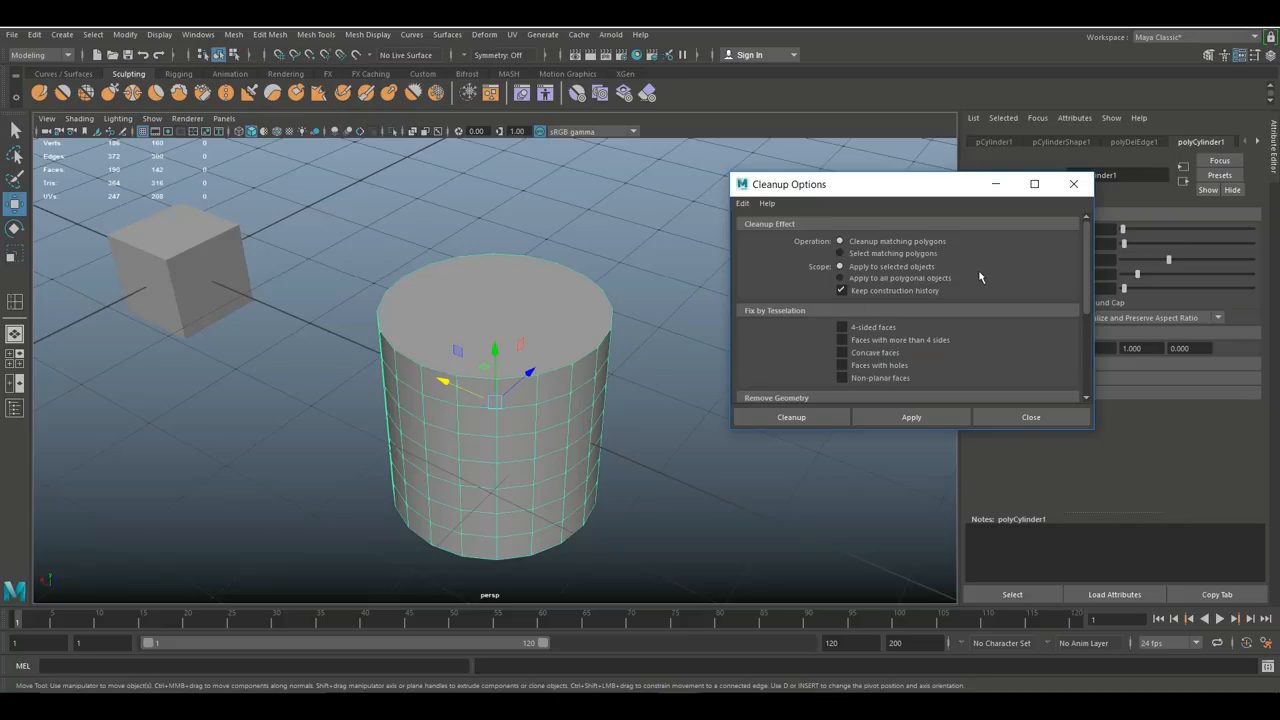
{"action": "mouse_move", "coordinate": [983, 283]}
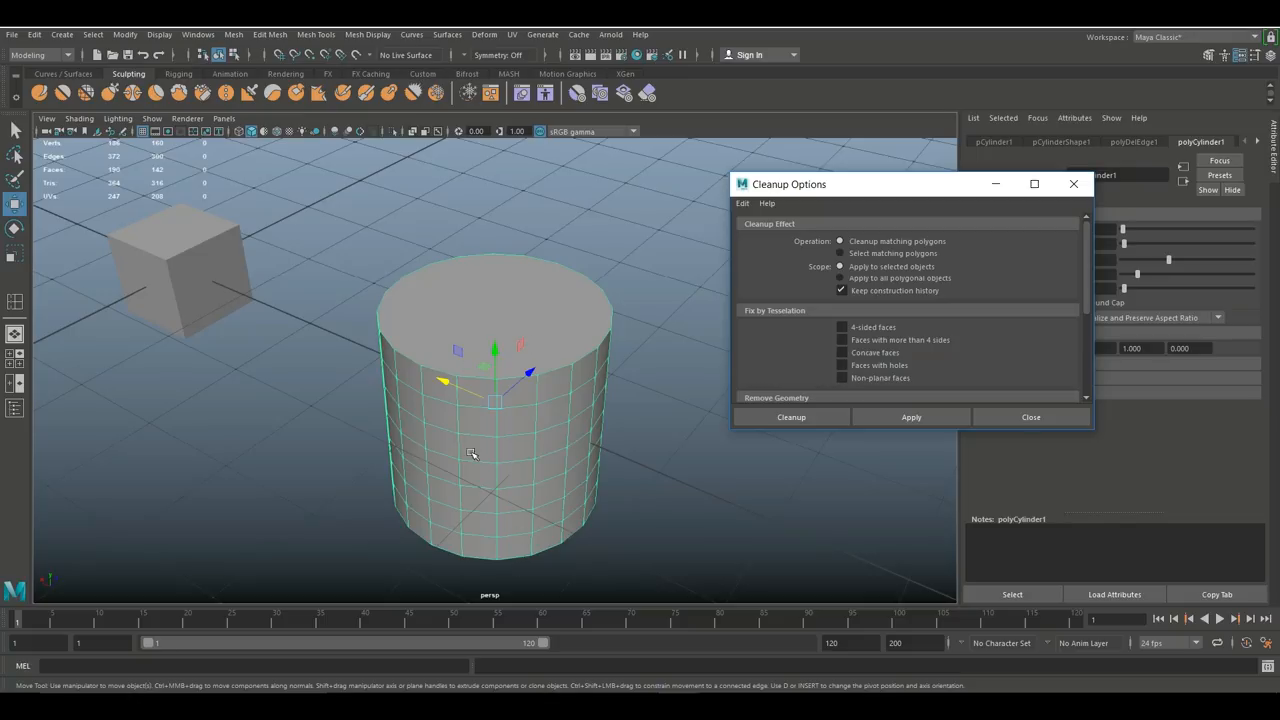
{"action": "mouse_move", "coordinate": [444, 563]}
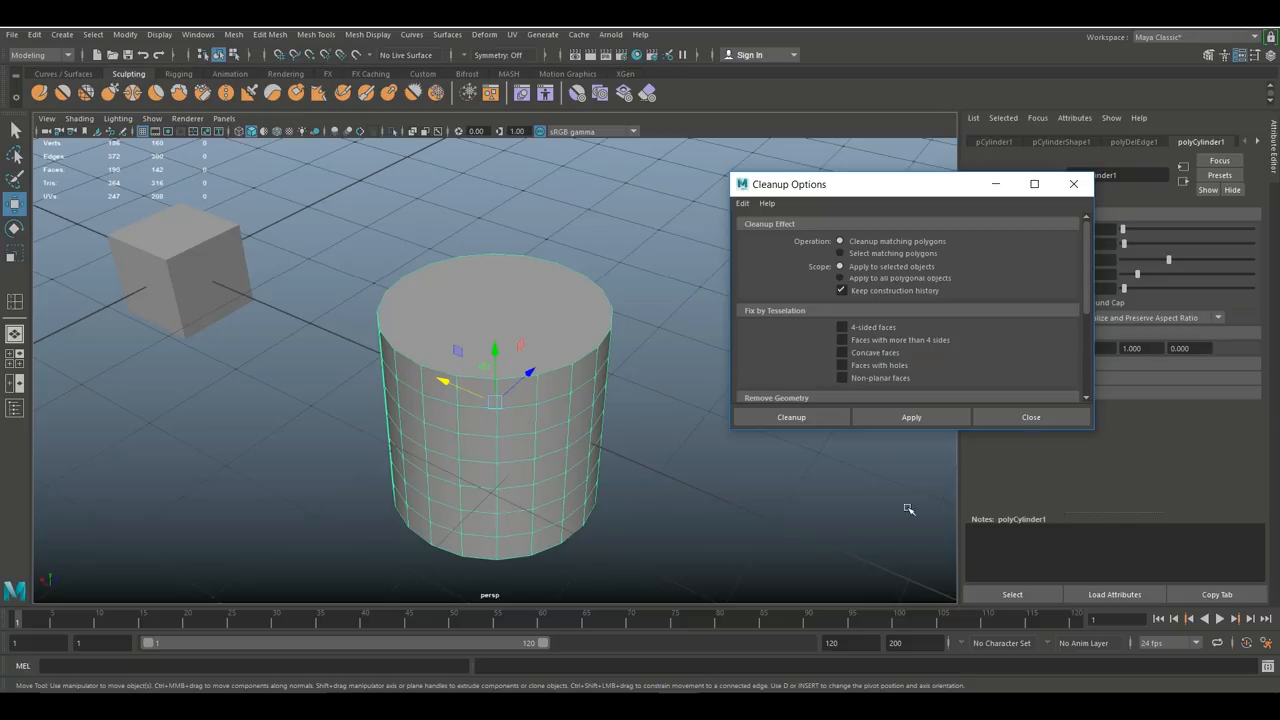
{"action": "mouse_move", "coordinate": [970, 298]}
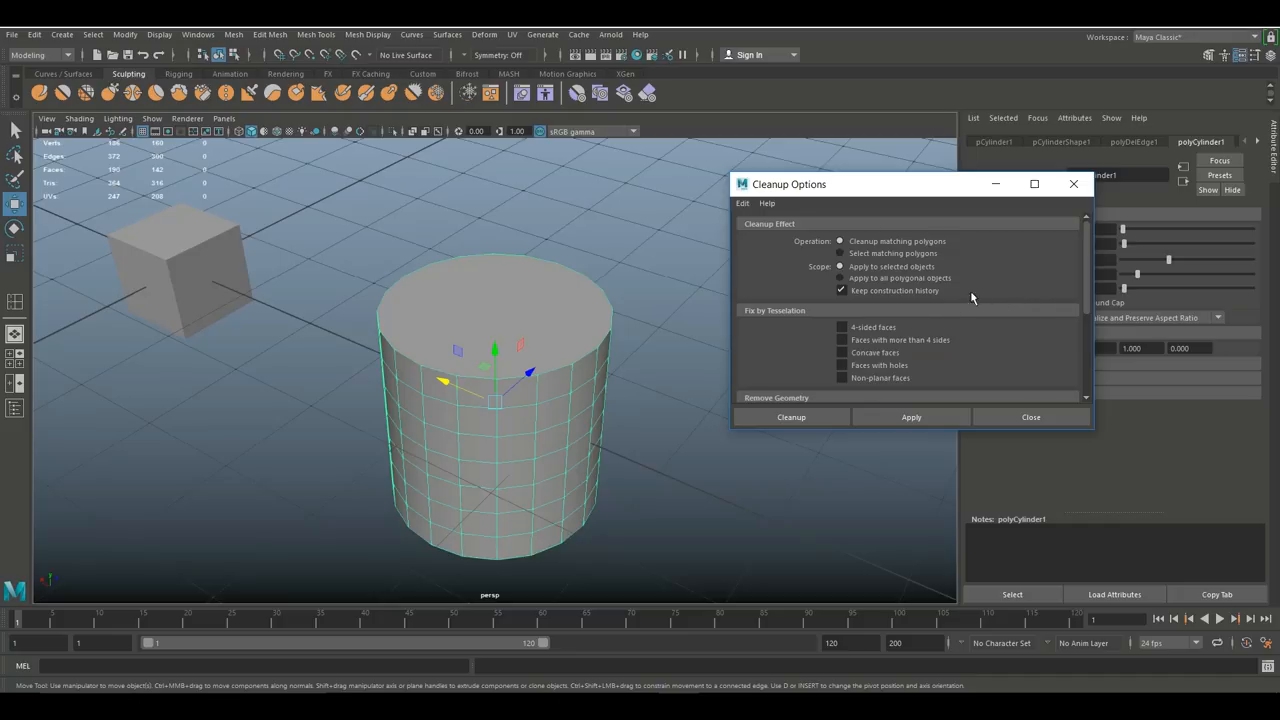
{"action": "mouse_move", "coordinate": [853, 302]}
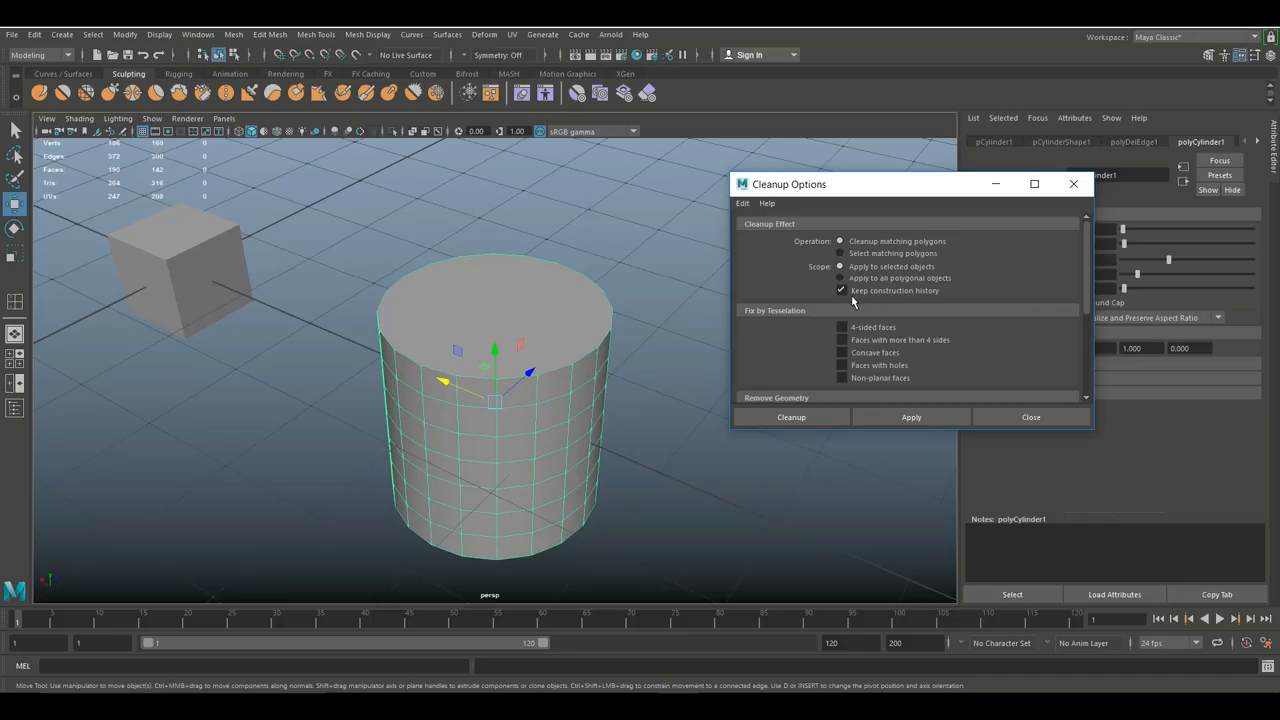
{"action": "mouse_move", "coordinate": [748, 337]}
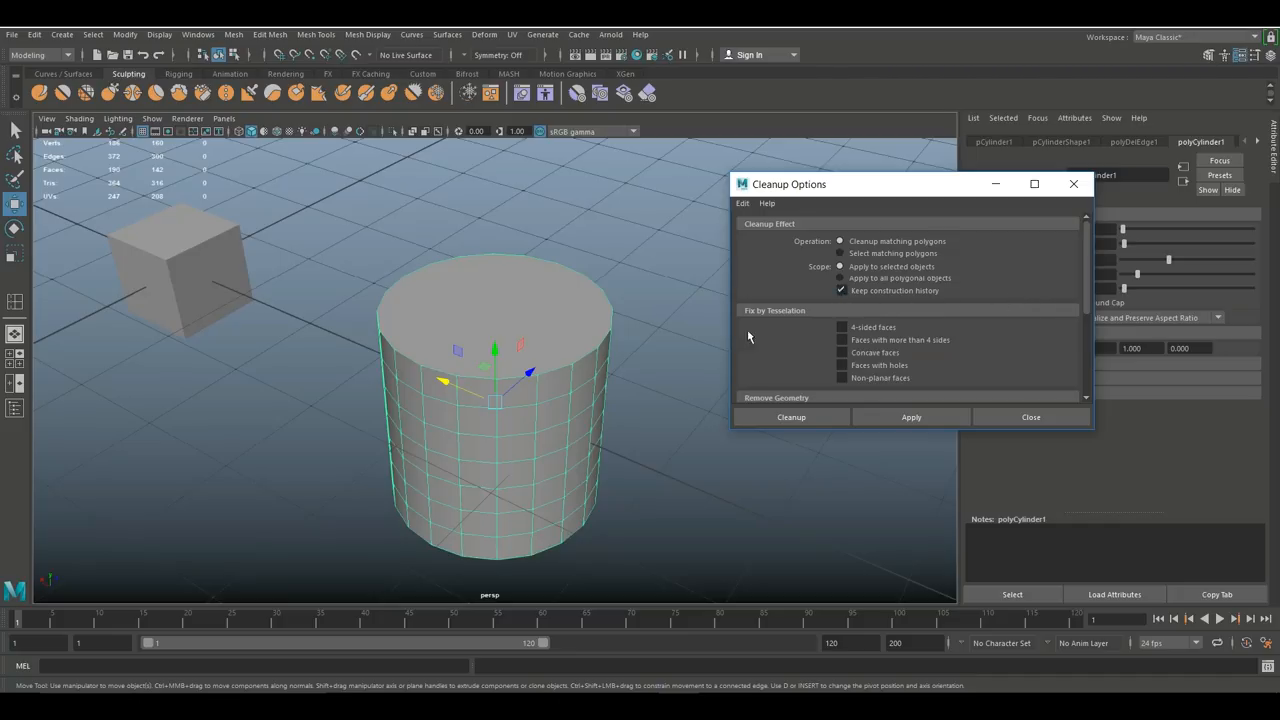
{"action": "mouse_move", "coordinate": [826, 340]}
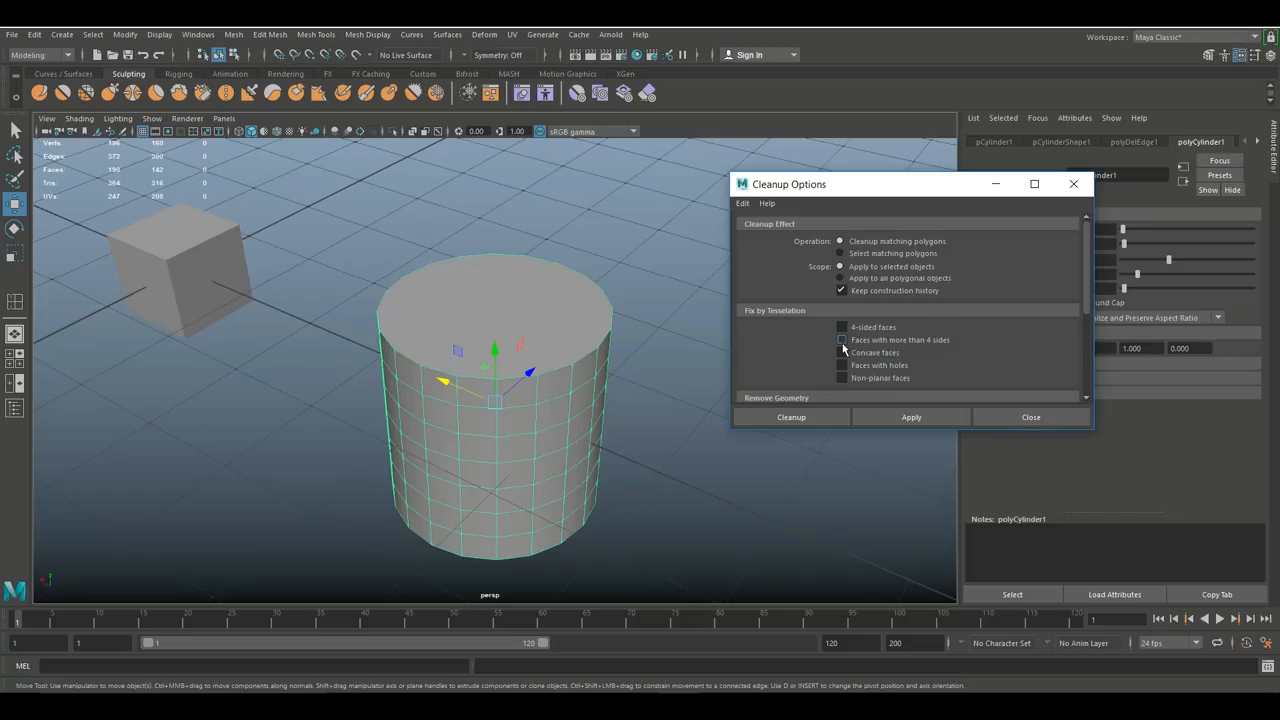
{"action": "left_click", "coordinate": [841, 340]}
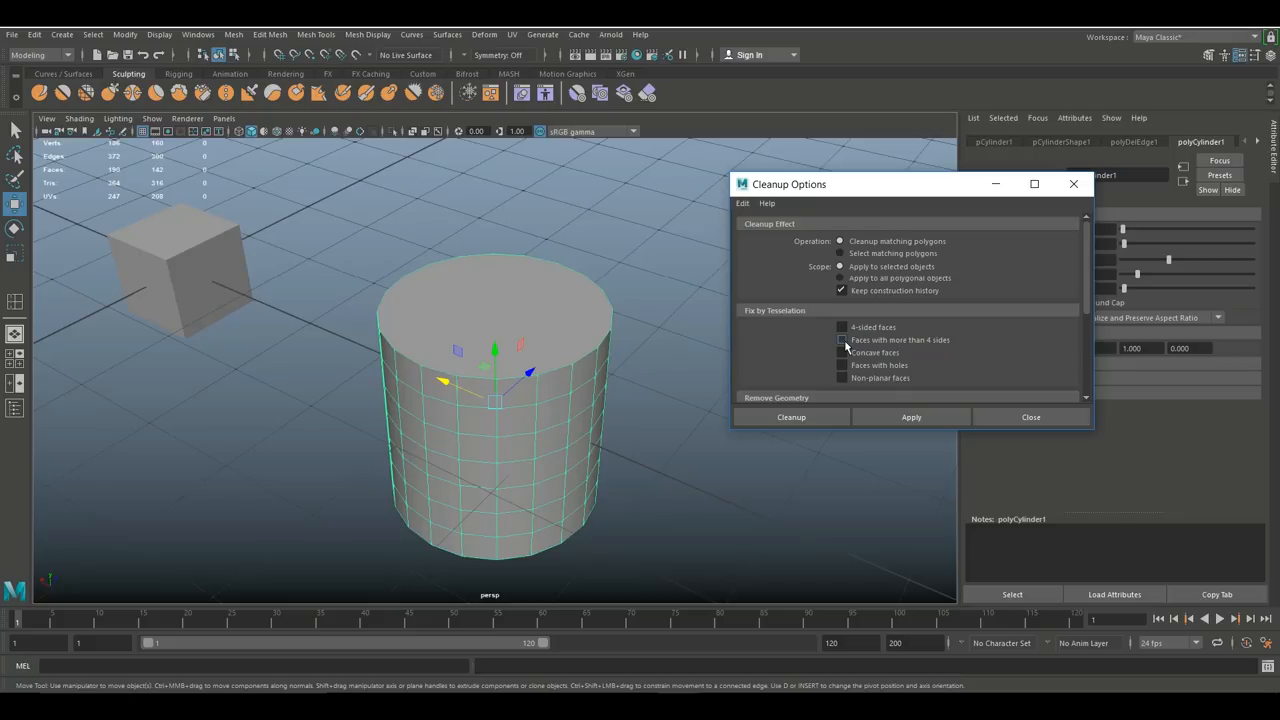
{"action": "left_click", "coordinate": [841, 340]}
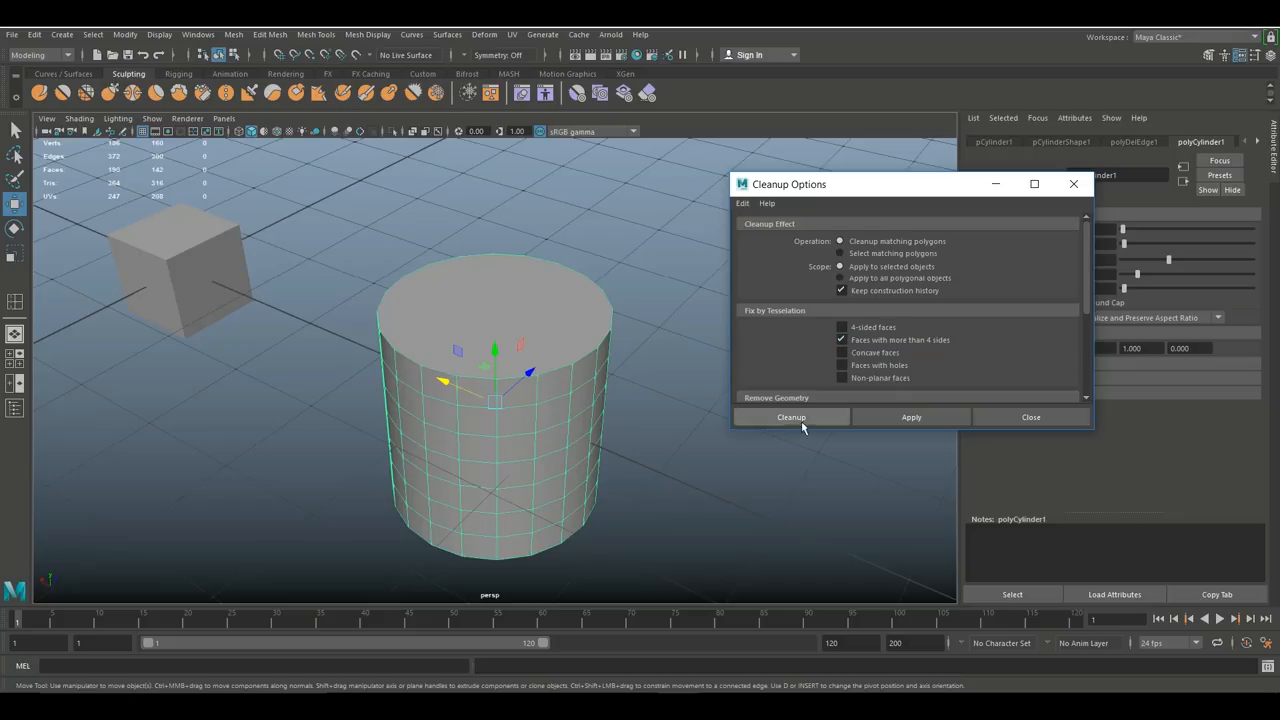
Run Cleanup to fan-triangulate the 20-sided cap, then reselect the cylinder.
{"action": "left_click", "coordinate": [790, 417]}
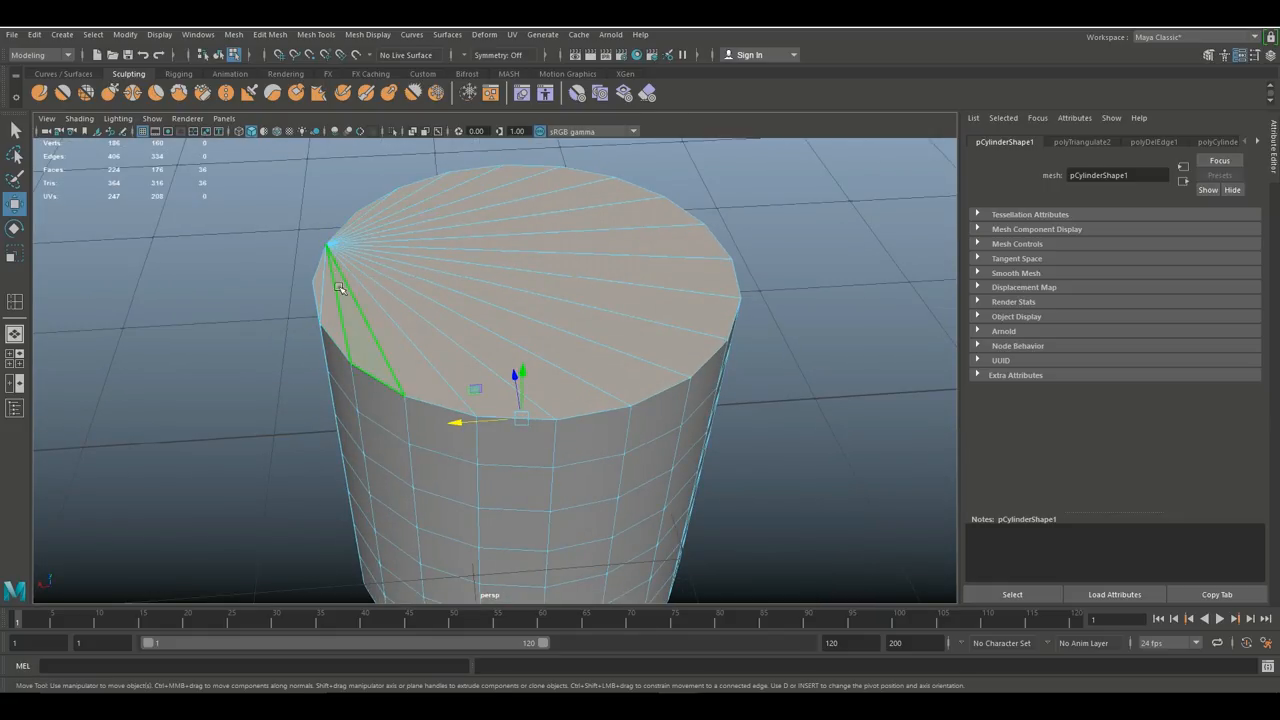
{"action": "left_click", "coordinate": [590, 352]}
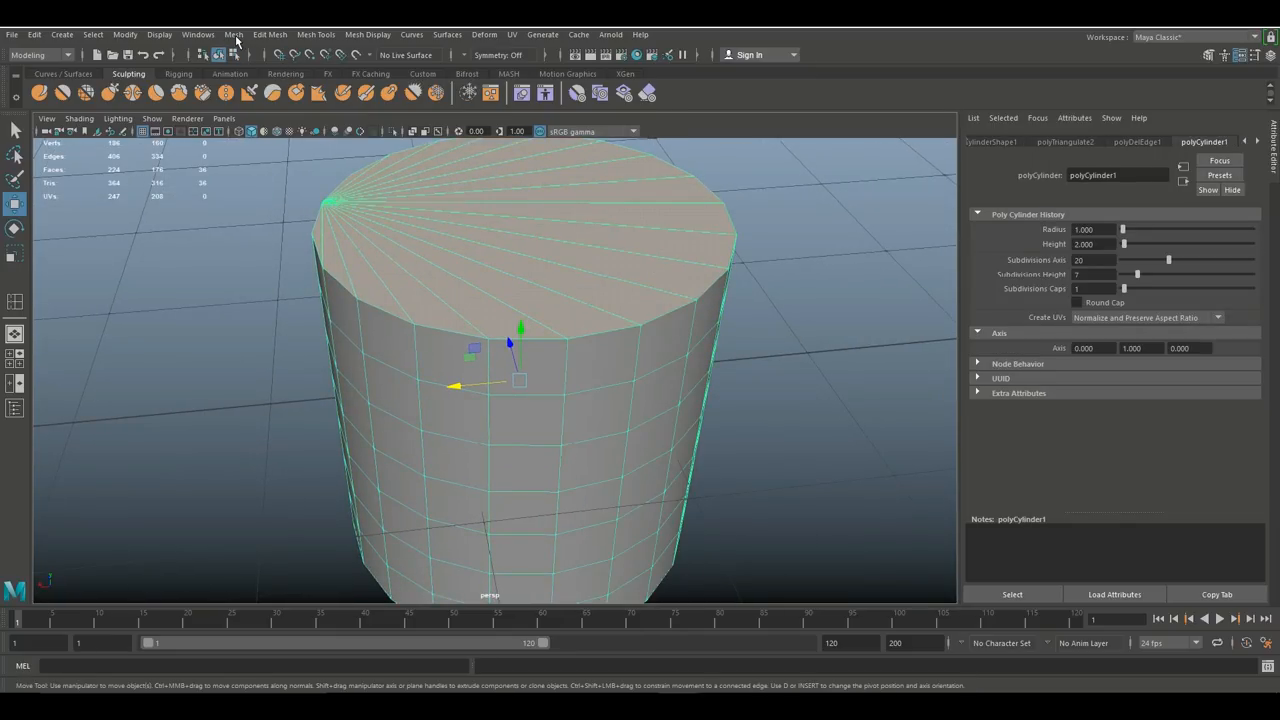
Apply Mesh > Triangulate to the cylinder, giving 316 triangles, then deselect it.
{"action": "left_click", "coordinate": [234, 34]}
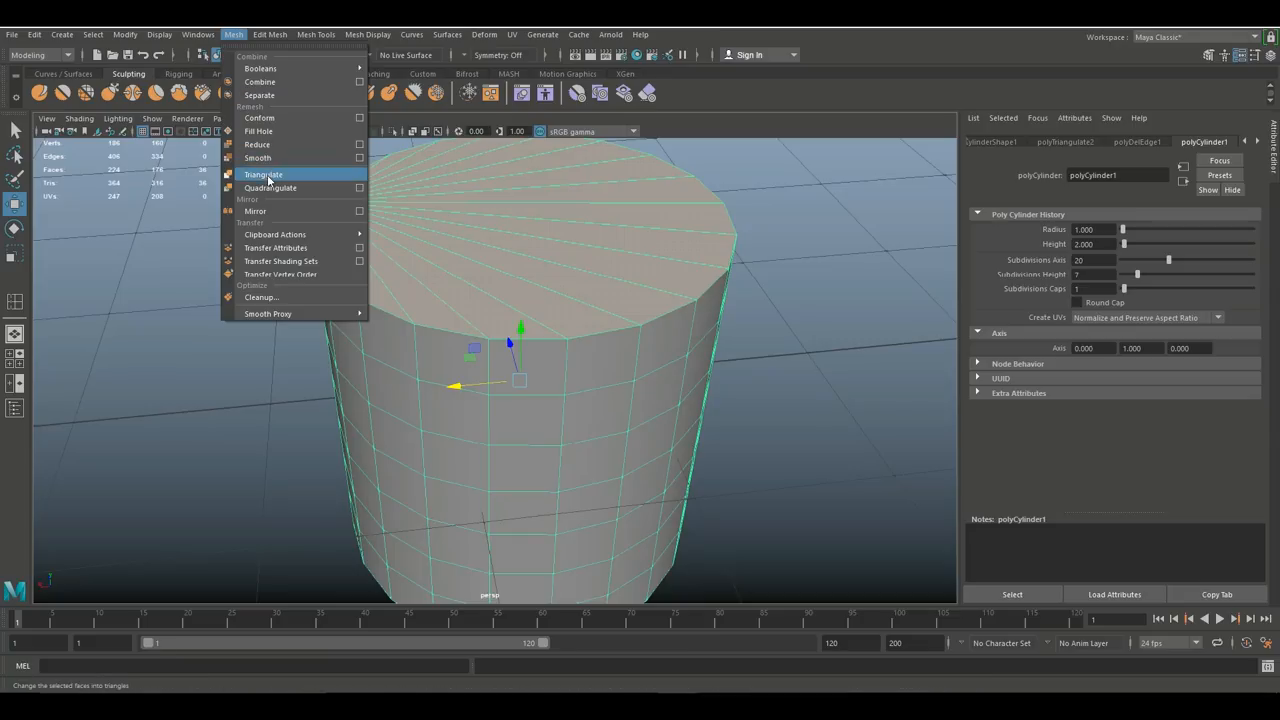
{"action": "left_click", "coordinate": [263, 174]}
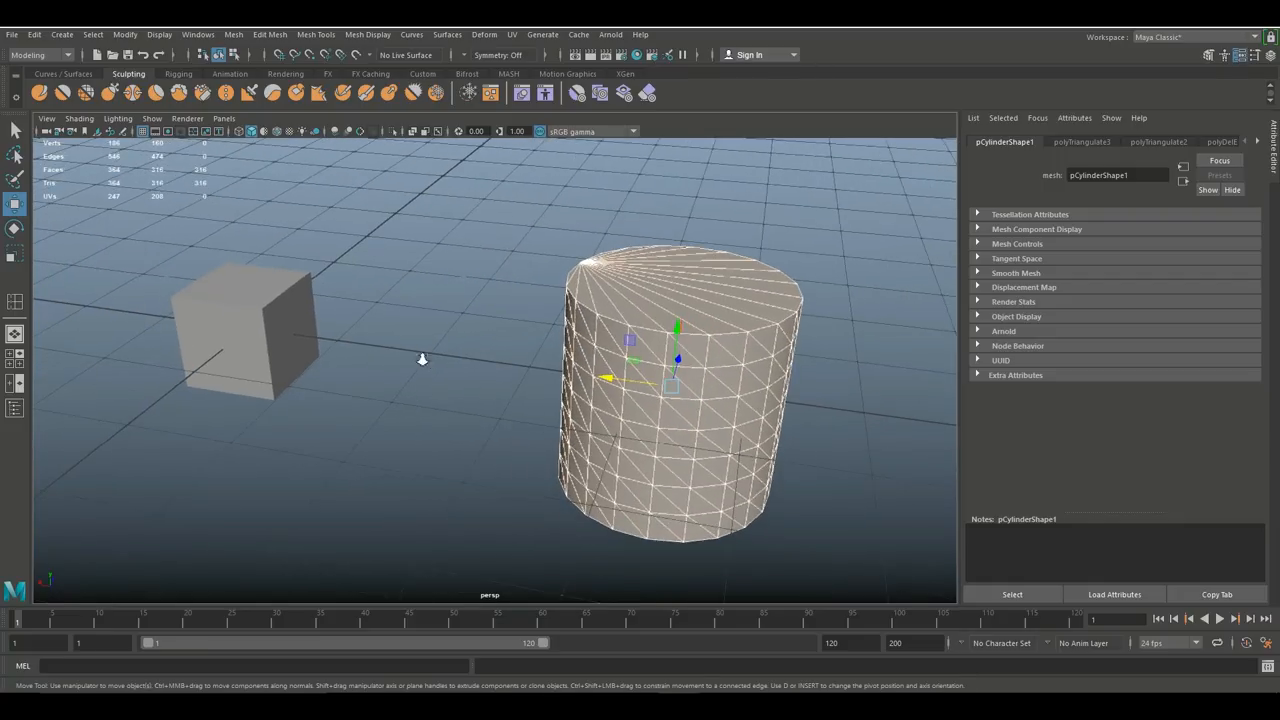
{"action": "left_click", "coordinate": [245, 330]}
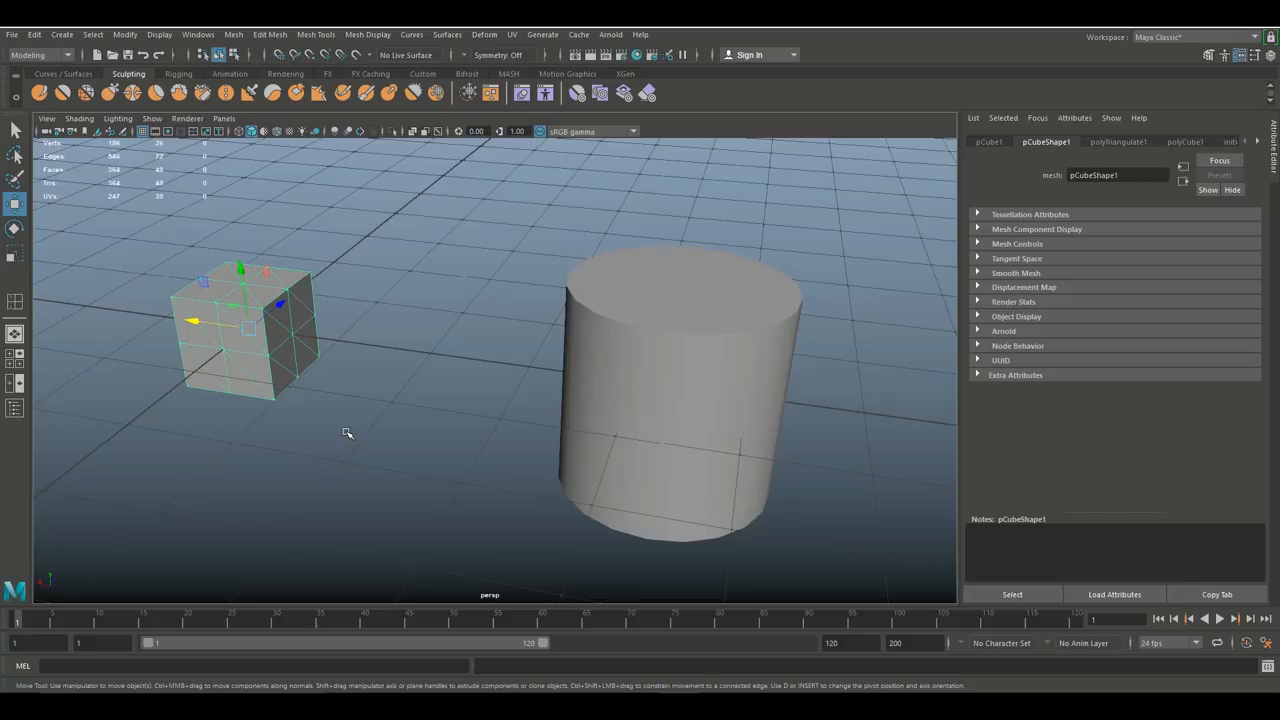
{"action": "mouse_move", "coordinate": [434, 289]}
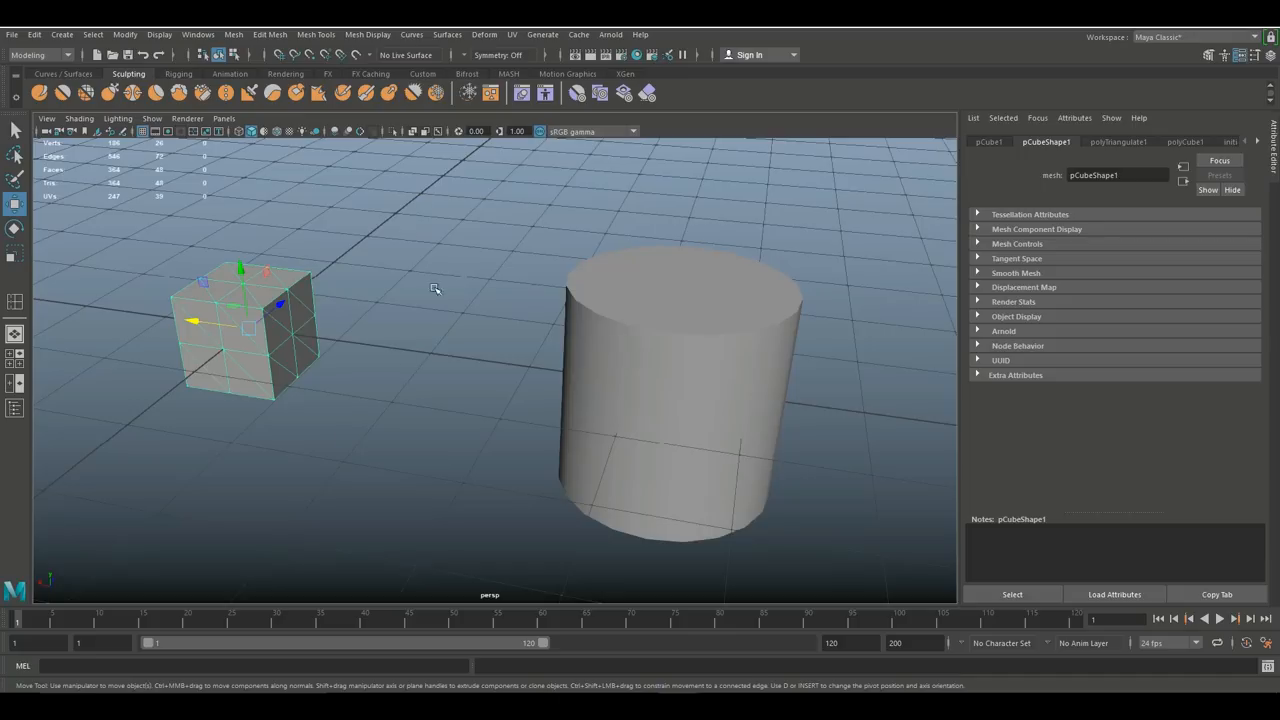